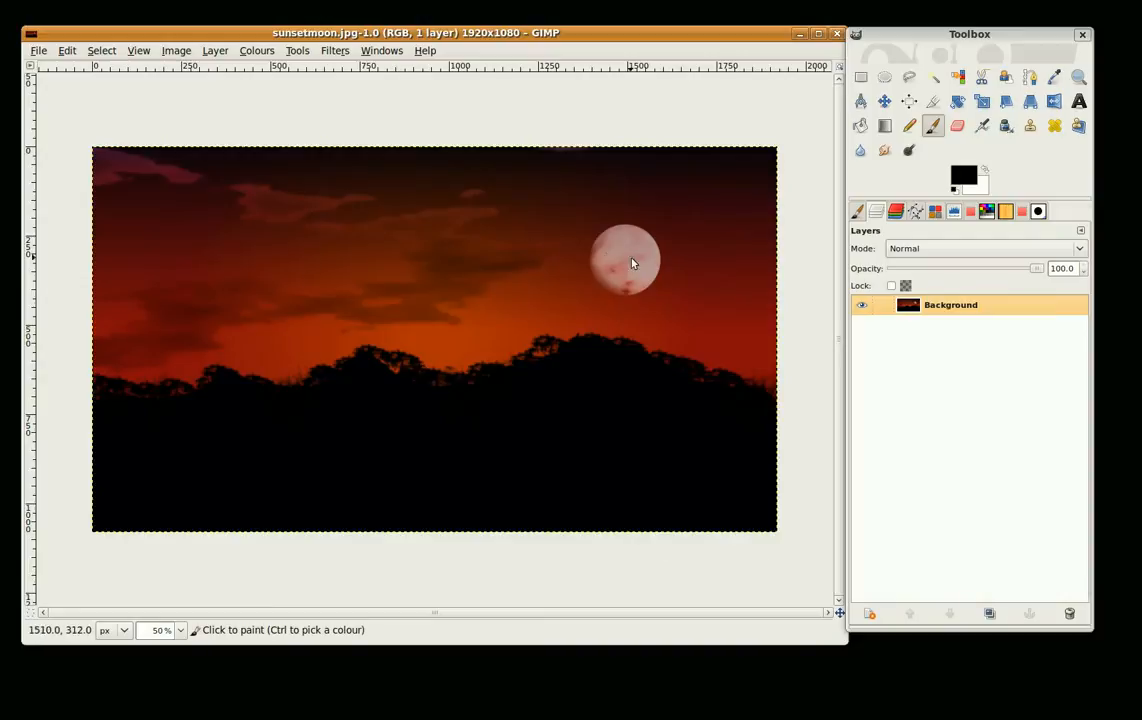
Step: Close the moon photo and create a new blank 1920×1080 image
left_click(38, 50)
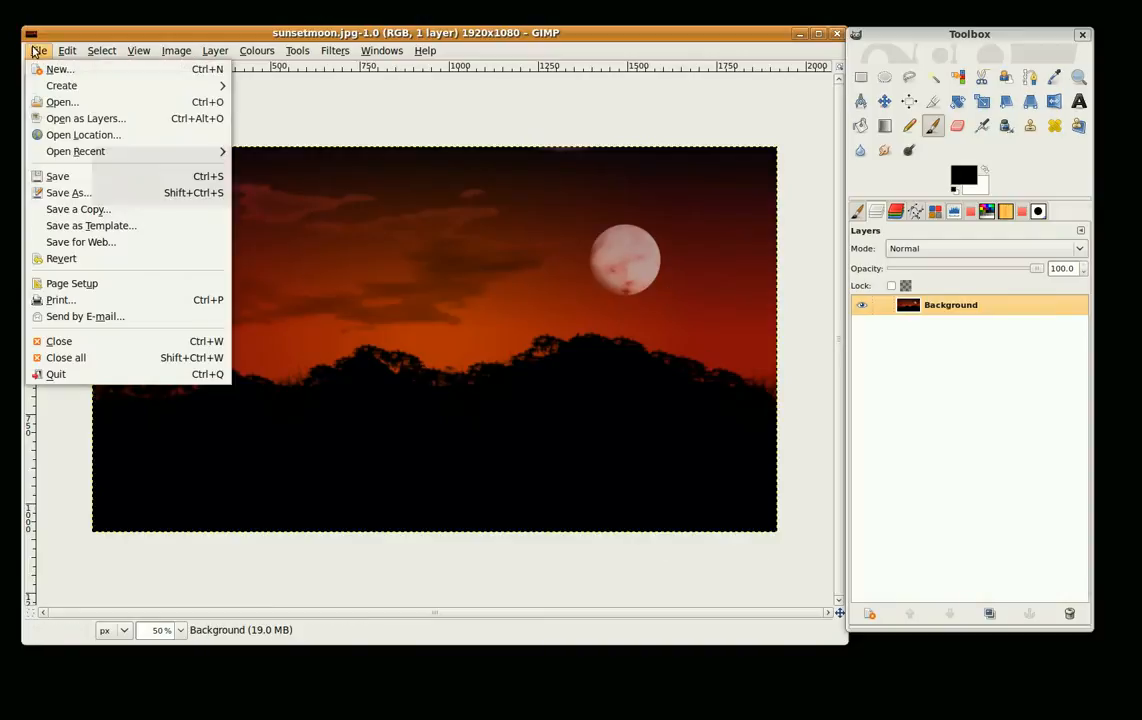
mouse_move(78, 210)
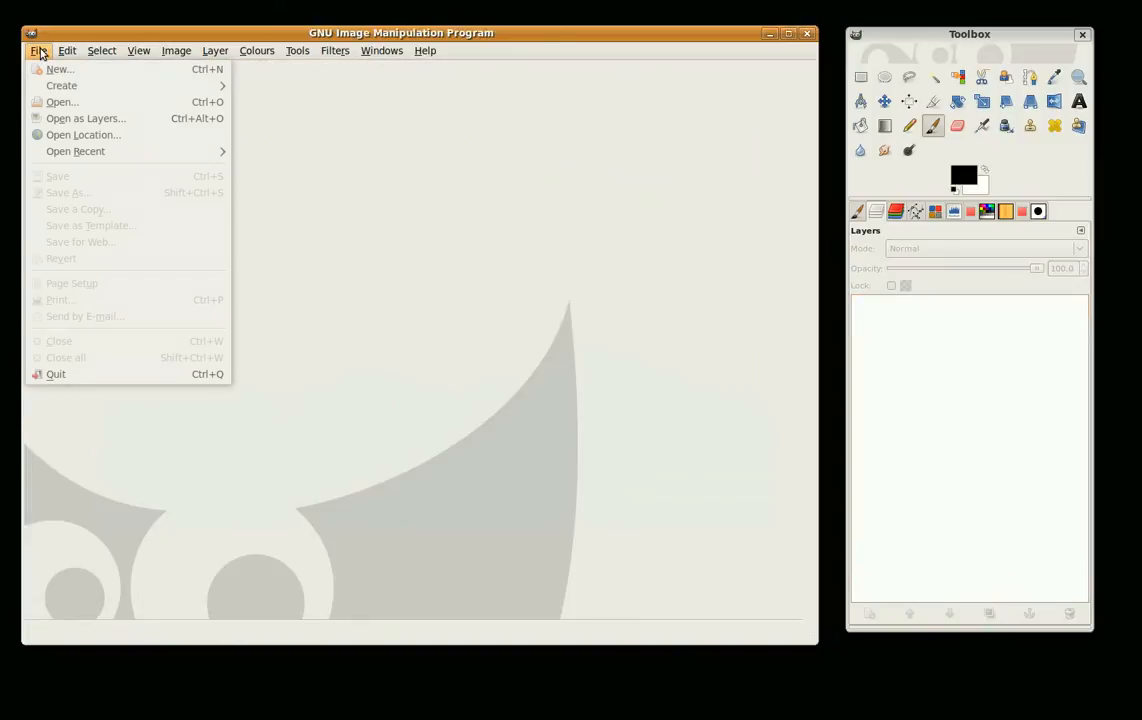
left_click(60, 68)
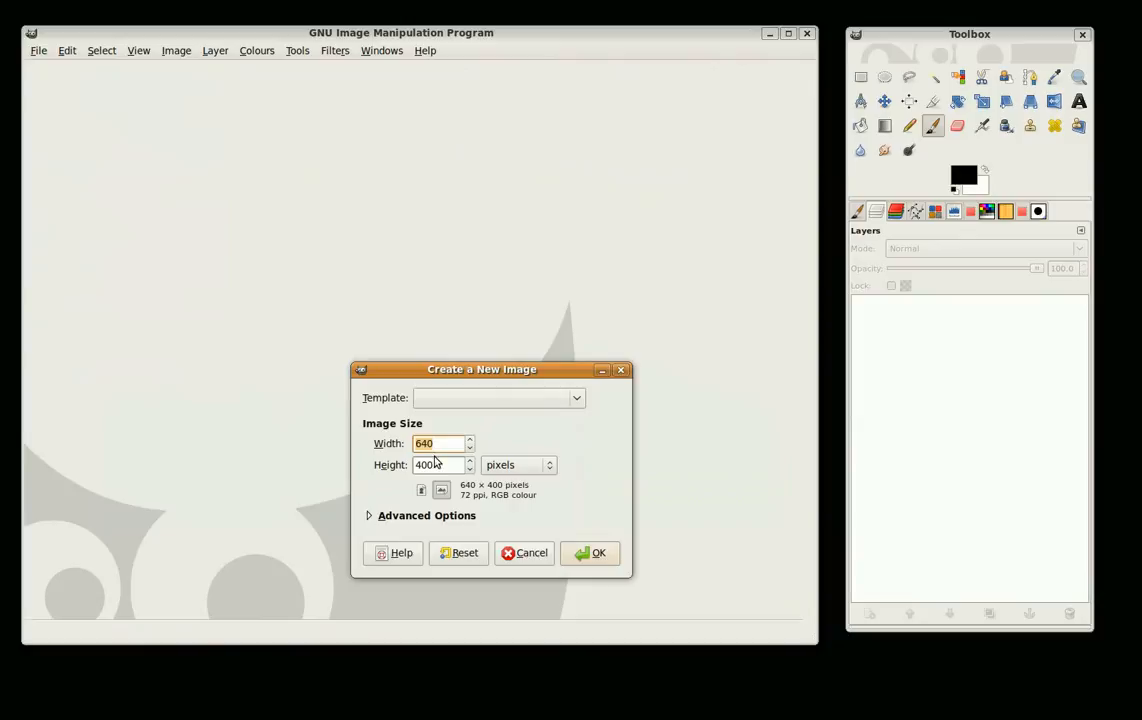
type("1920")
left_click(444, 464)
type("1080")
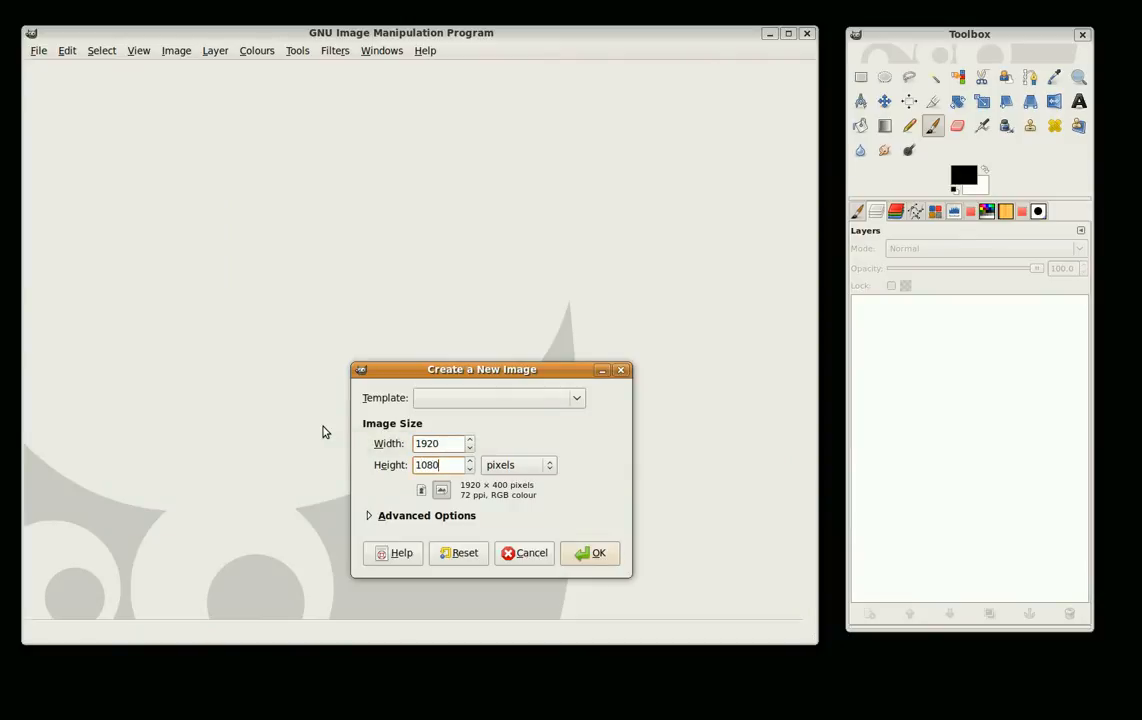
left_click(590, 552)
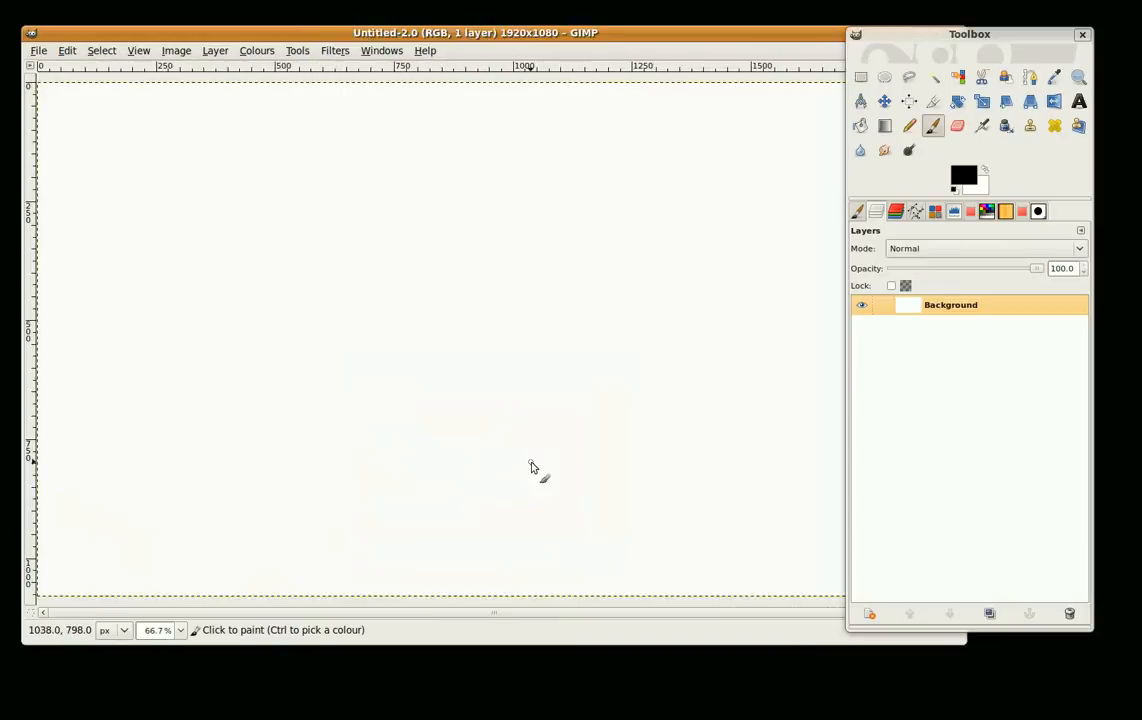
mouse_move(388, 156)
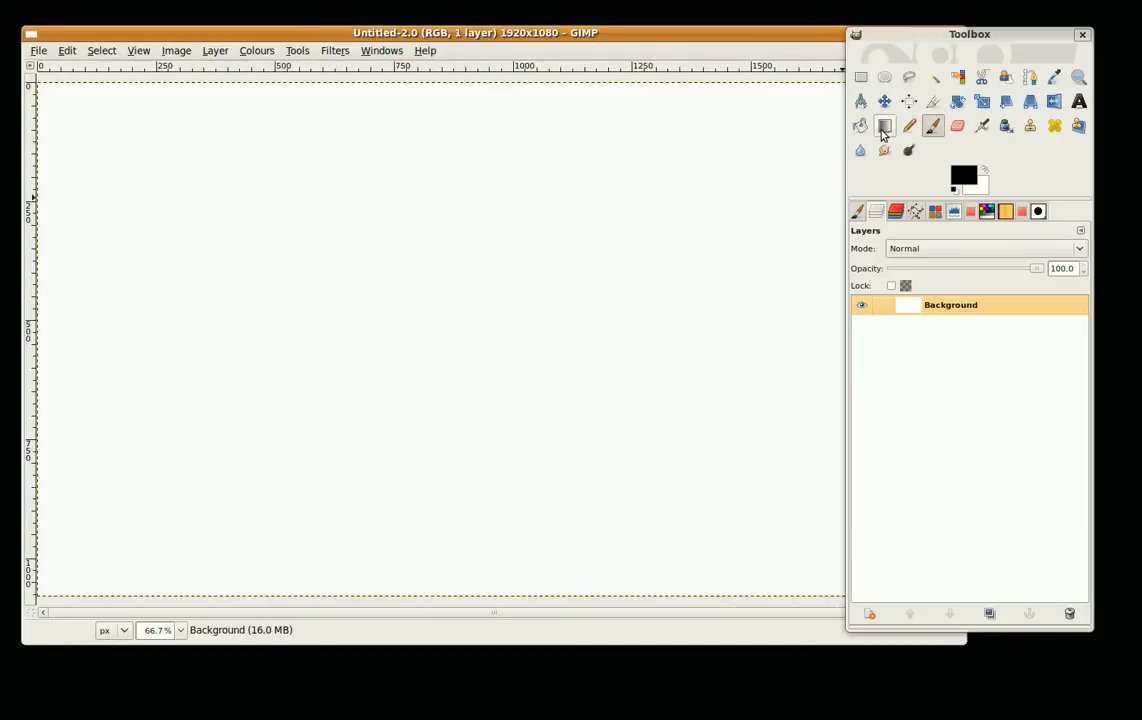
Step: With the Blend tool active, set foreground to red-orange c23933 and background to navy 0f1141
left_click(884, 124)
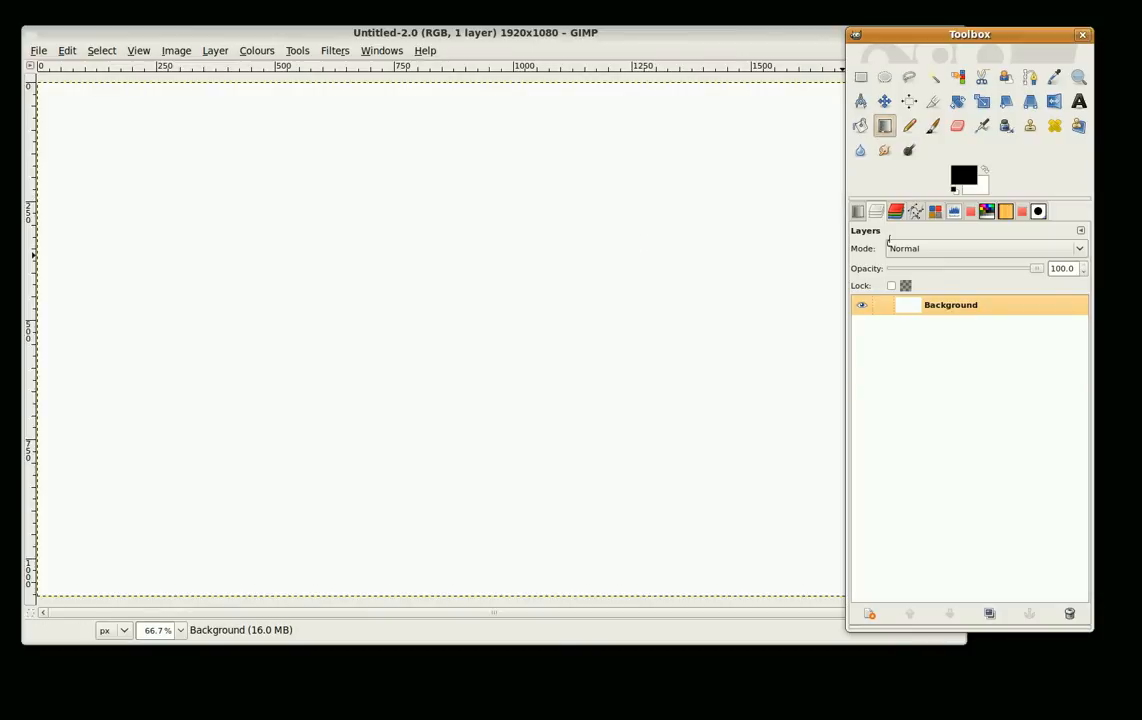
left_click(962, 176)
type("c")
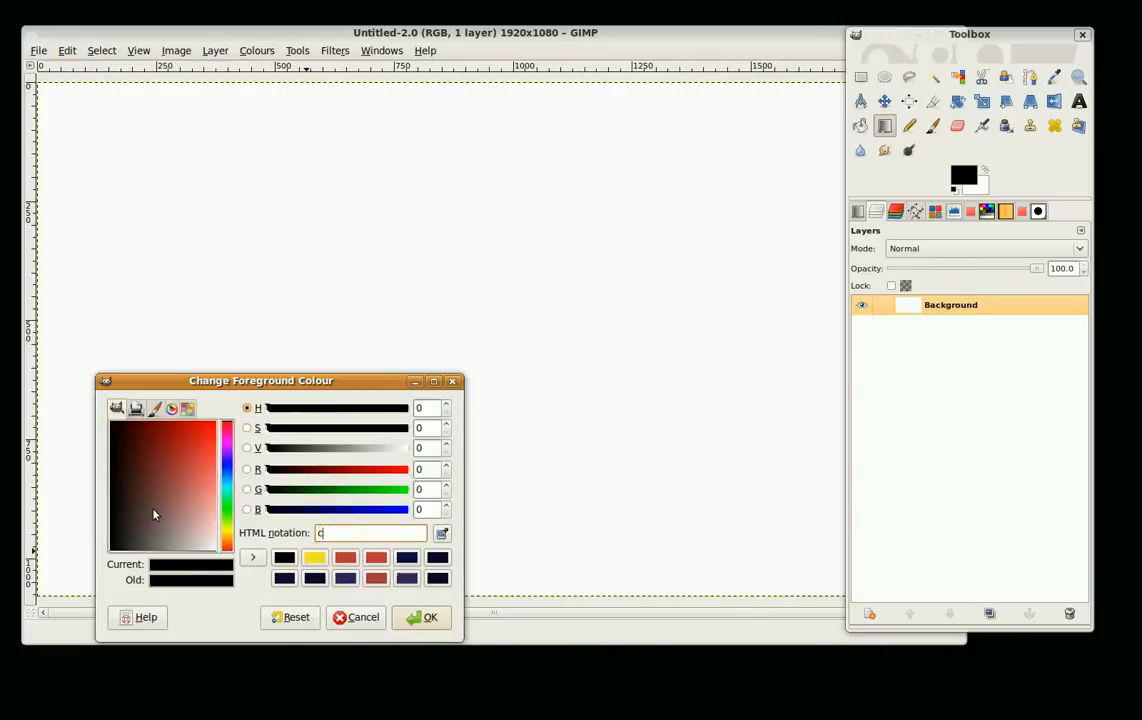
type("23")
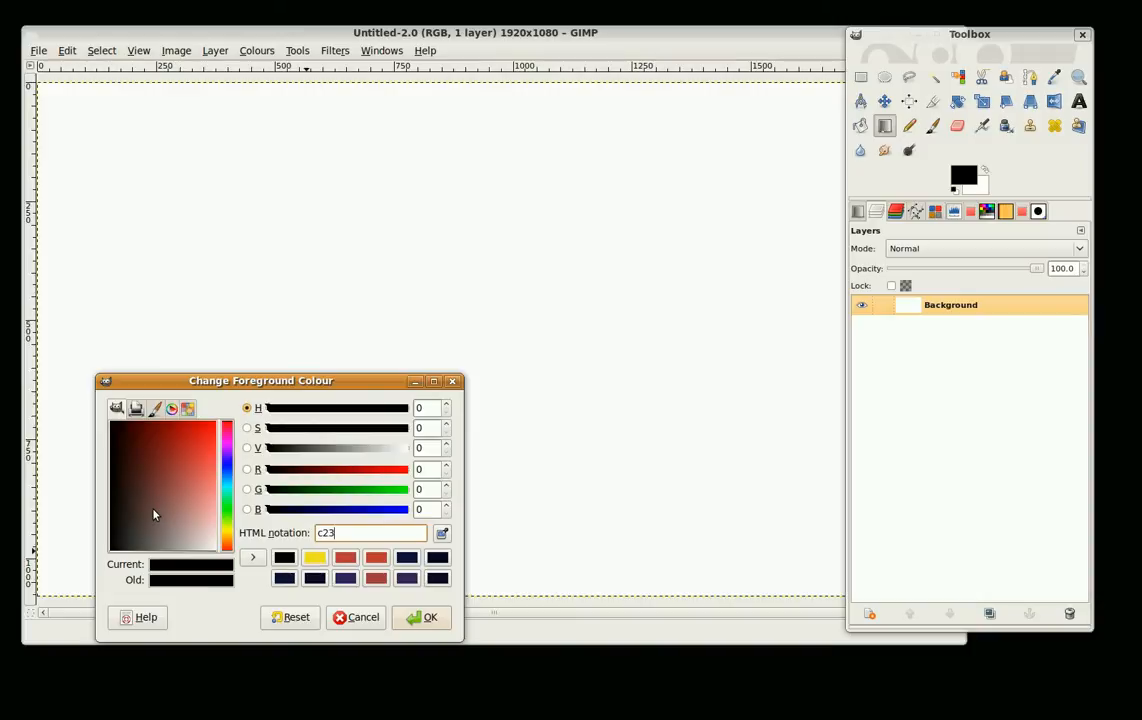
type("933")
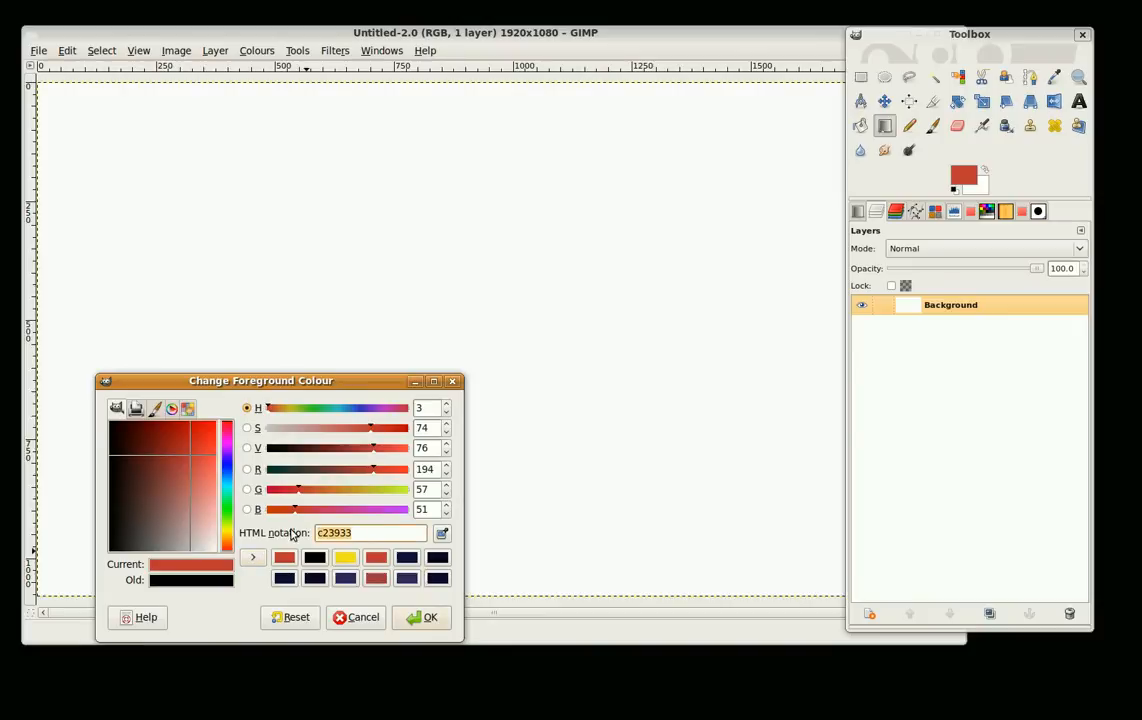
type("0")
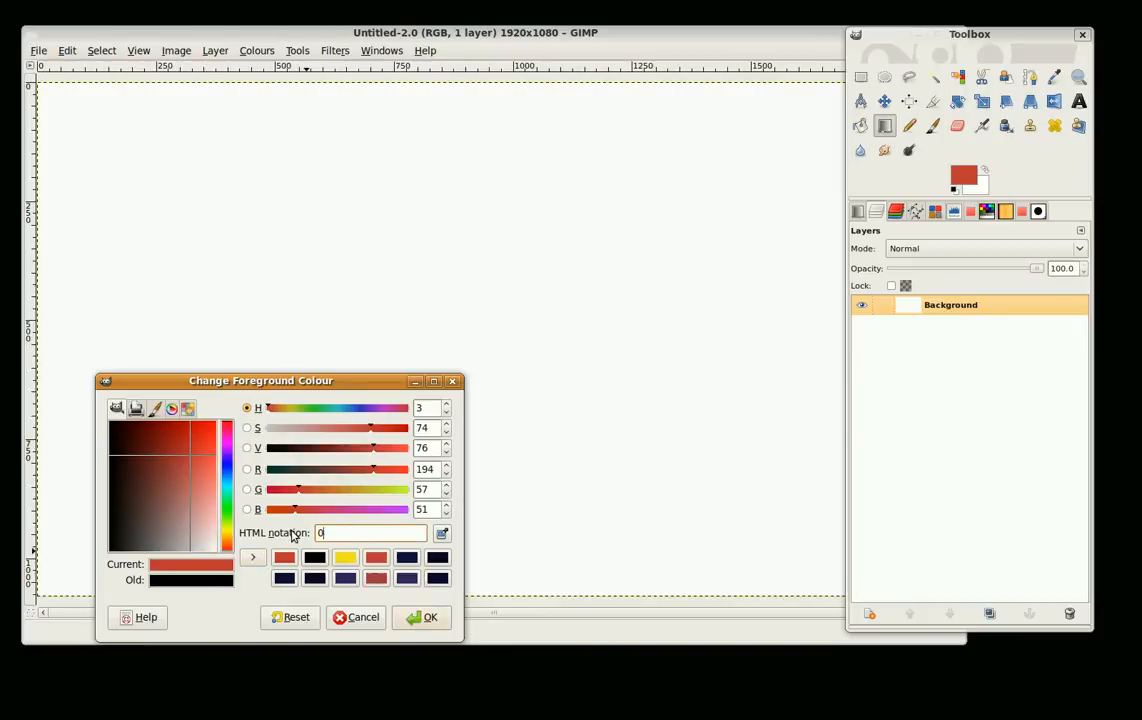
type("0f114")
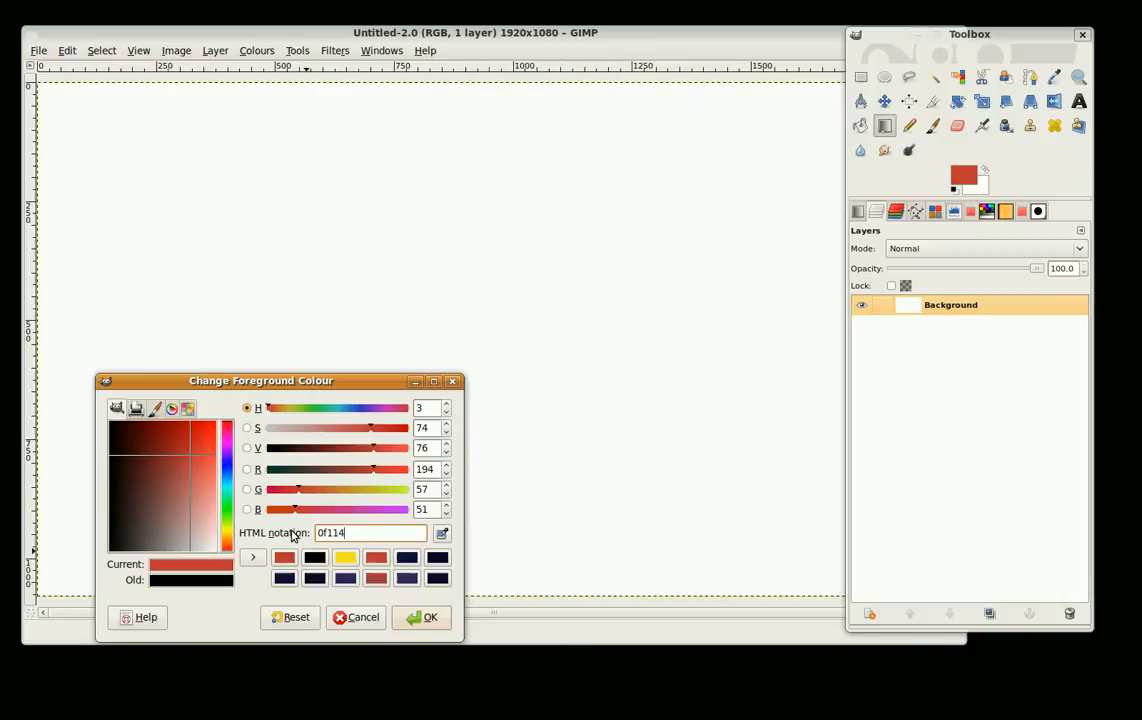
left_click(430, 616)
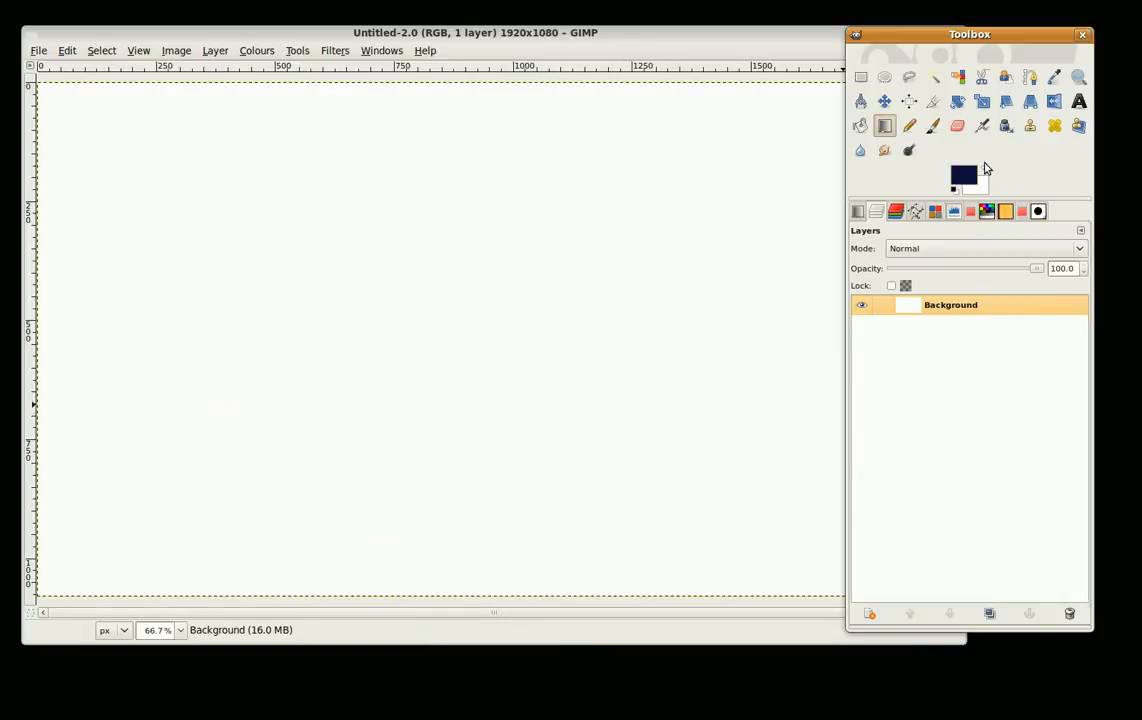
left_click(962, 176)
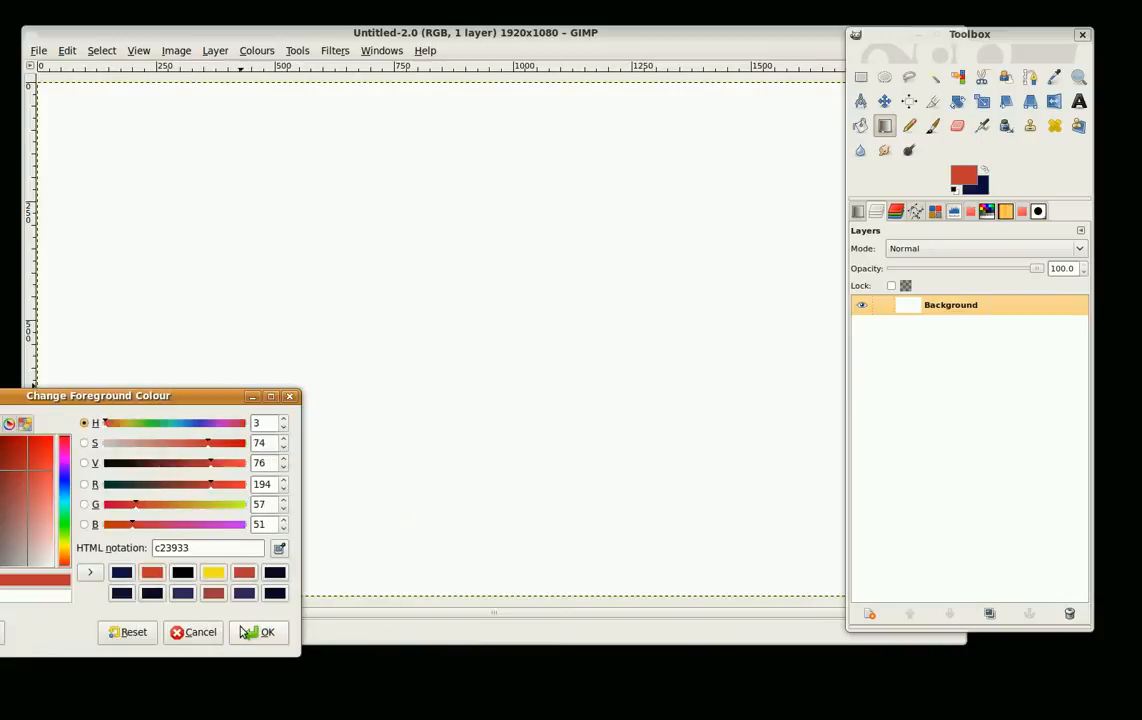
left_click(268, 632)
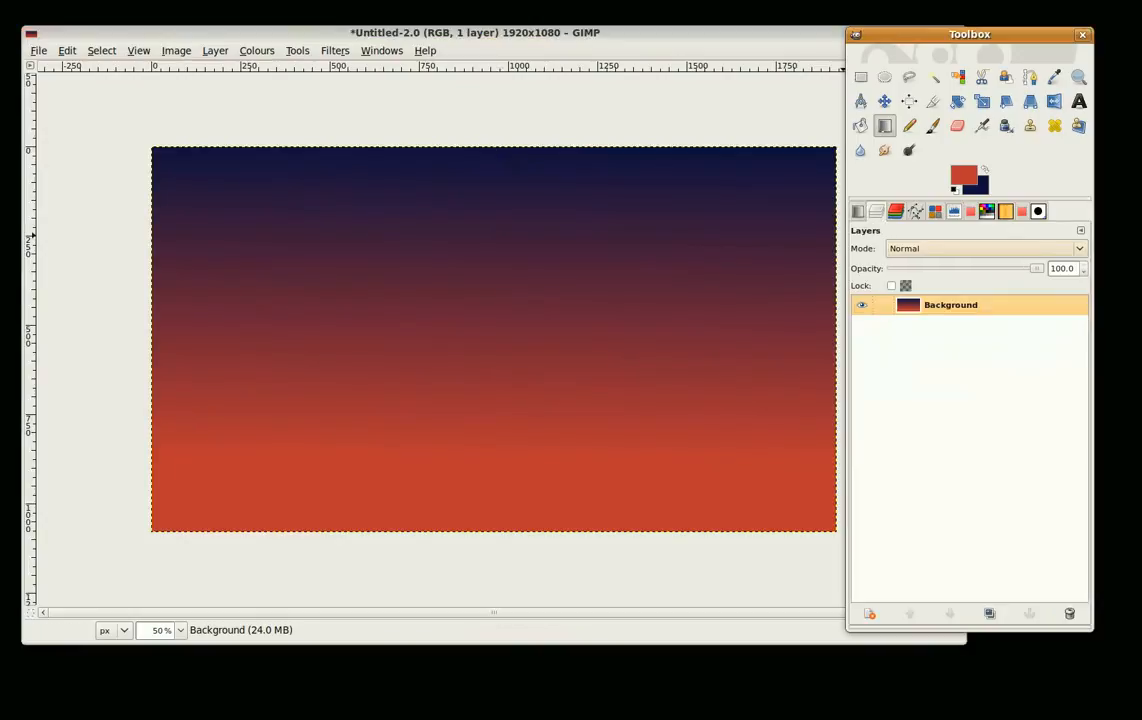
Step: Begin adding a new layer above the navy-to-orange gradient background
left_click(214, 50)
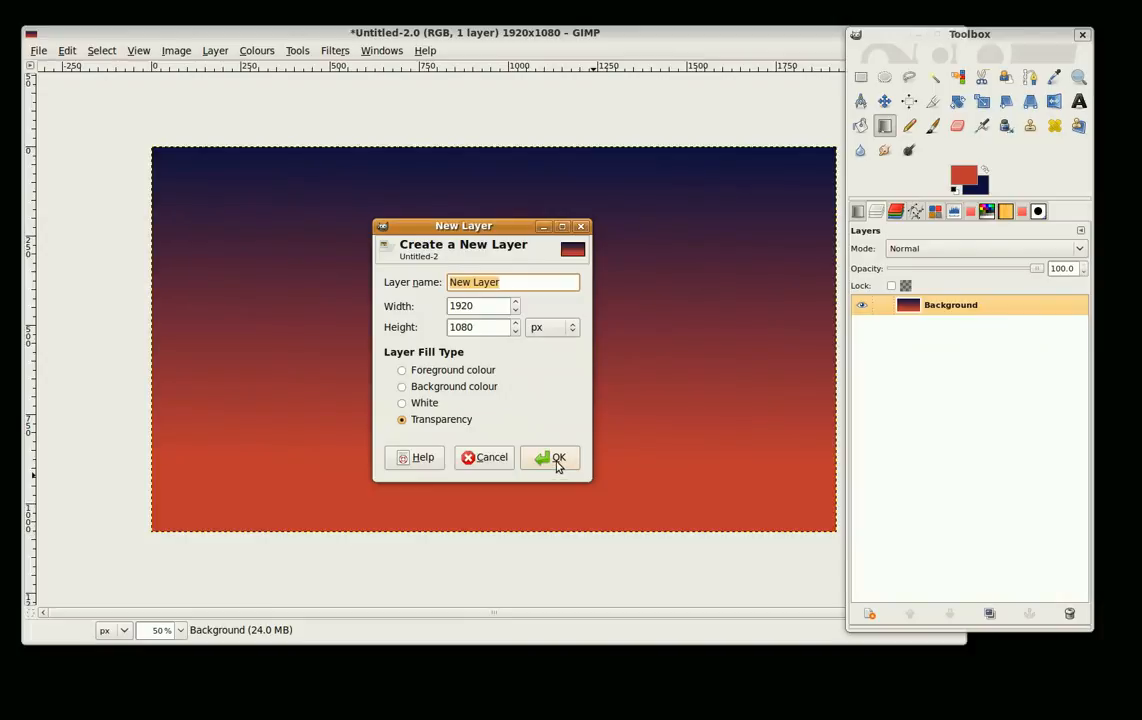
Step: Create the transparent layer, set foreground to red ba3a37 and swap it to background
left_click(550, 456)
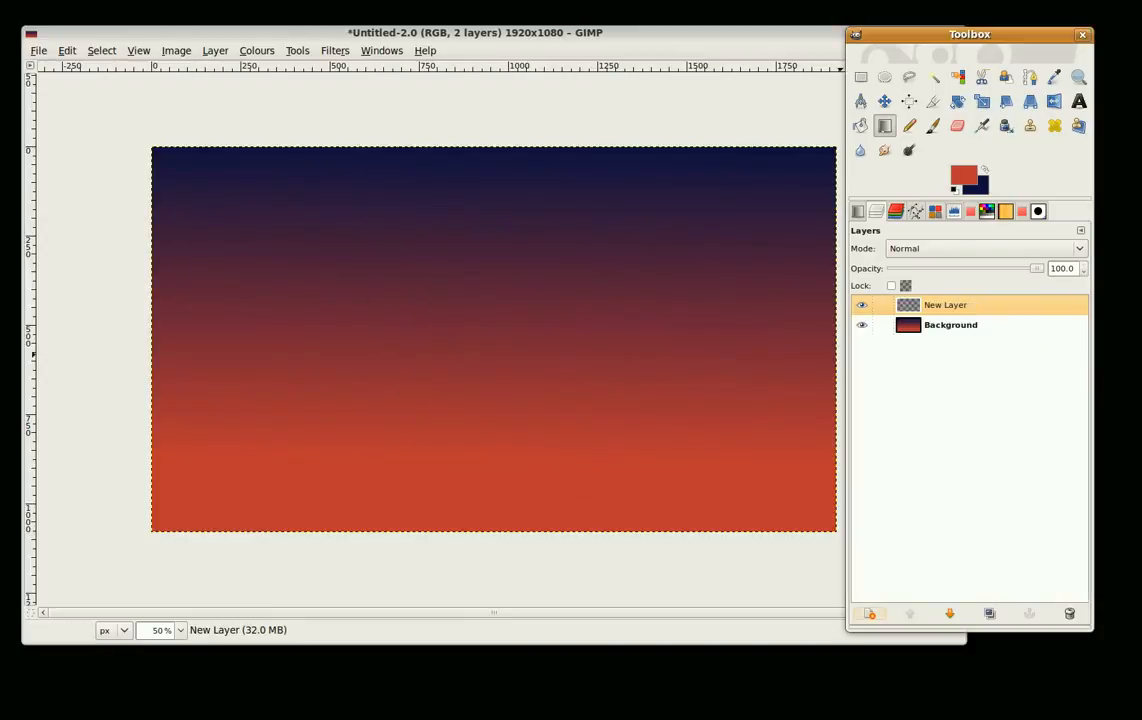
mouse_move(964, 176)
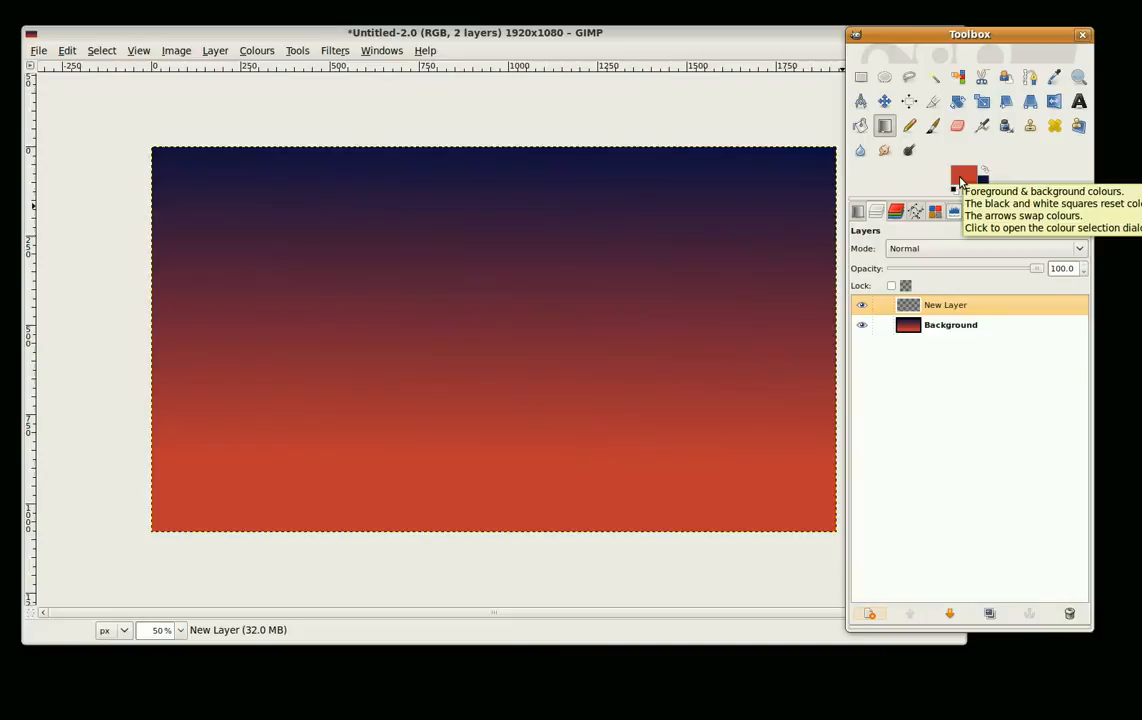
left_click(964, 174)
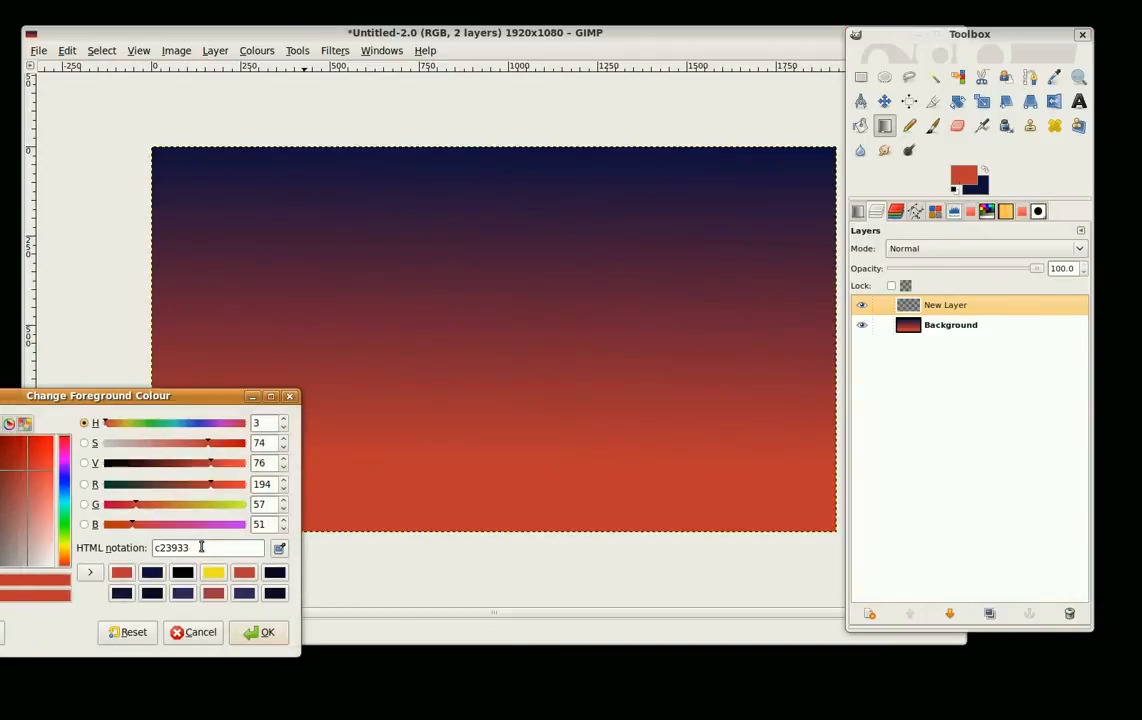
triple_click(200, 548)
type("b")
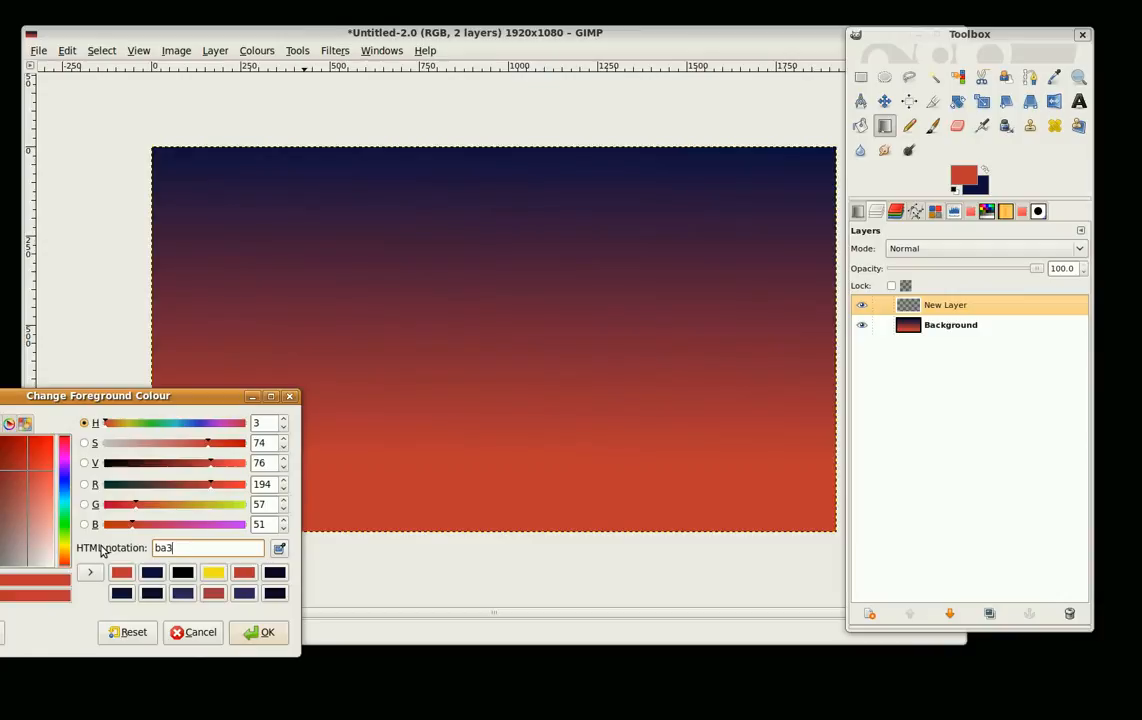
type("a37")
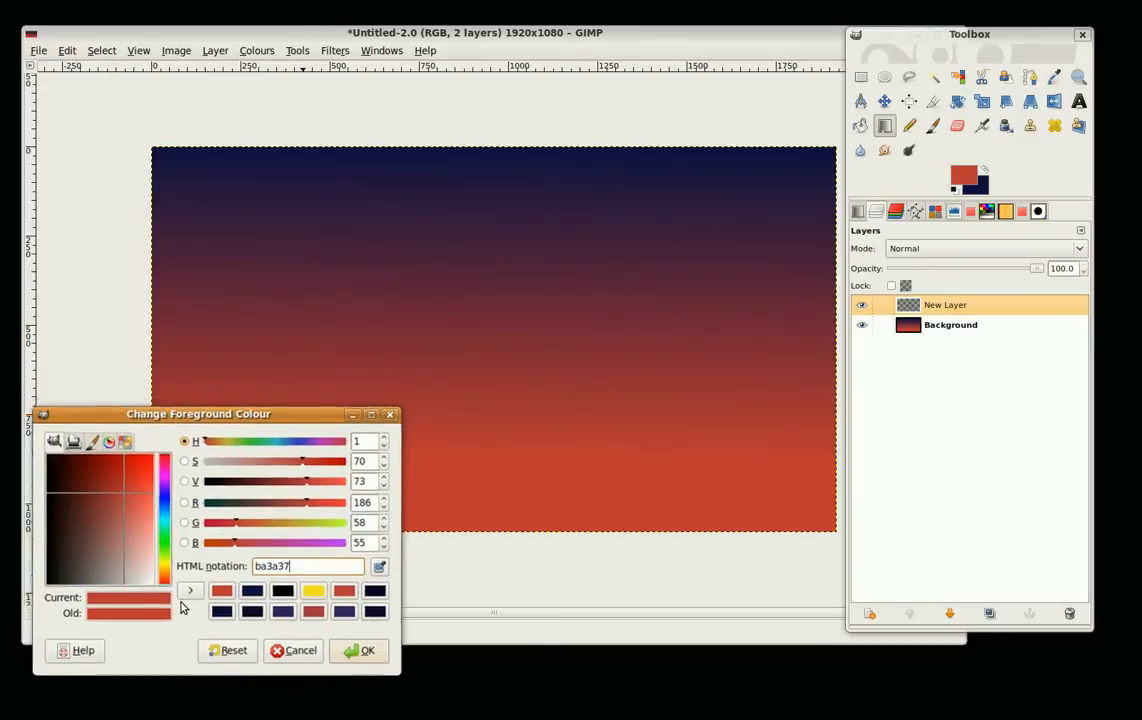
left_click(360, 650)
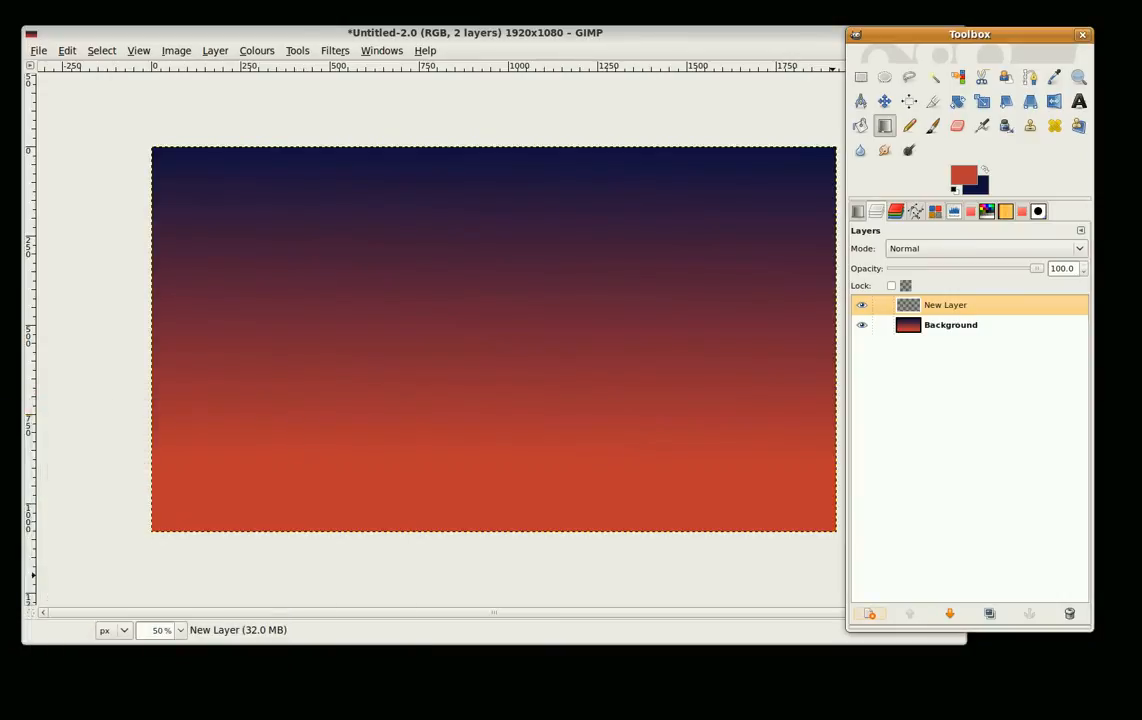
left_click(964, 172)
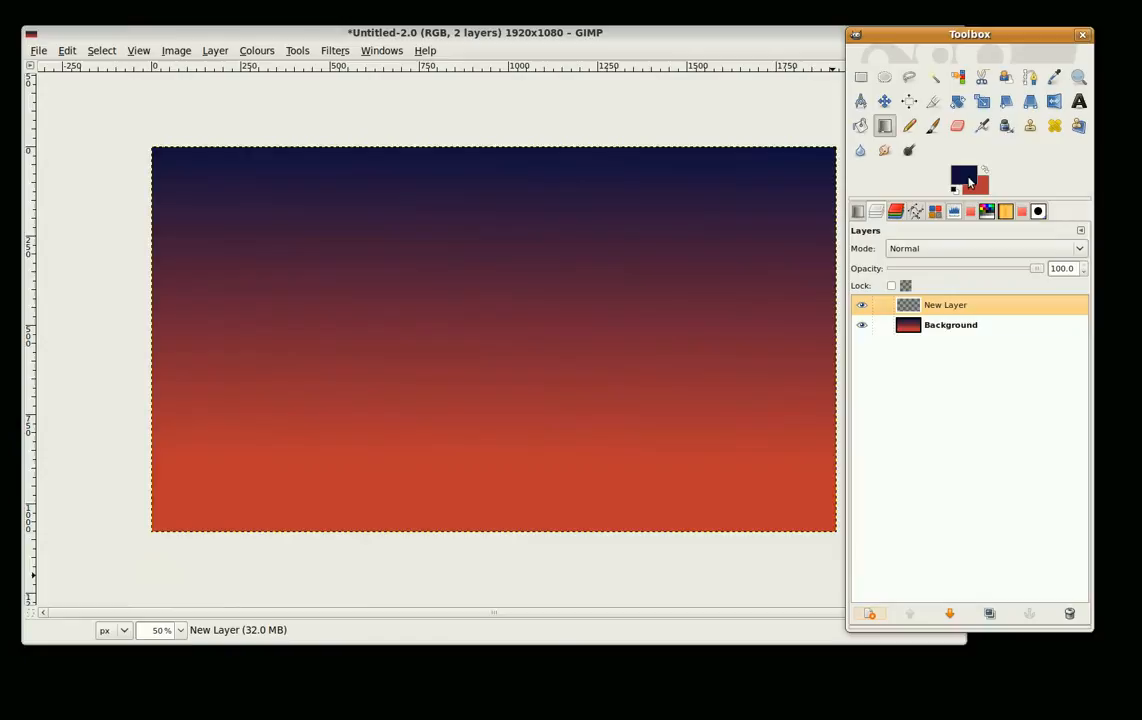
Step: Set the foreground colour to yellow f4e122
left_click(964, 176)
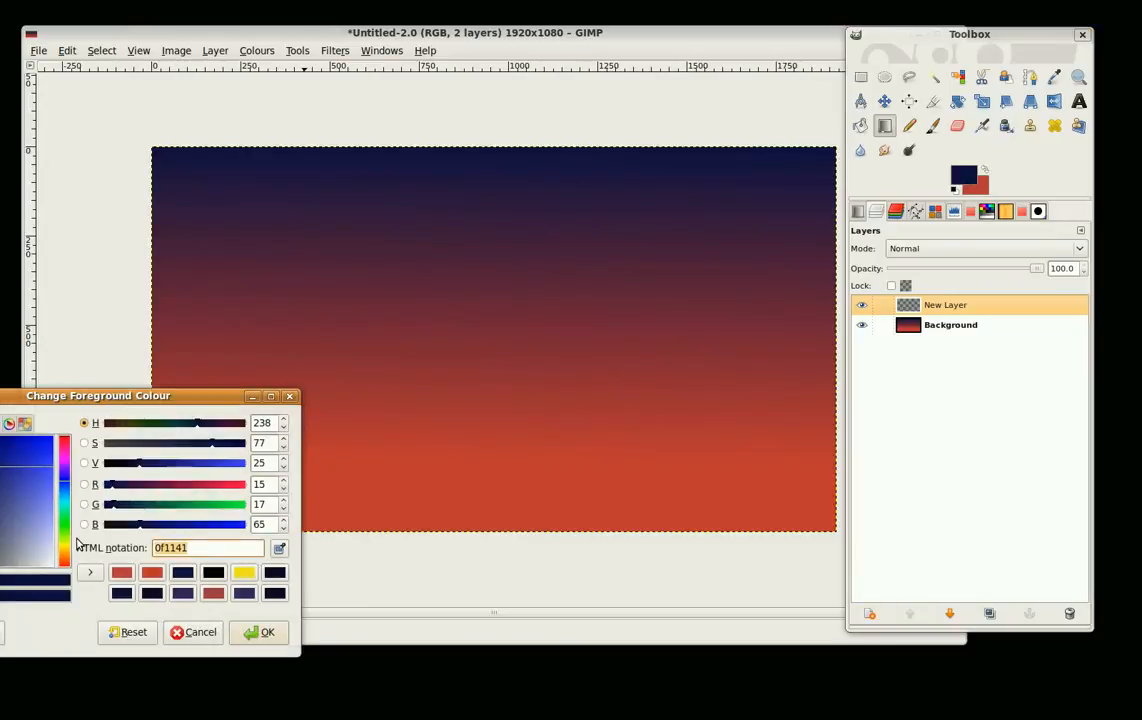
type("f")
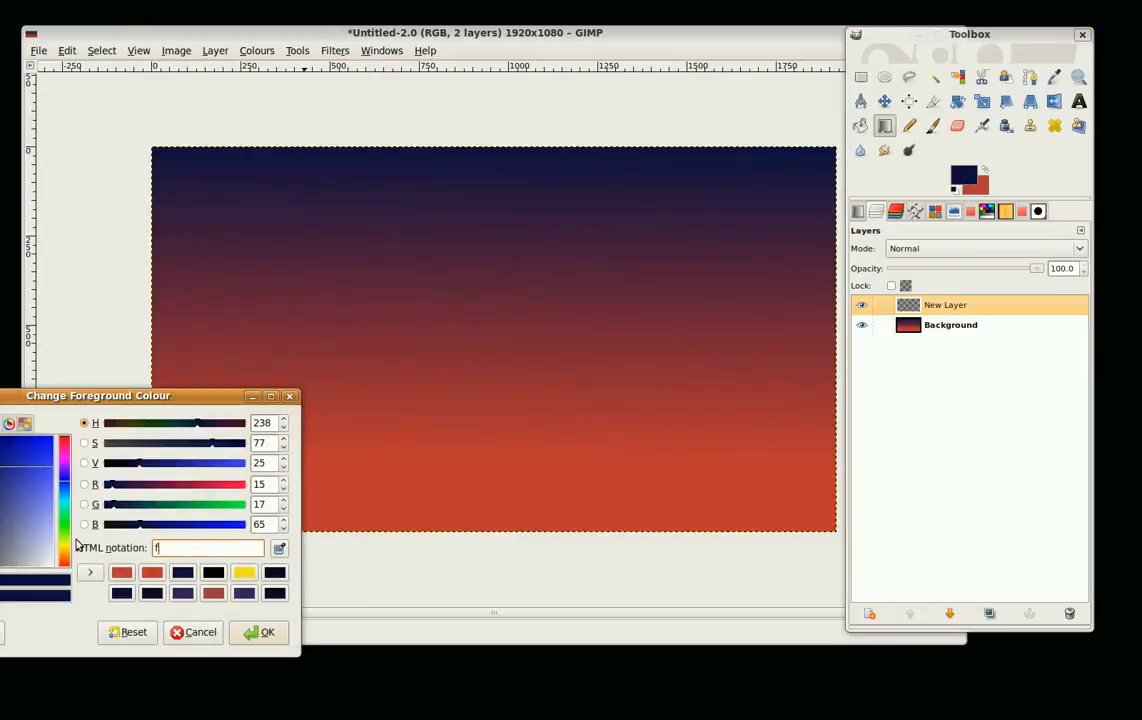
type("4e1")
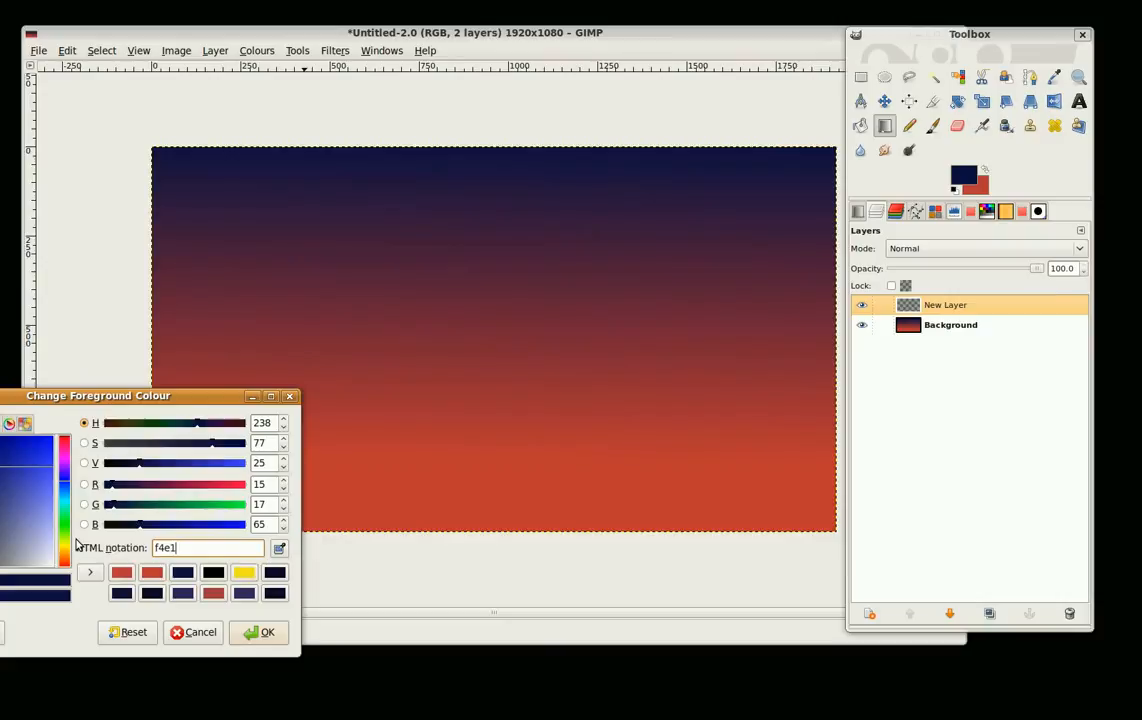
left_click(244, 572)
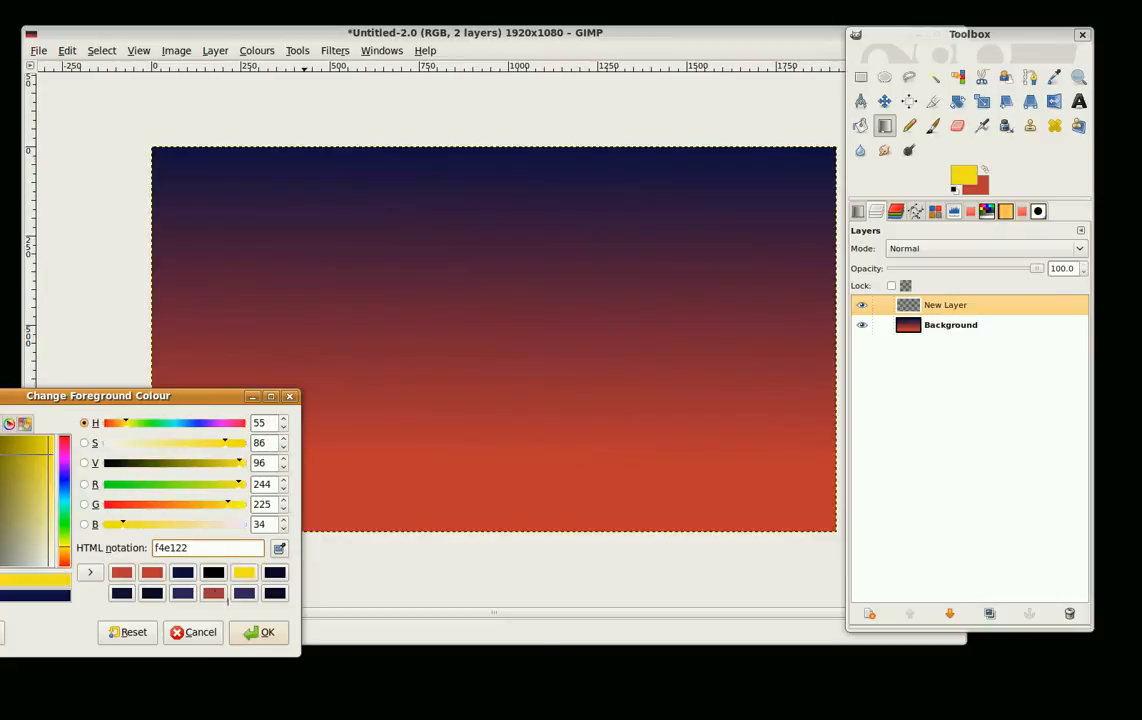
left_click(258, 632)
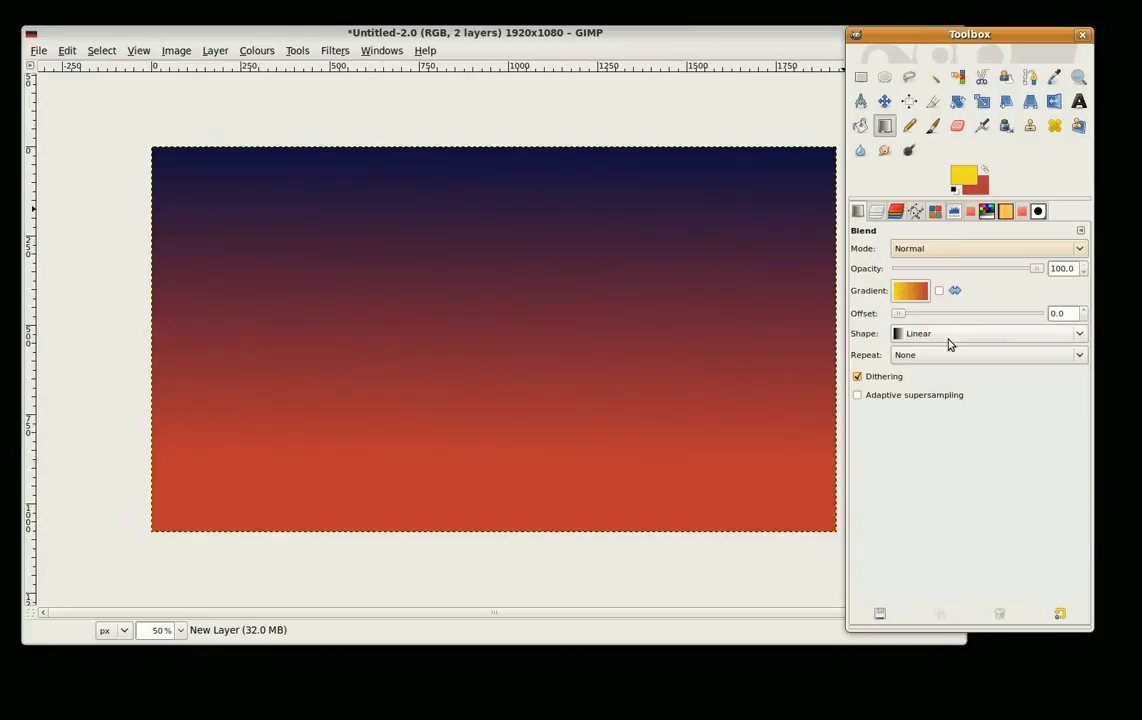
Step: Draw a radial yellow-to-red gradient on the new layer and set its mode to Multiply
left_click(988, 332)
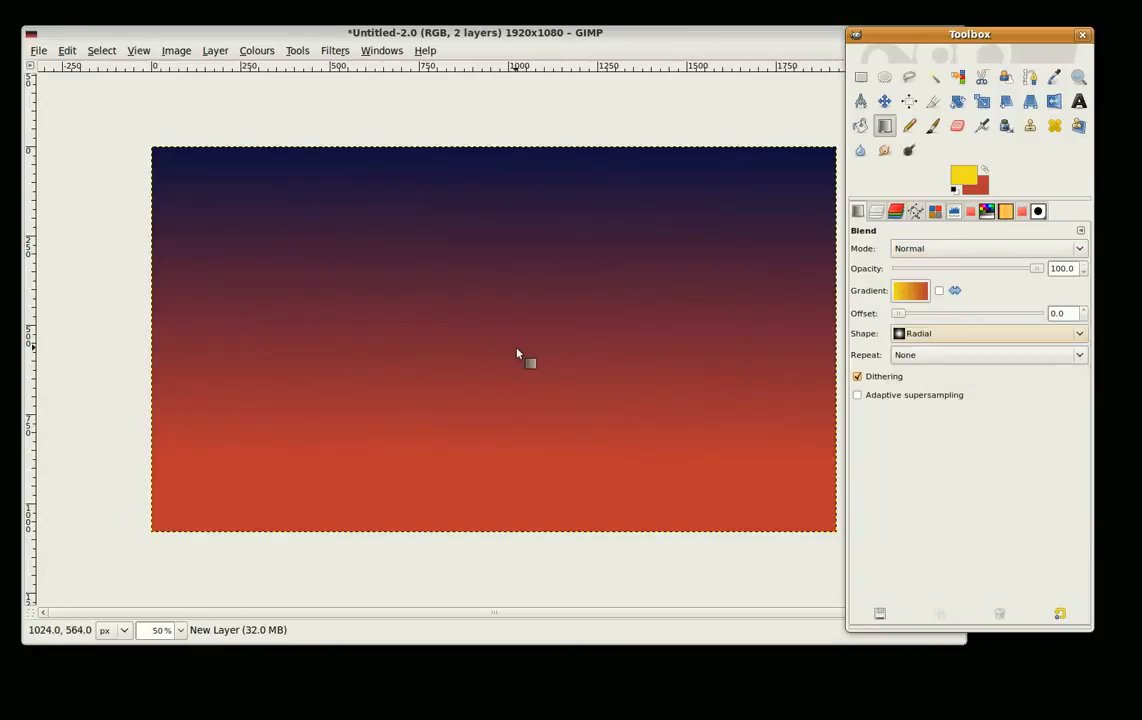
left_click_drag(516, 352, 516, 570)
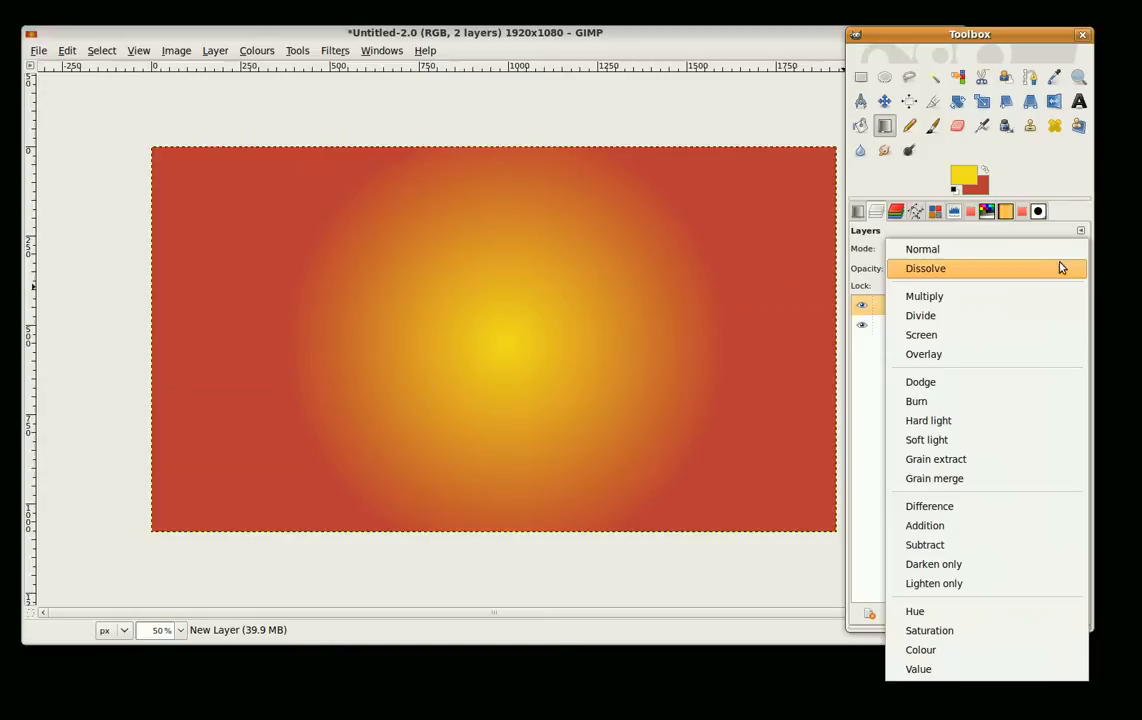
left_click(924, 296)
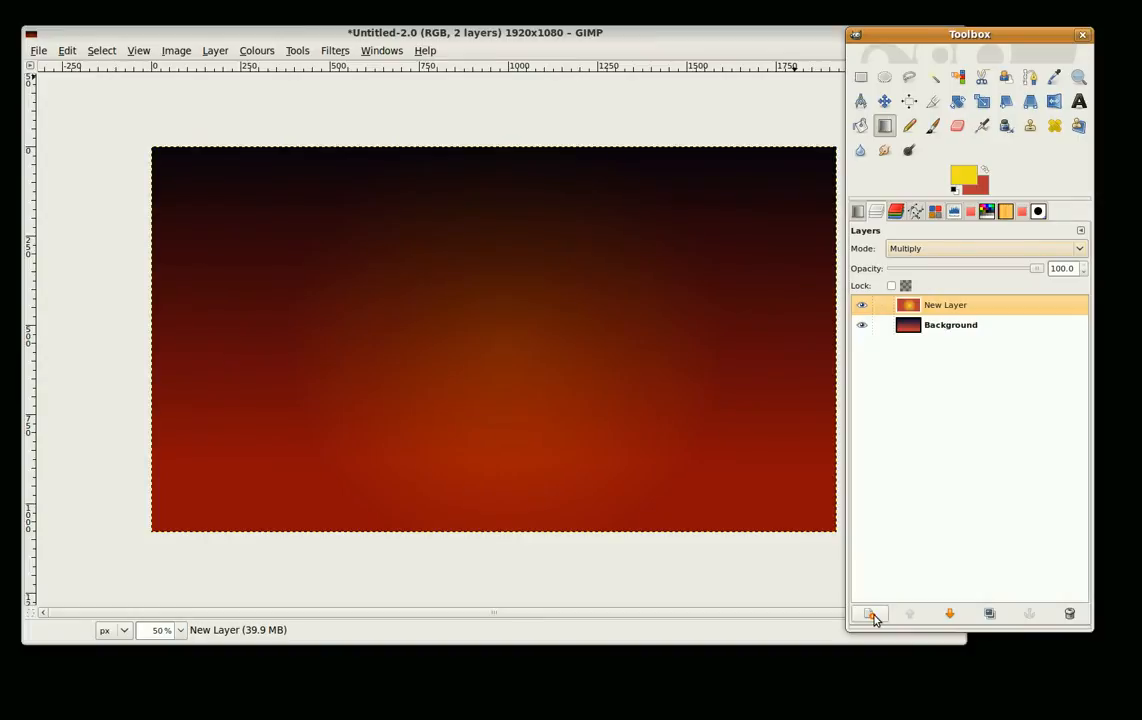
Step: Create transparent New Layer#1 and switch to the Free Select tool
left_click(868, 612)
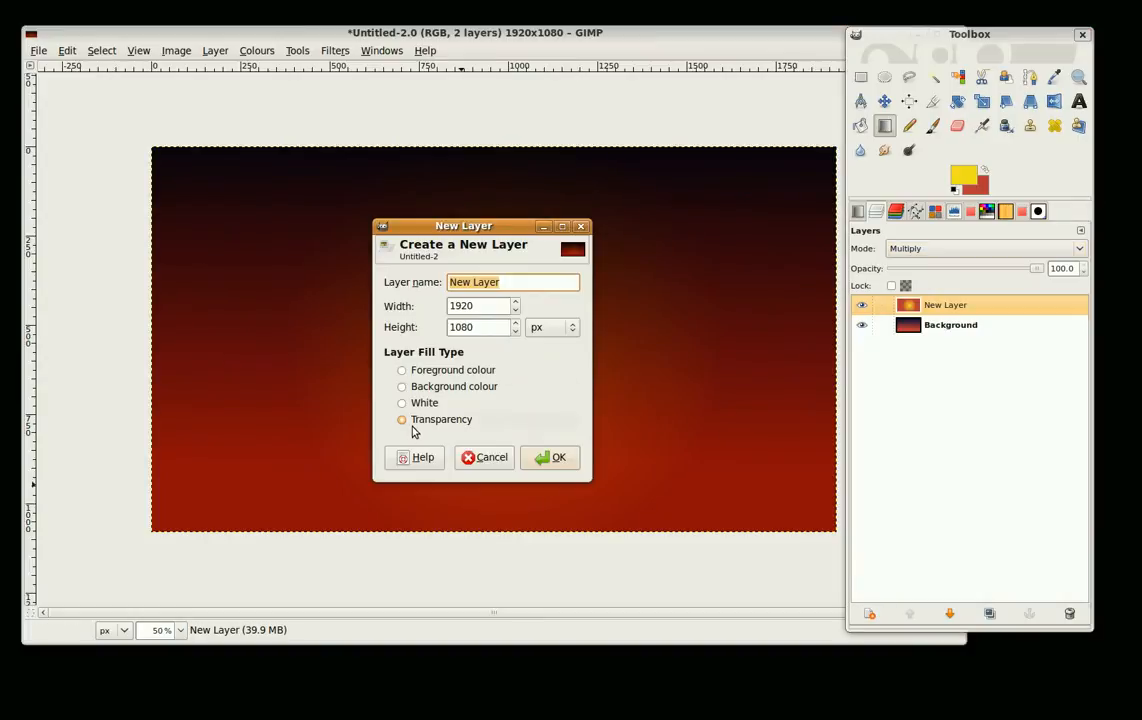
left_click(548, 456)
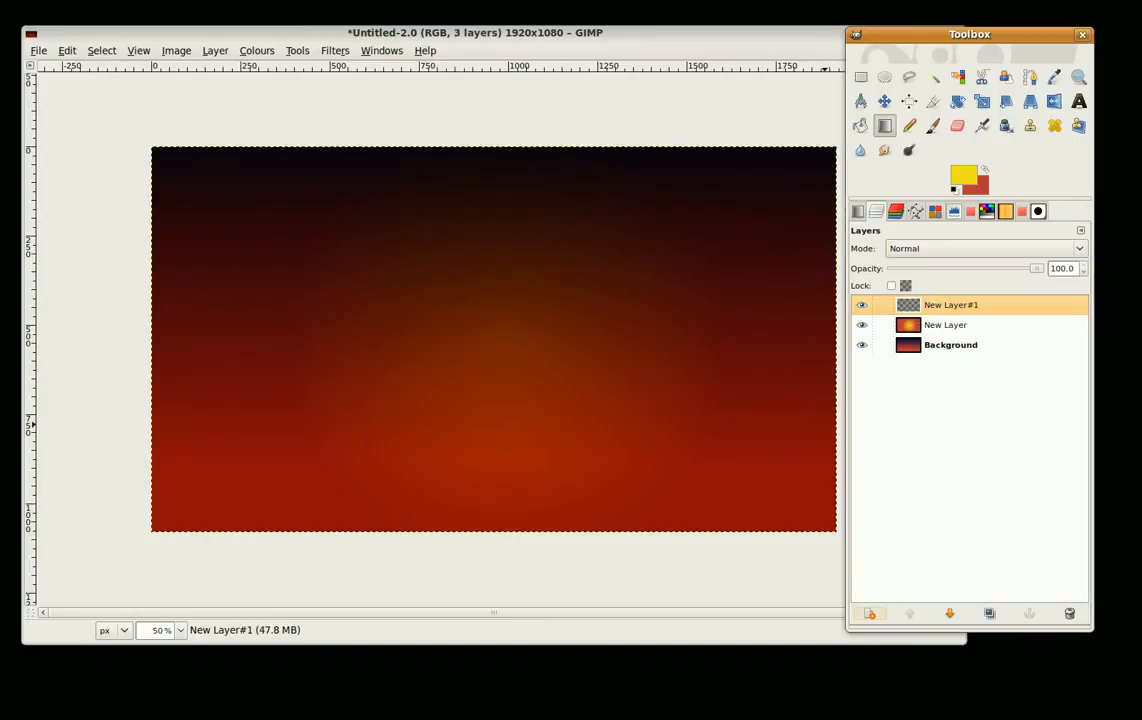
left_click(908, 76)
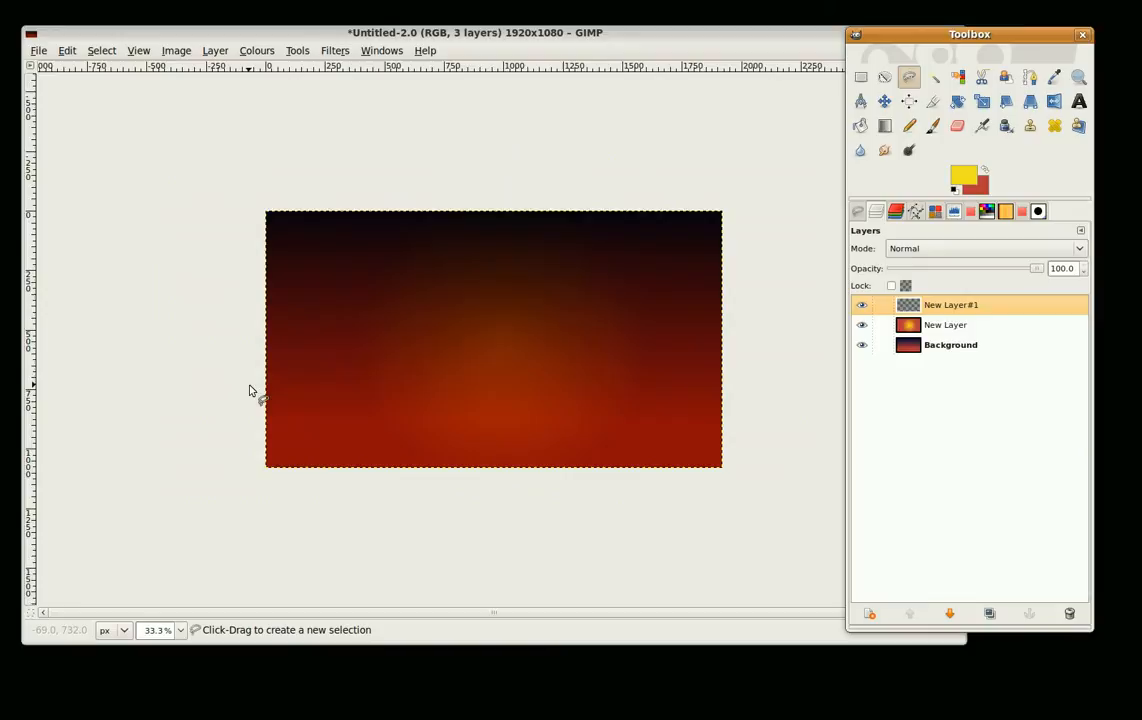
Step: Lasso a hill-shaped selection across the lower part of the canvas
left_click_drag(252, 384, 388, 358)
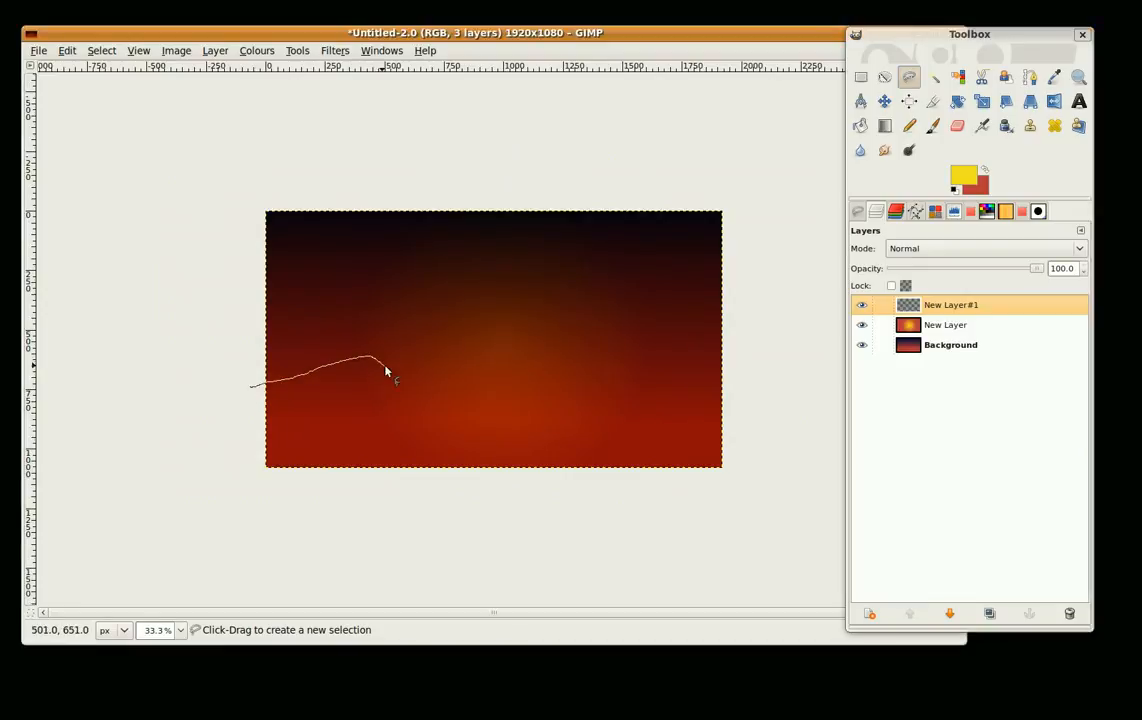
left_click_drag(384, 364, 510, 384)
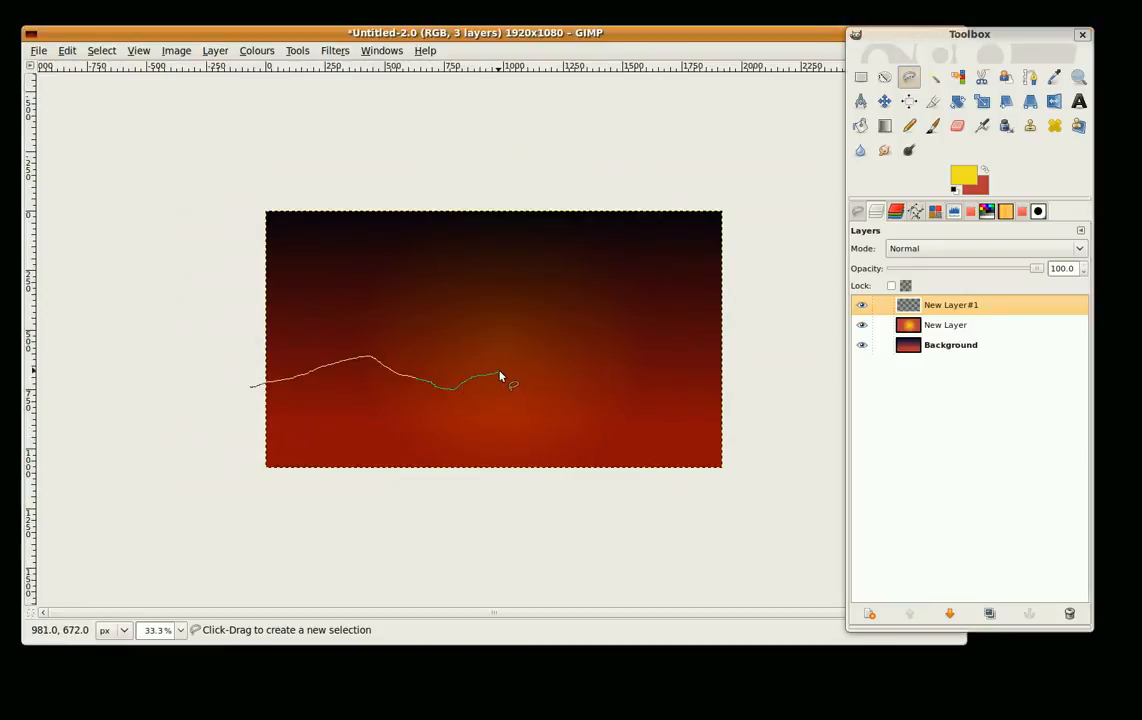
left_click_drag(500, 378, 590, 348)
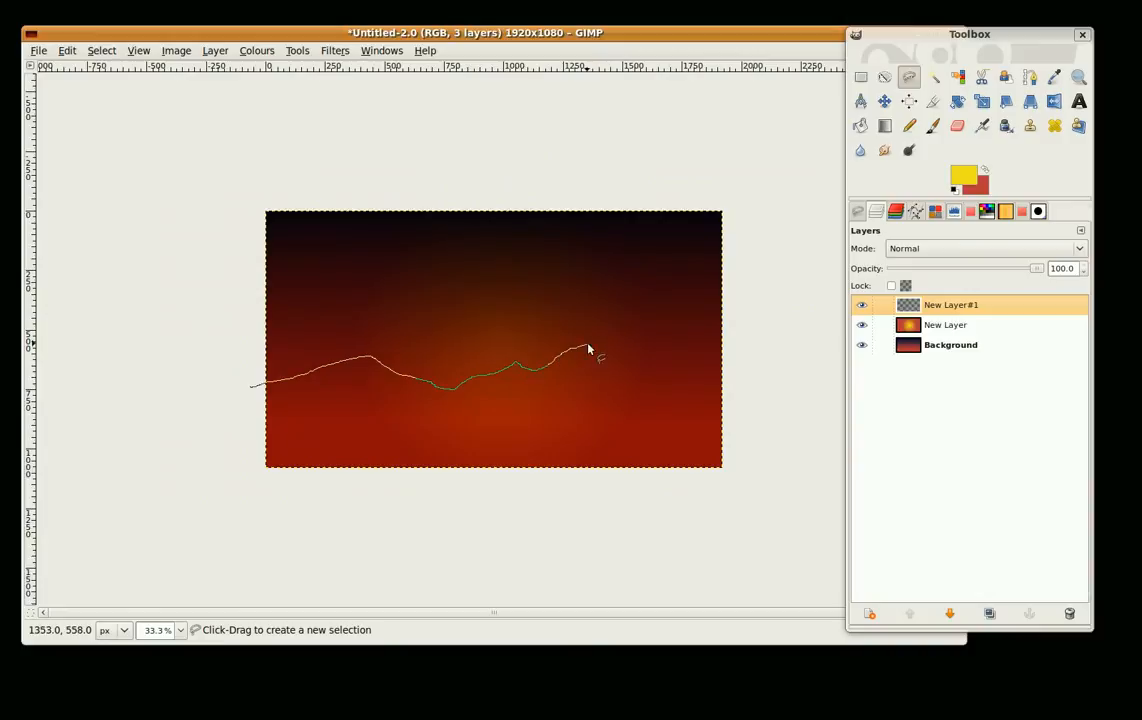
left_click_drag(588, 348, 764, 398)
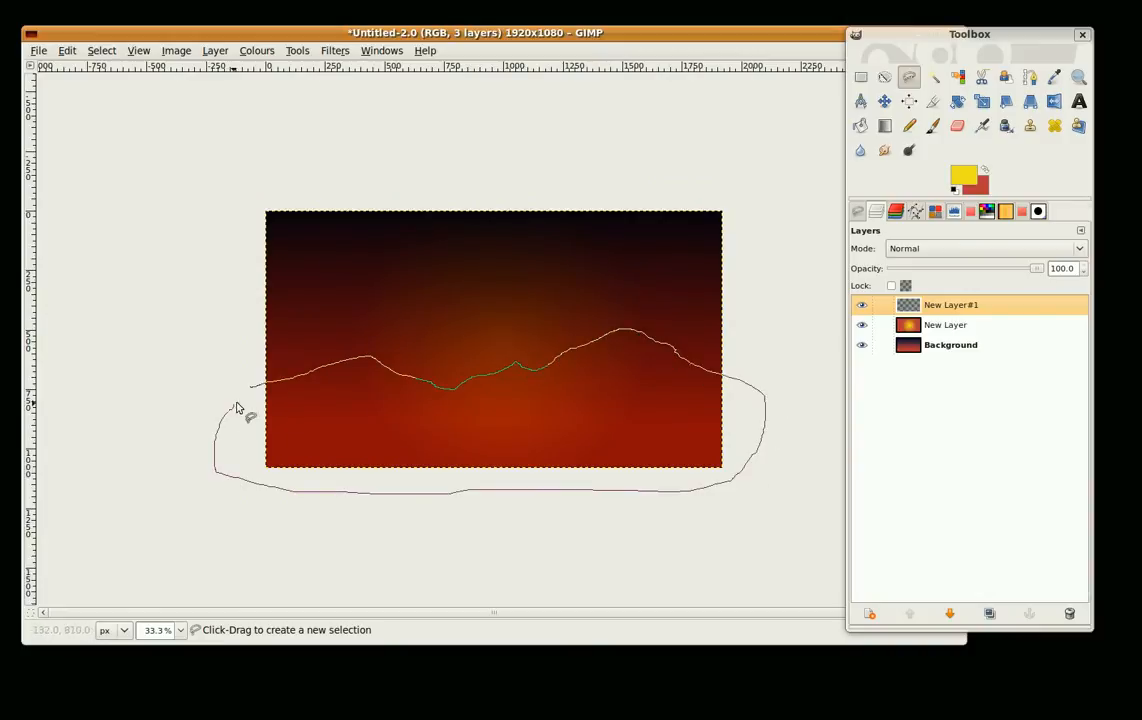
left_click(252, 384)
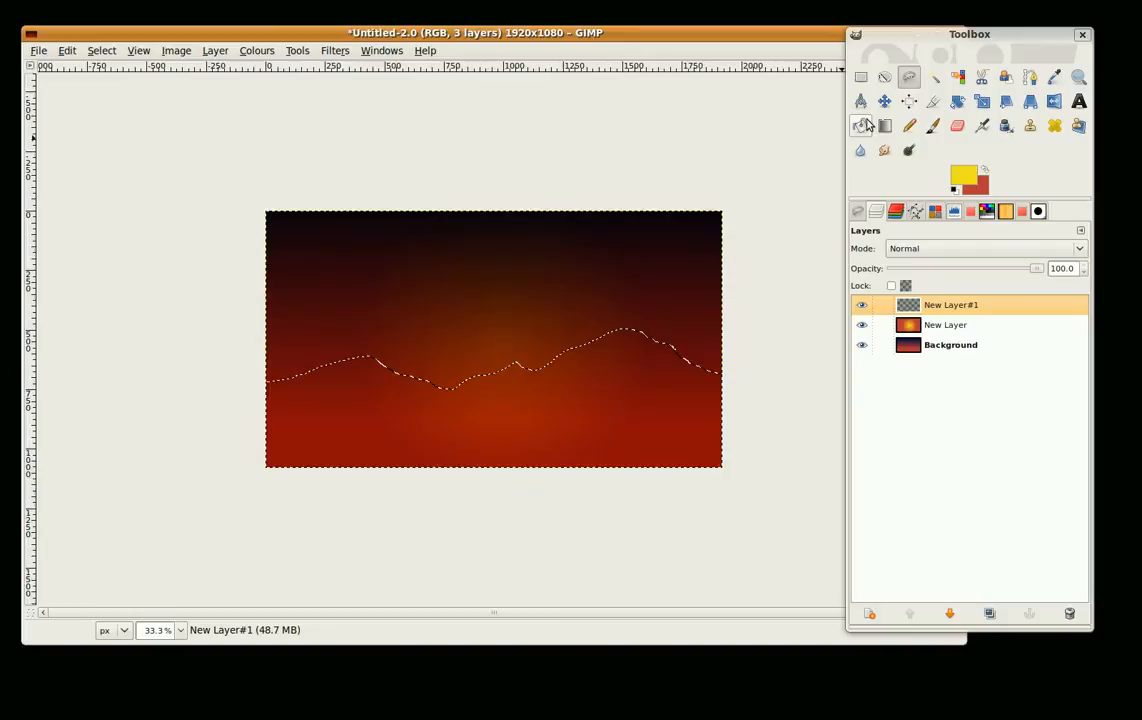
Step: Fill the hill selection with black 000000 to form the silhouette
left_click(962, 172)
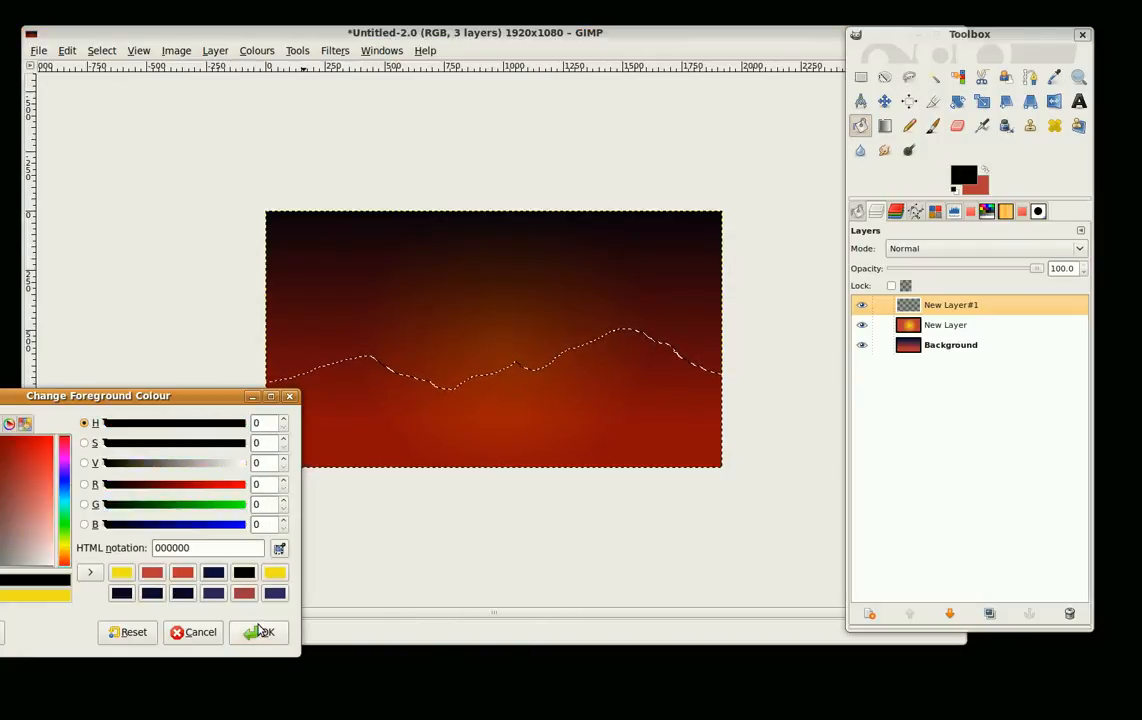
left_click(260, 632)
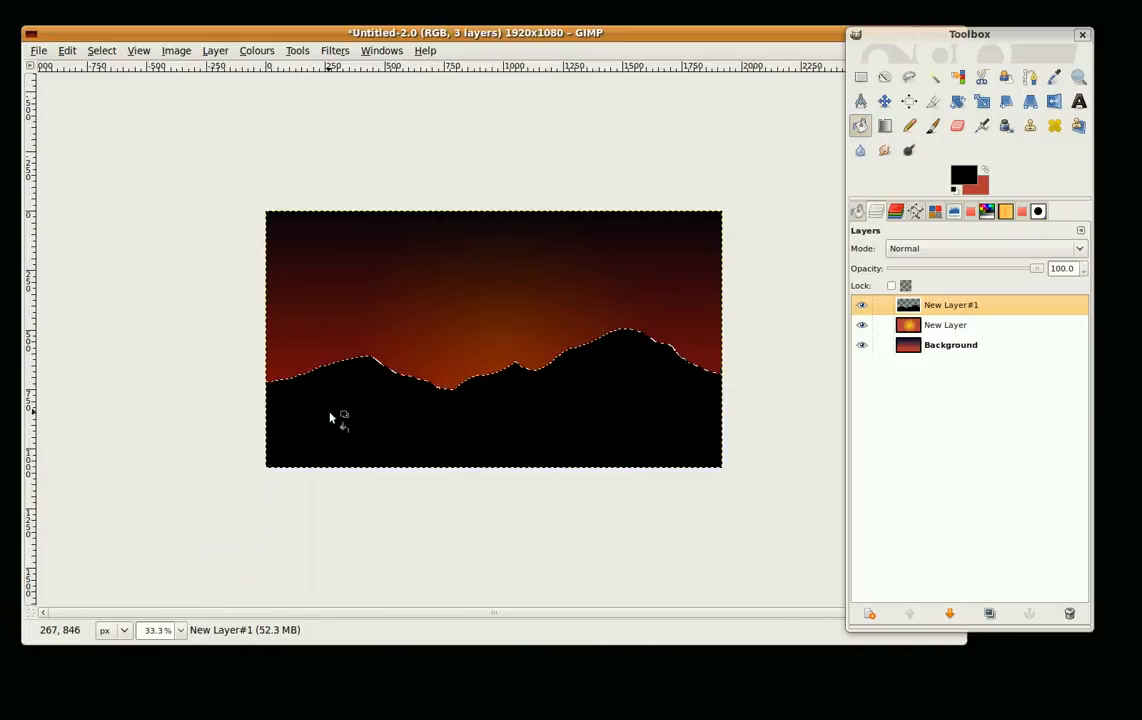
mouse_move(624, 408)
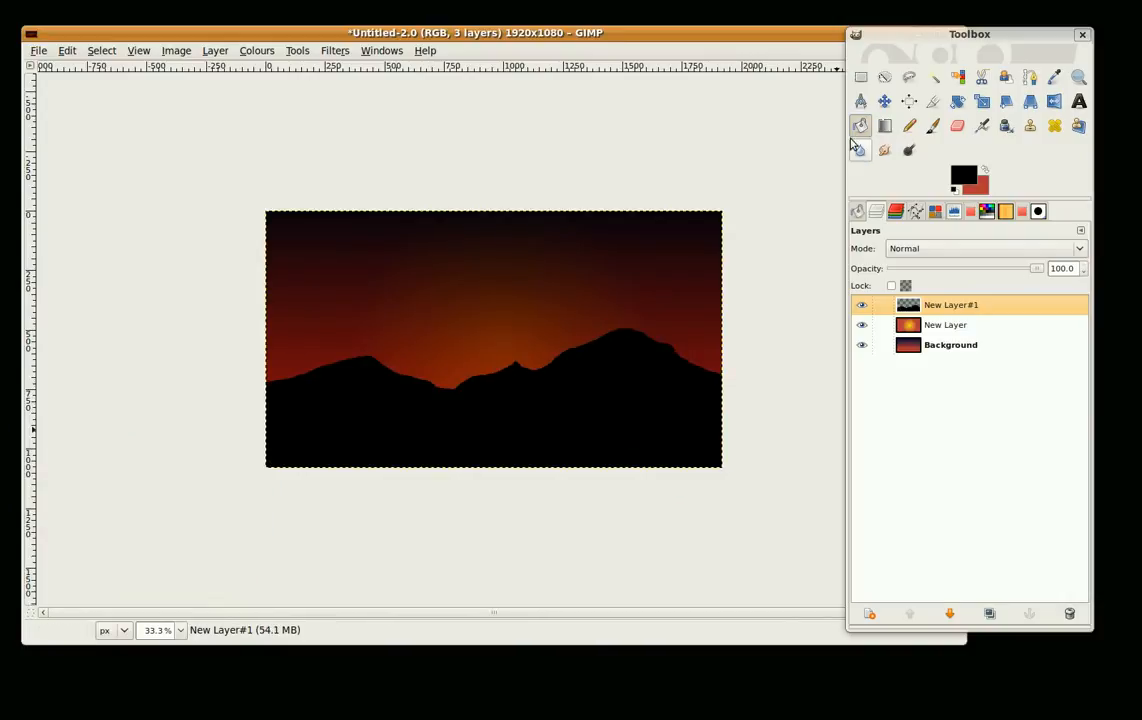
left_click(932, 124)
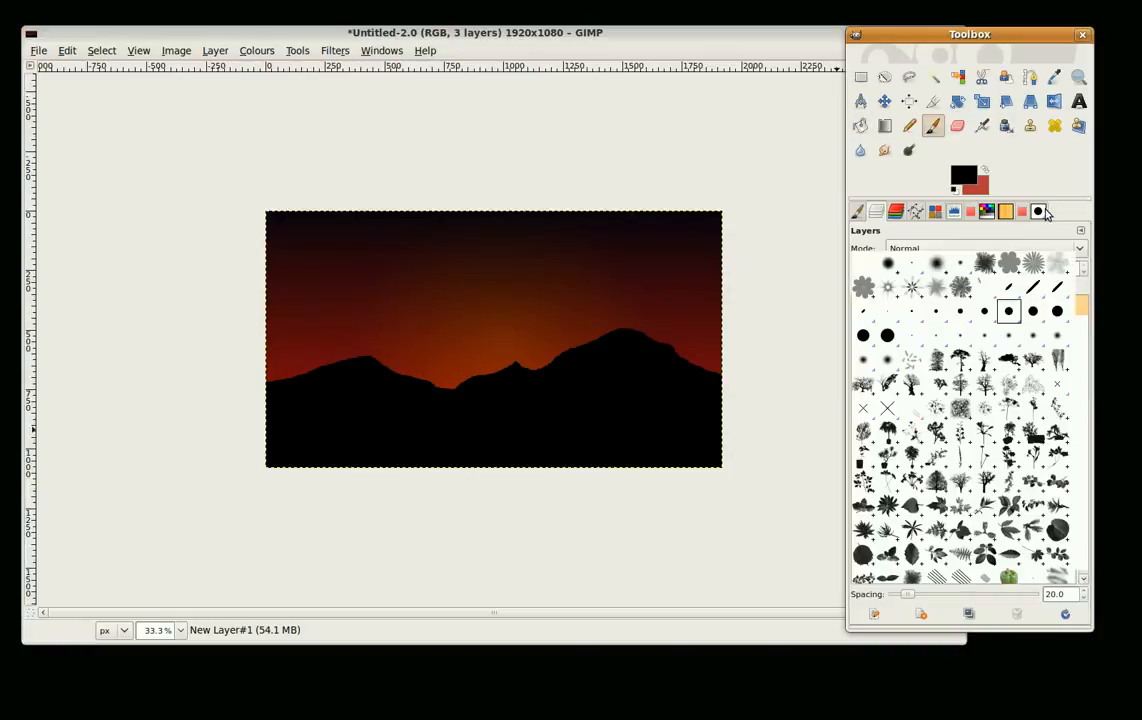
Step: Pick the dead_trees brush and stamp tree silhouettes along the hill ridgeline
left_click(1036, 212)
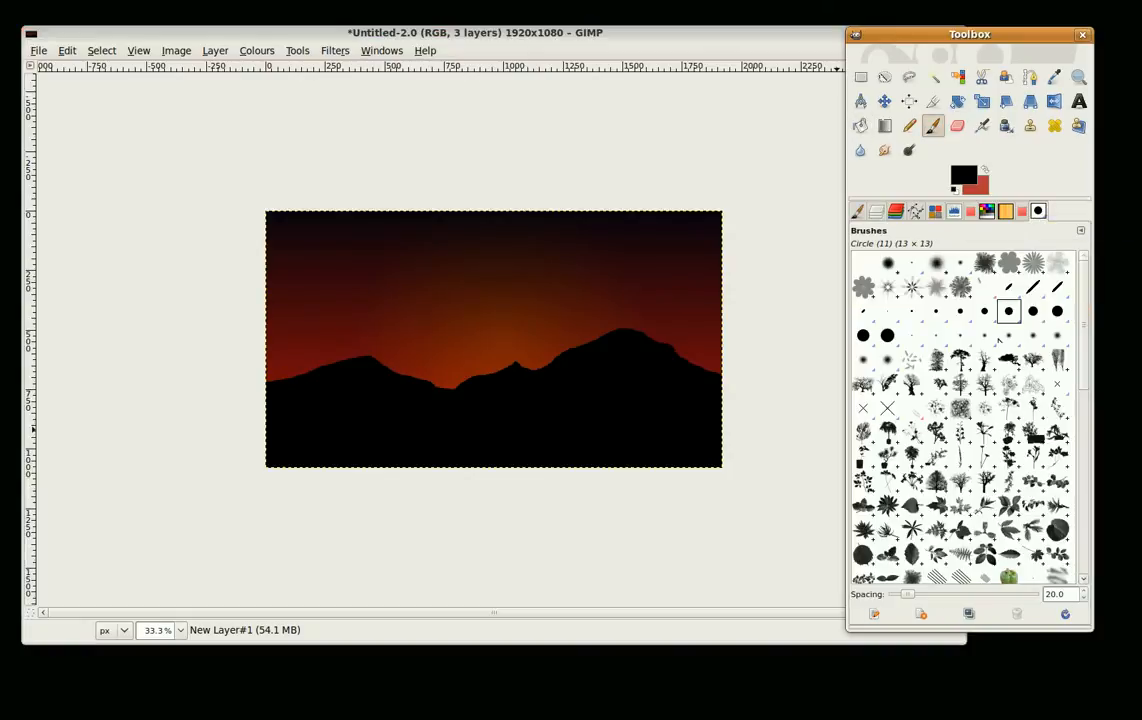
mouse_move(1020, 378)
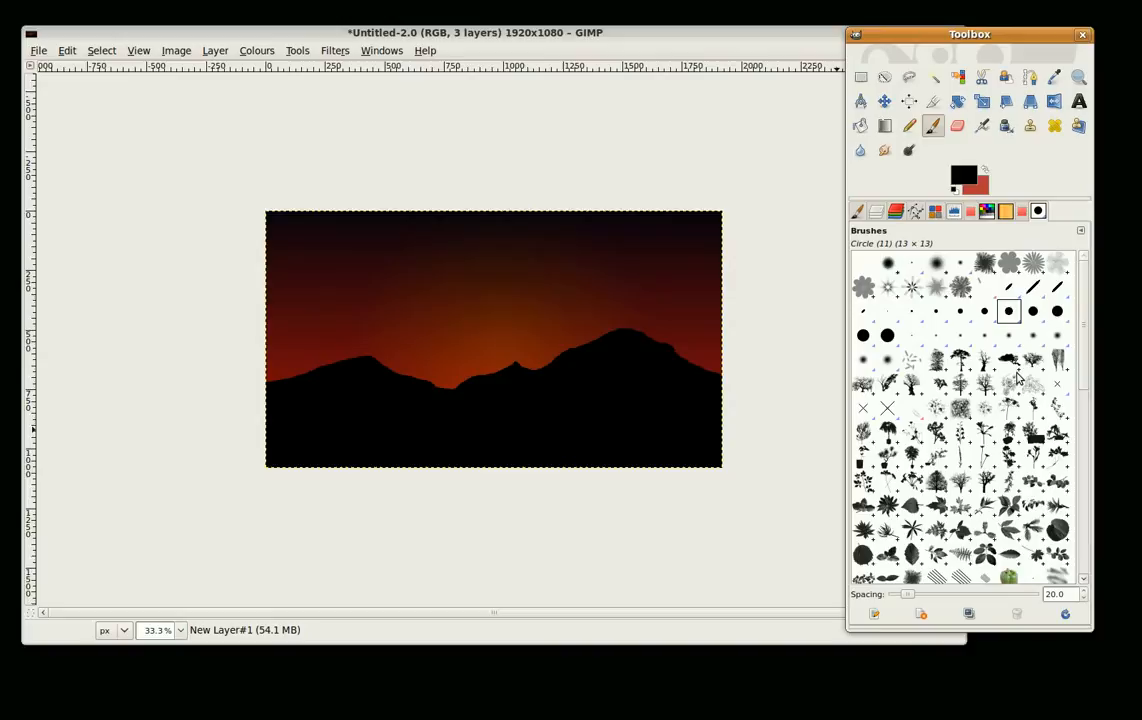
mouse_move(988, 388)
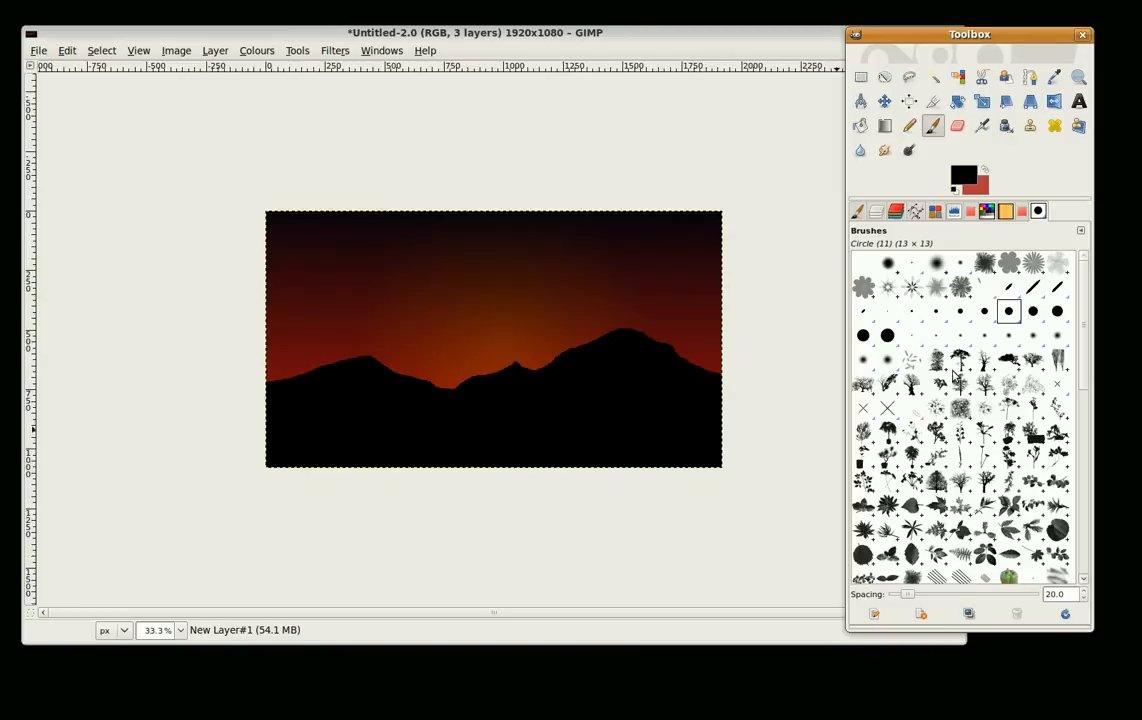
left_click(960, 360)
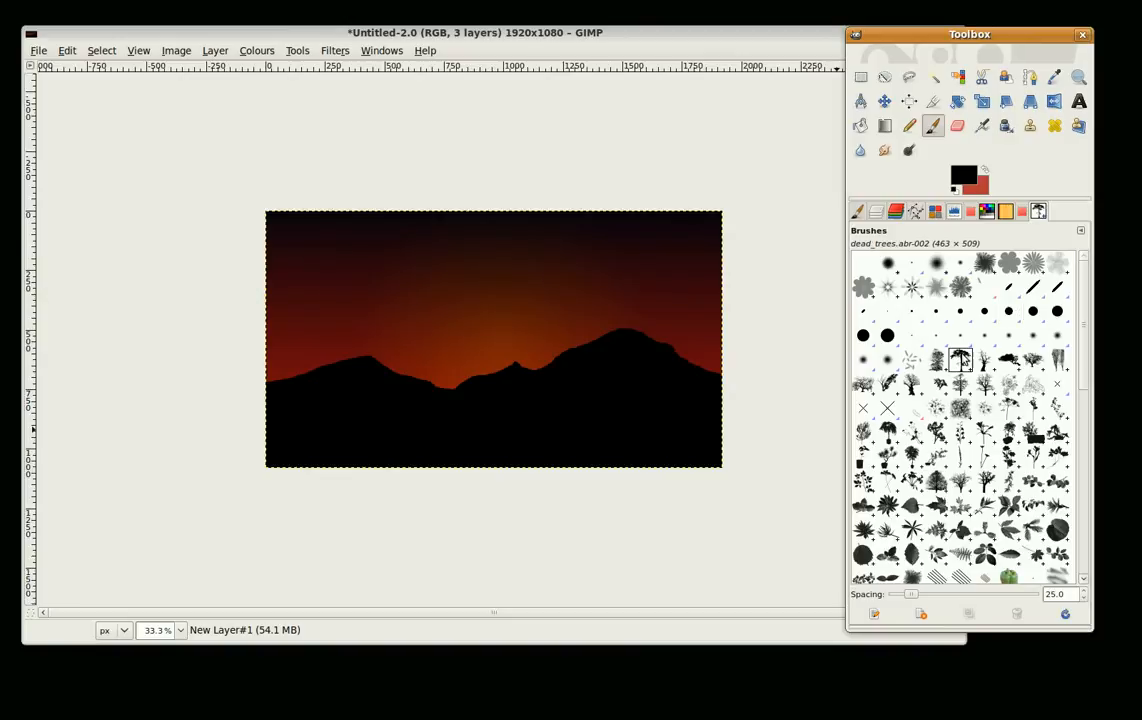
left_click(356, 390)
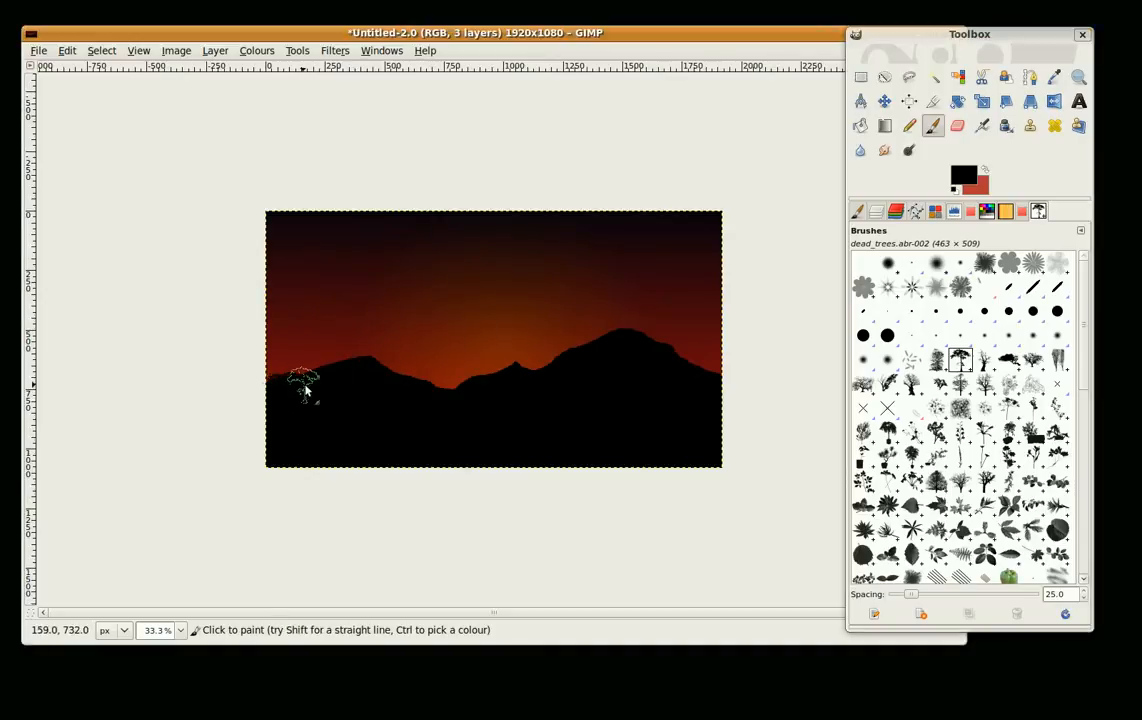
left_click(362, 368)
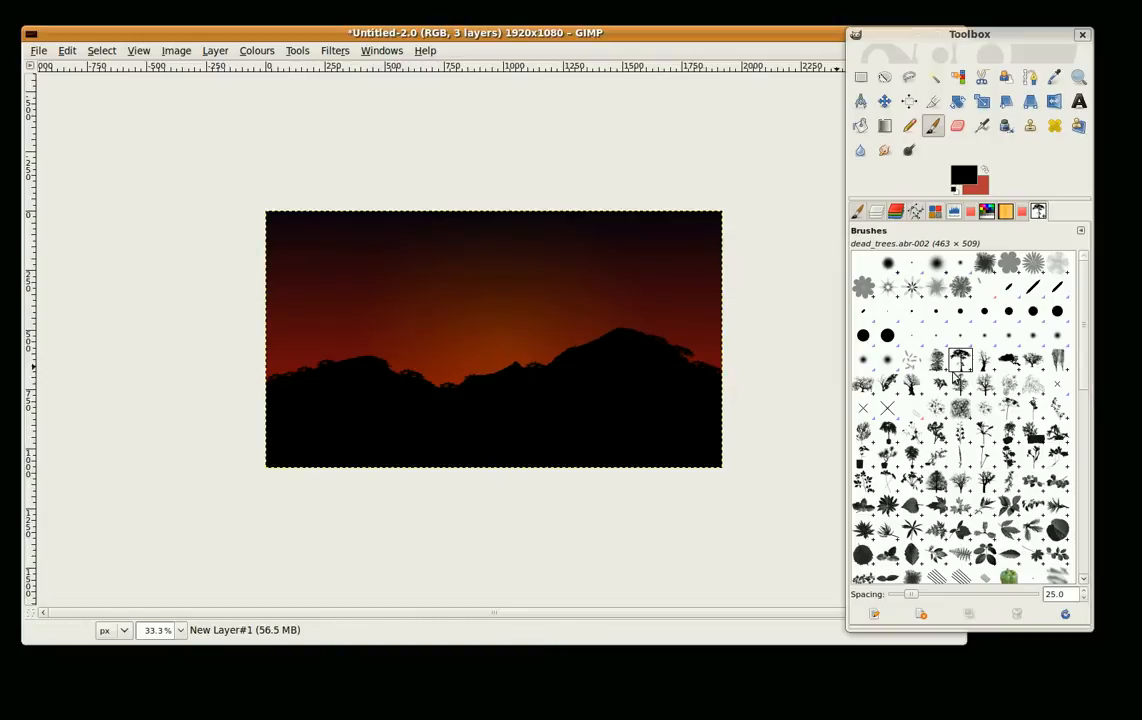
left_click(912, 360)
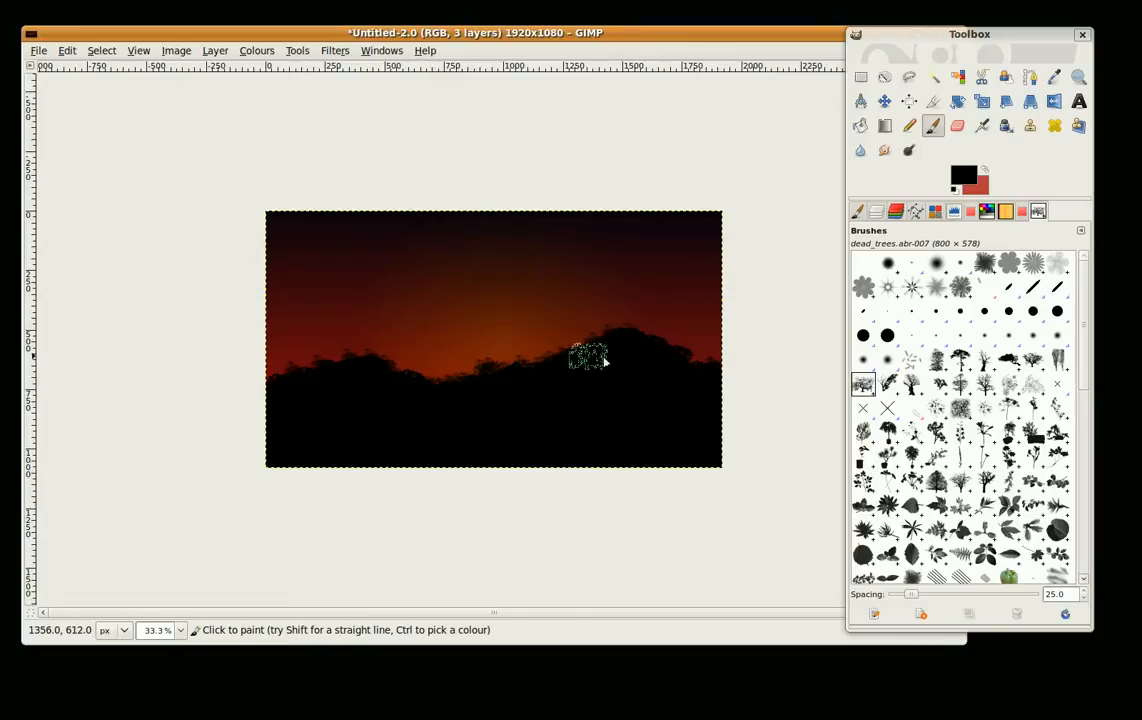
left_click(588, 356)
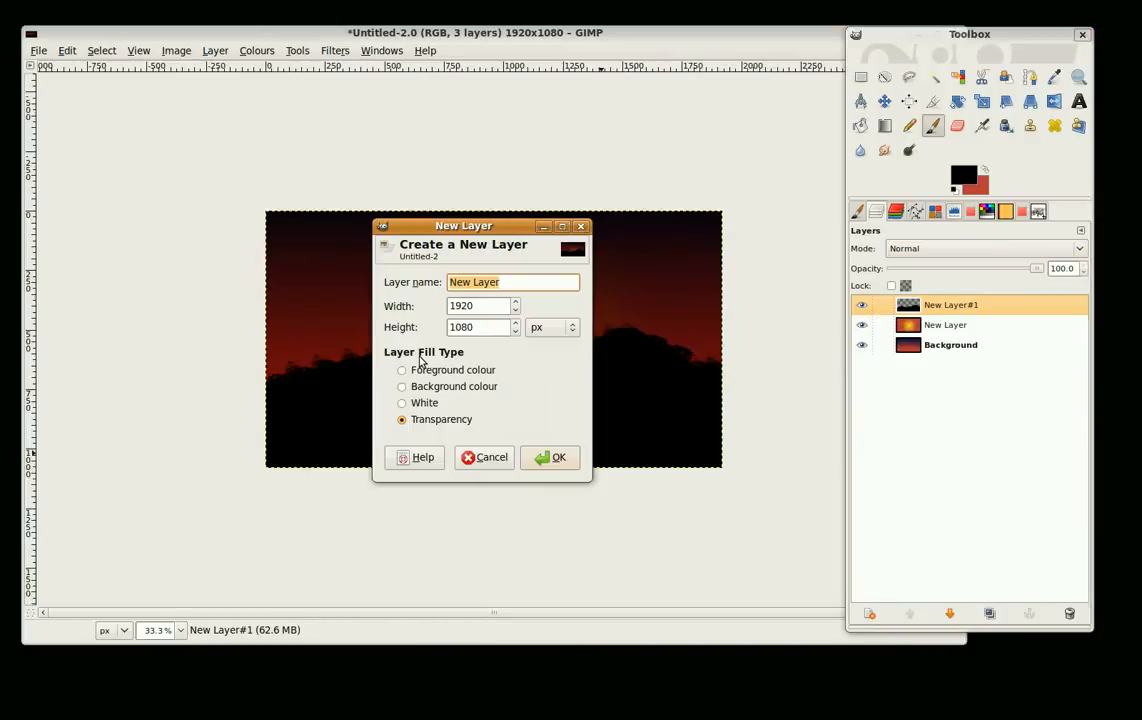
Step: Create white-filled New Layer#2 at 1080 pixels wide over the scene
left_click(402, 402)
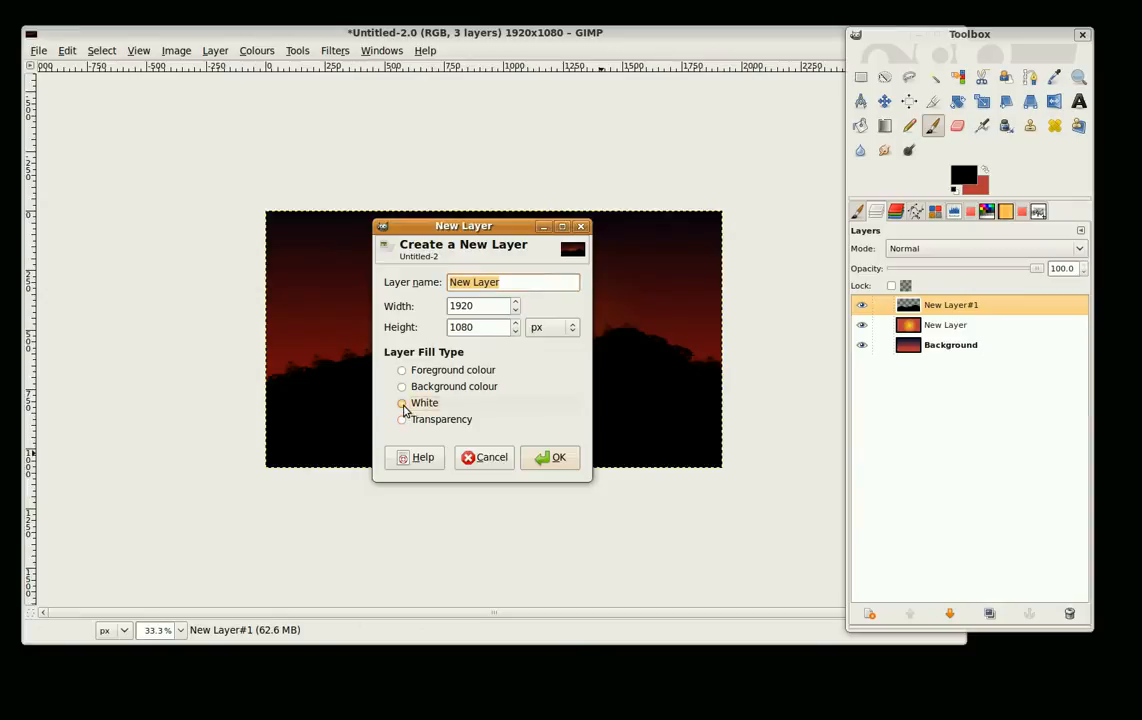
left_click(402, 402)
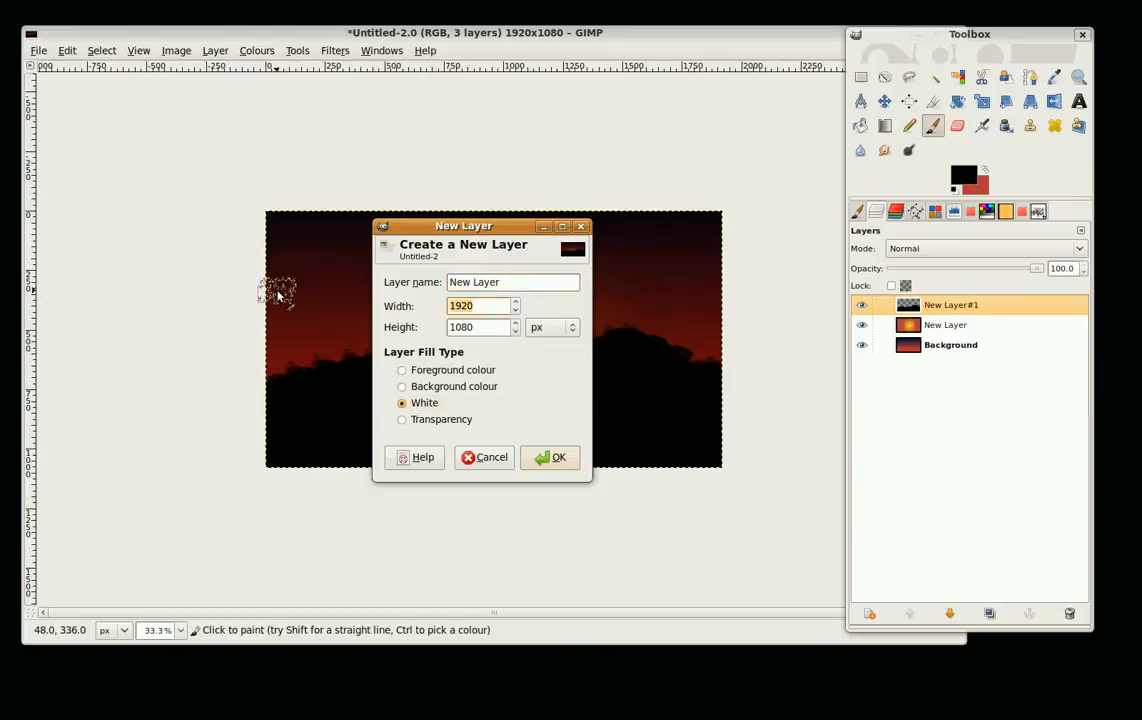
type("10")
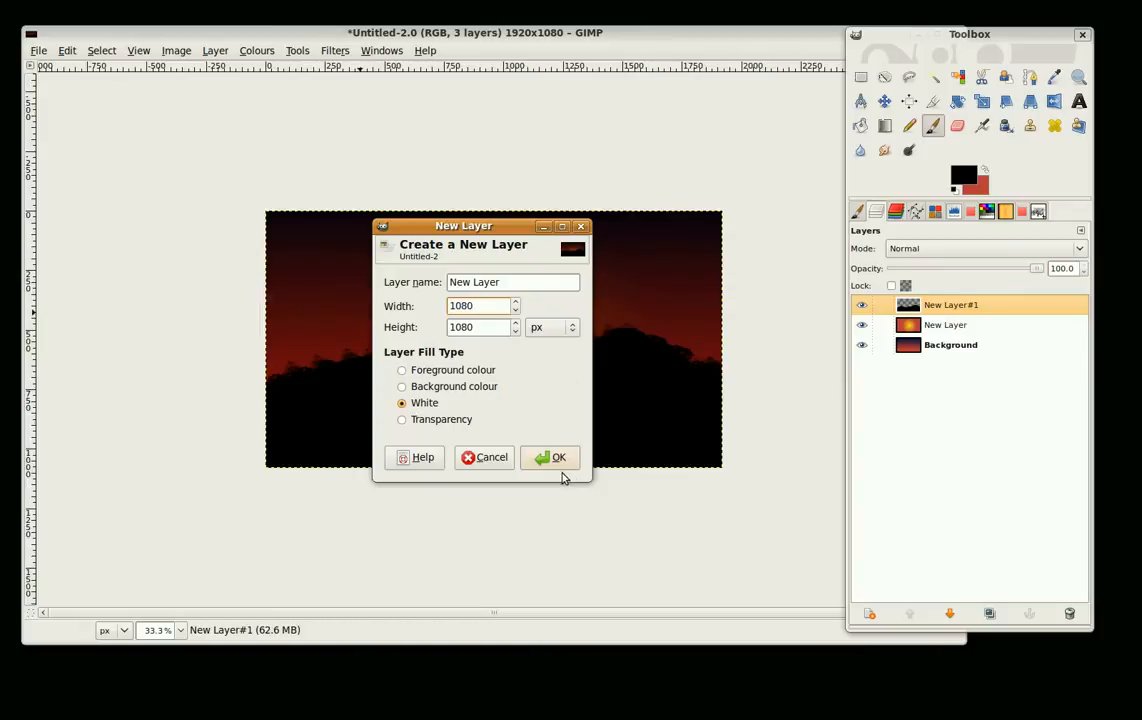
left_click(550, 456)
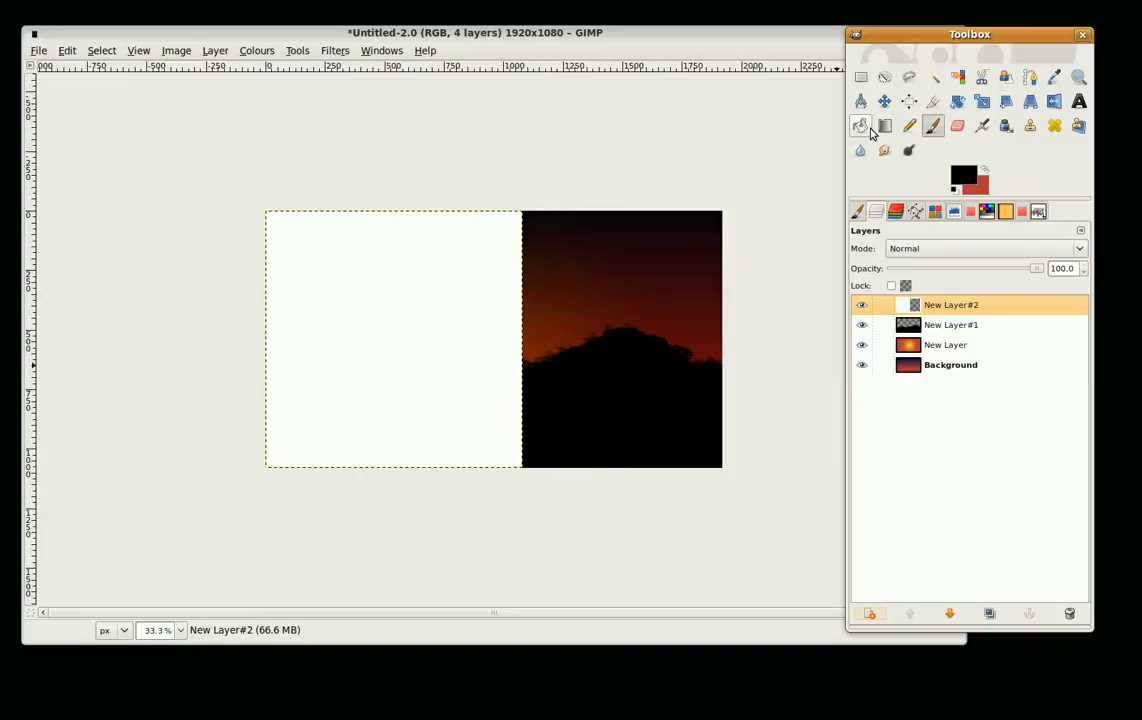
left_click(884, 100)
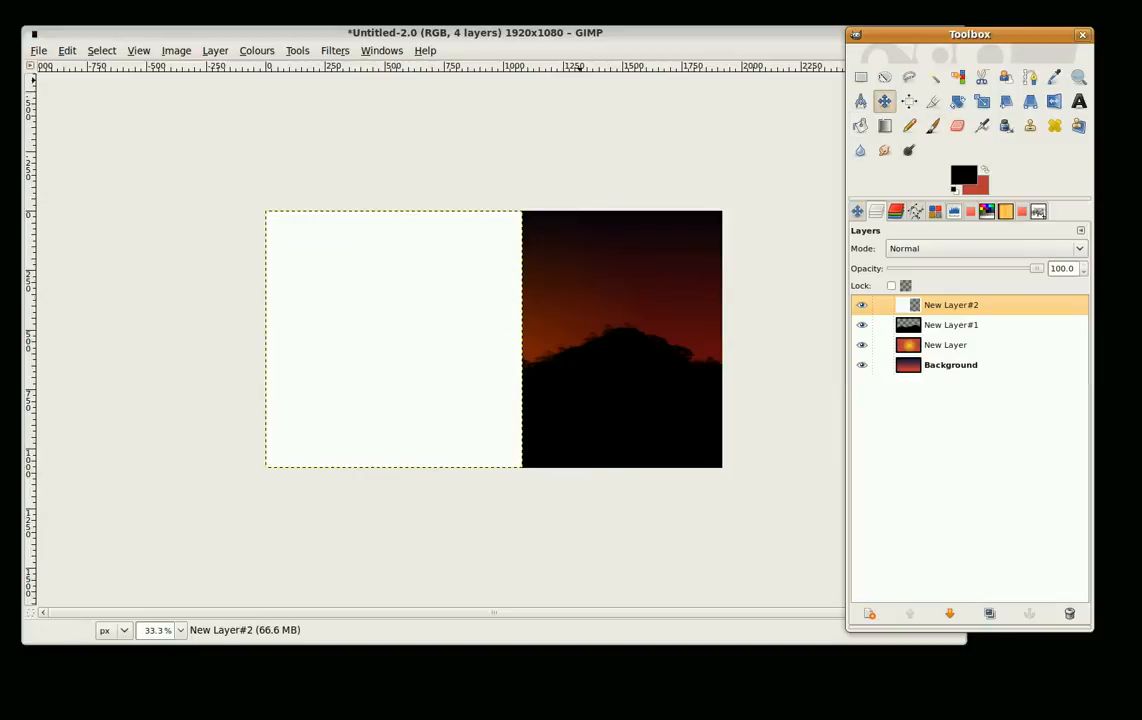
left_click(336, 50)
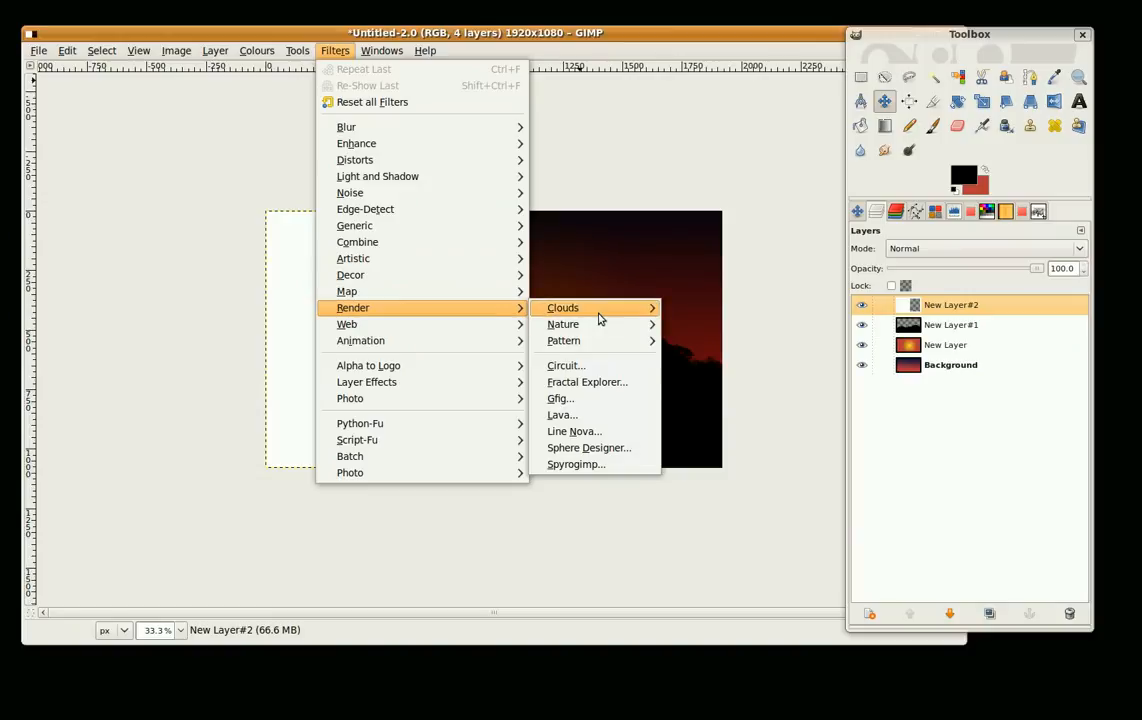
Step: Render turbulent Solid Noise clouds with reduced size into New Layer#2
left_click(562, 308)
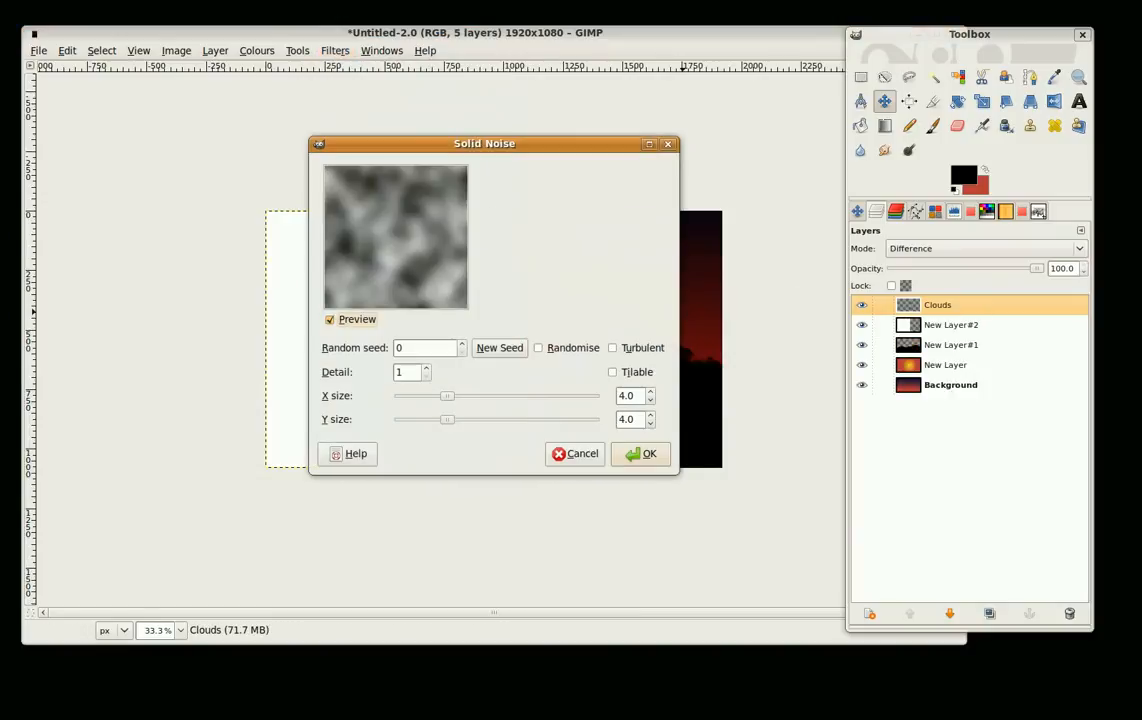
left_click_drag(446, 396, 436, 396)
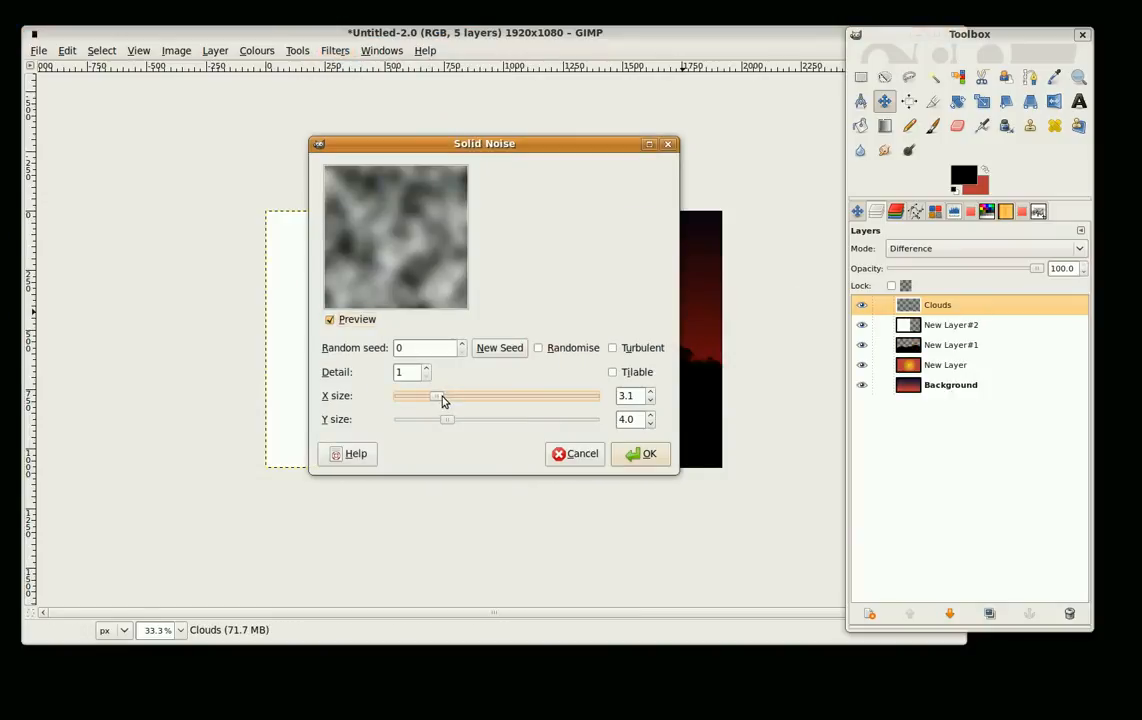
left_click_drag(448, 420, 436, 420)
type("5")
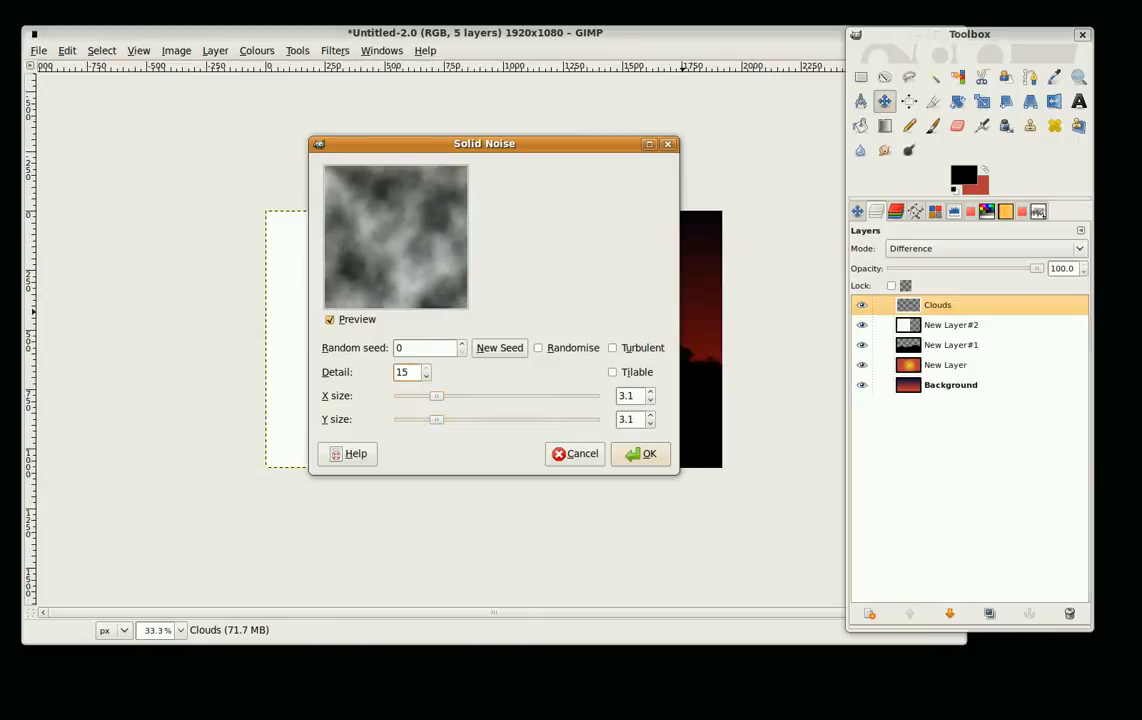
left_click(612, 348)
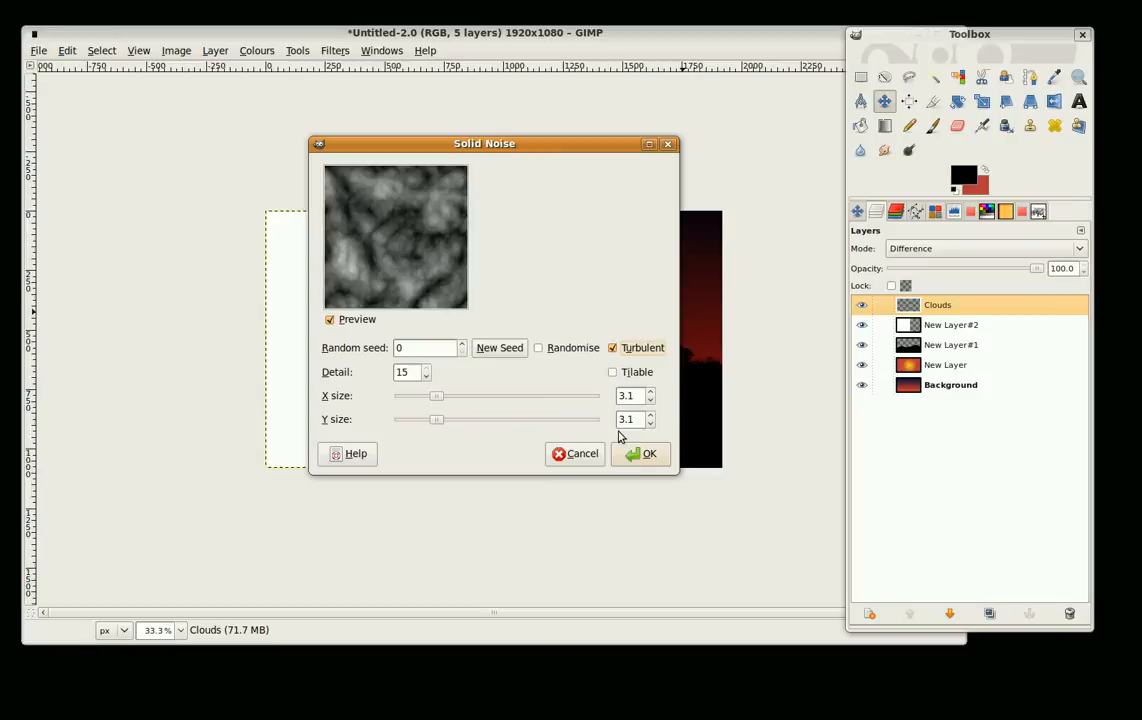
left_click(648, 452)
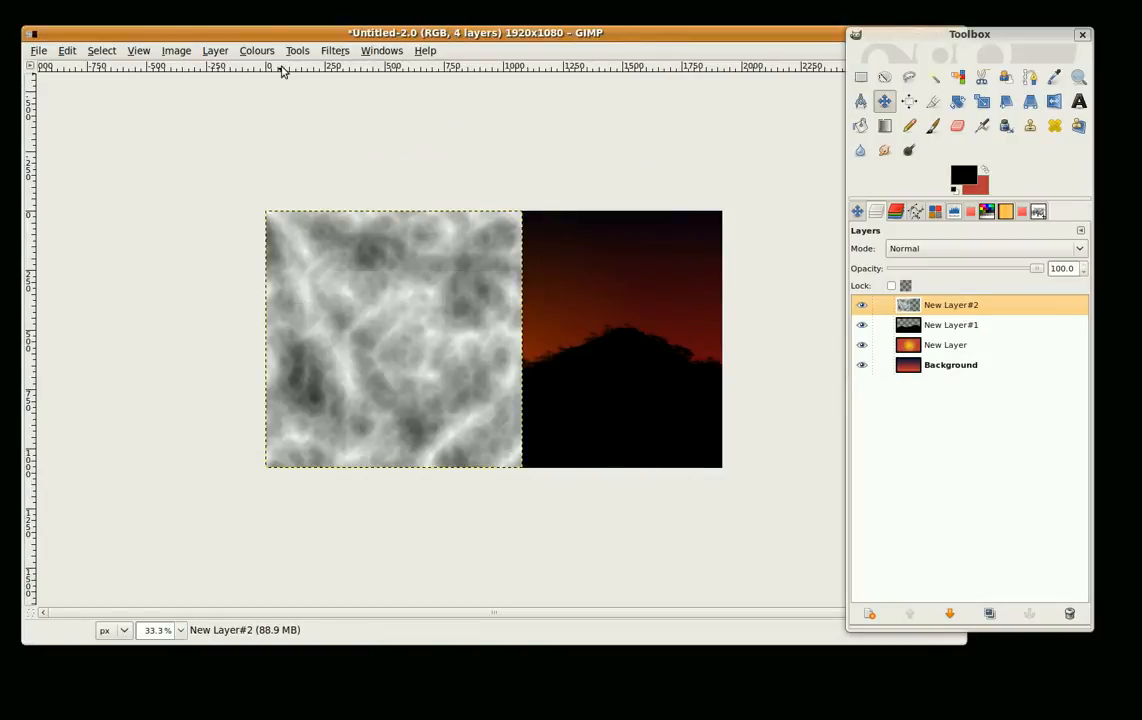
left_click(336, 50)
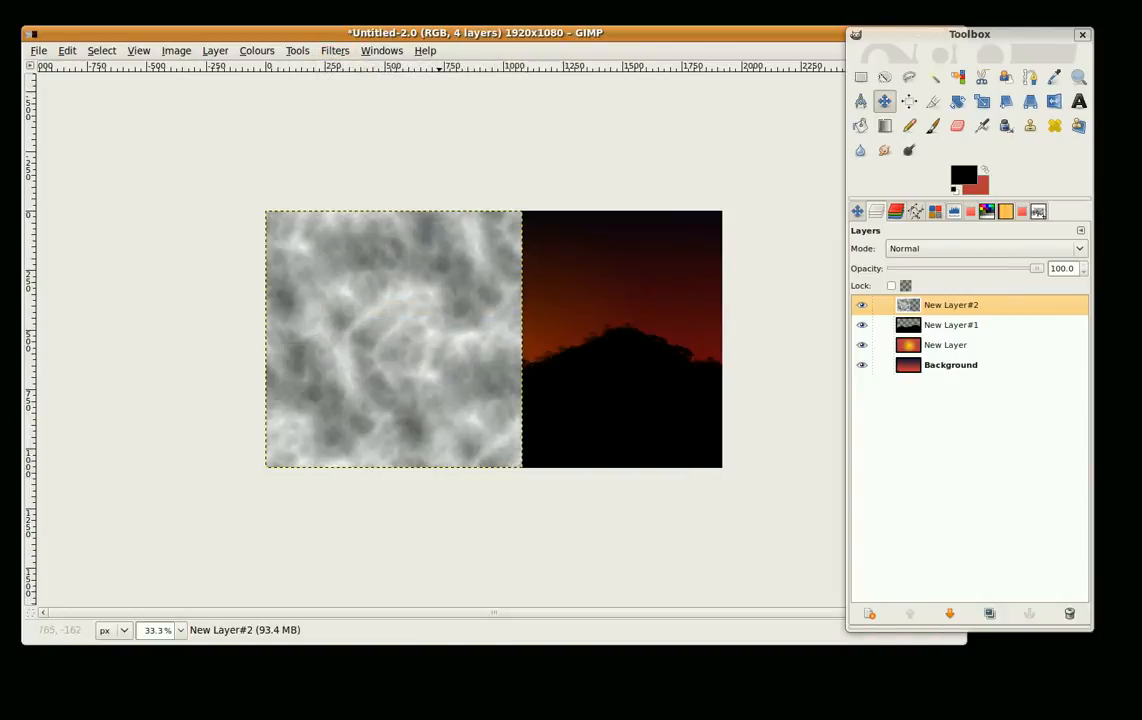
left_click(336, 50)
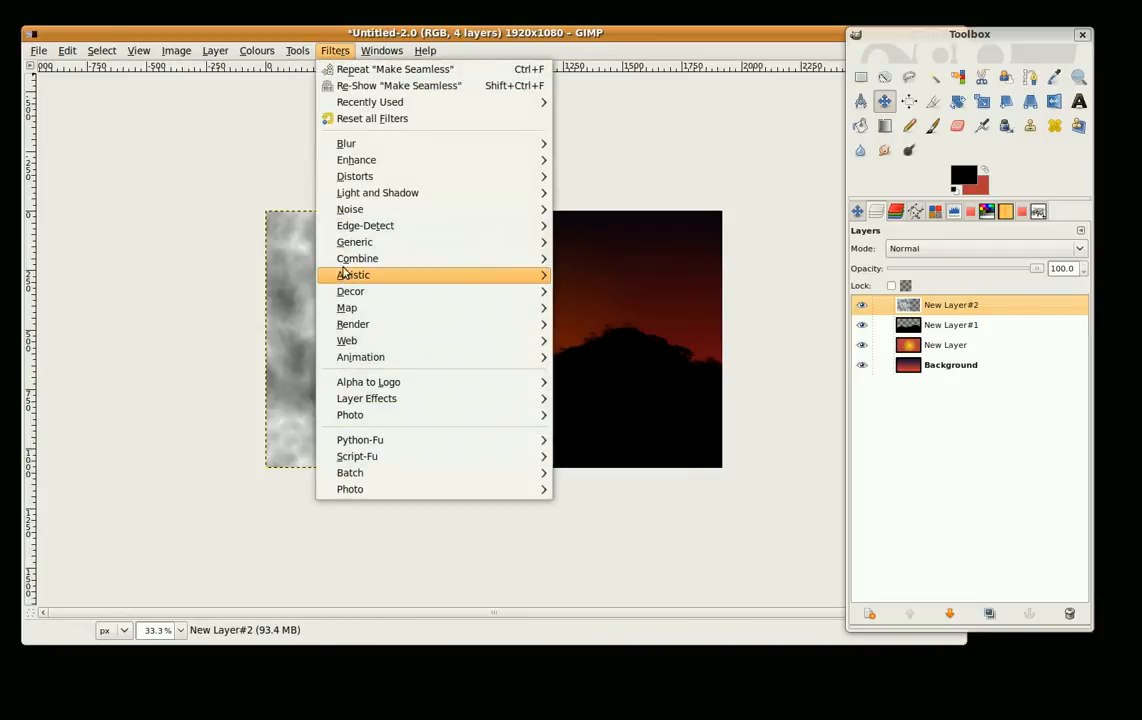
mouse_move(348, 308)
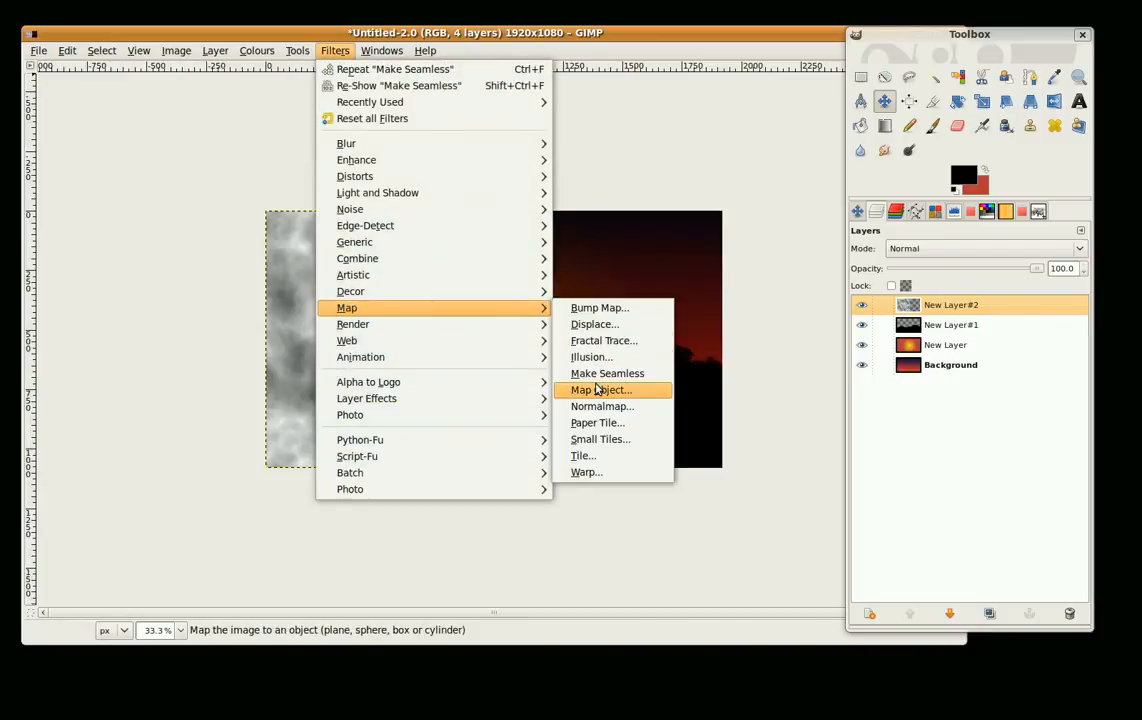
Step: Map the cloud layer onto a Sphere with transparent background, keeping the default Material and Light settings
left_click(600, 390)
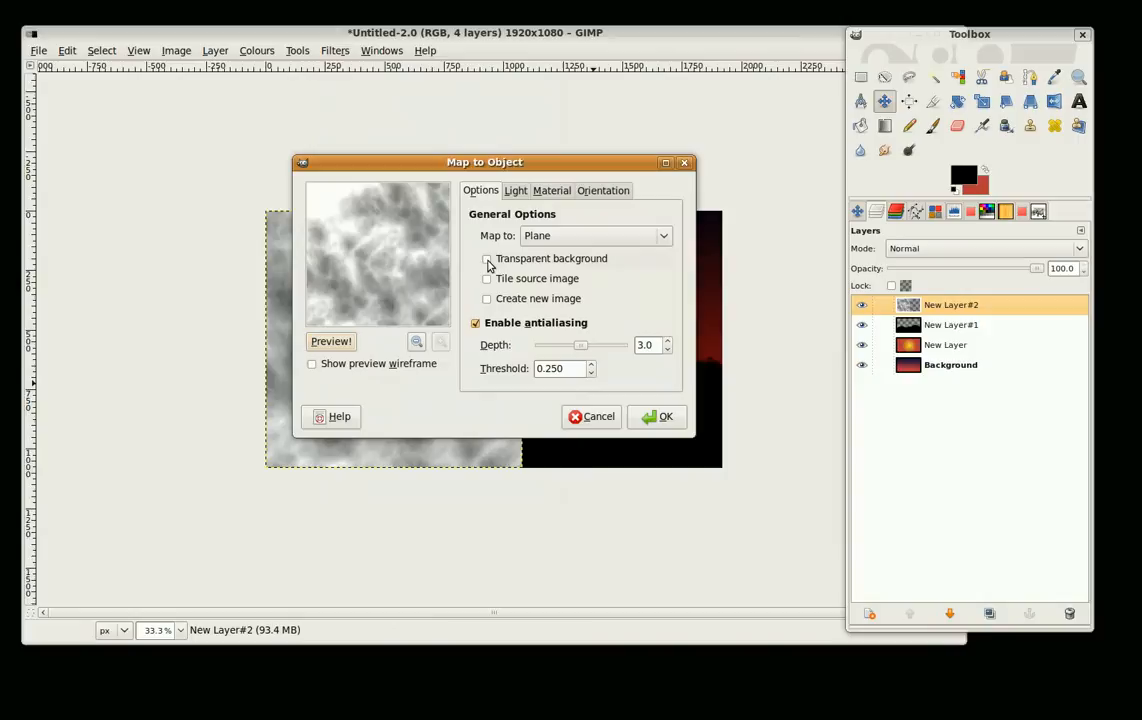
left_click(488, 258)
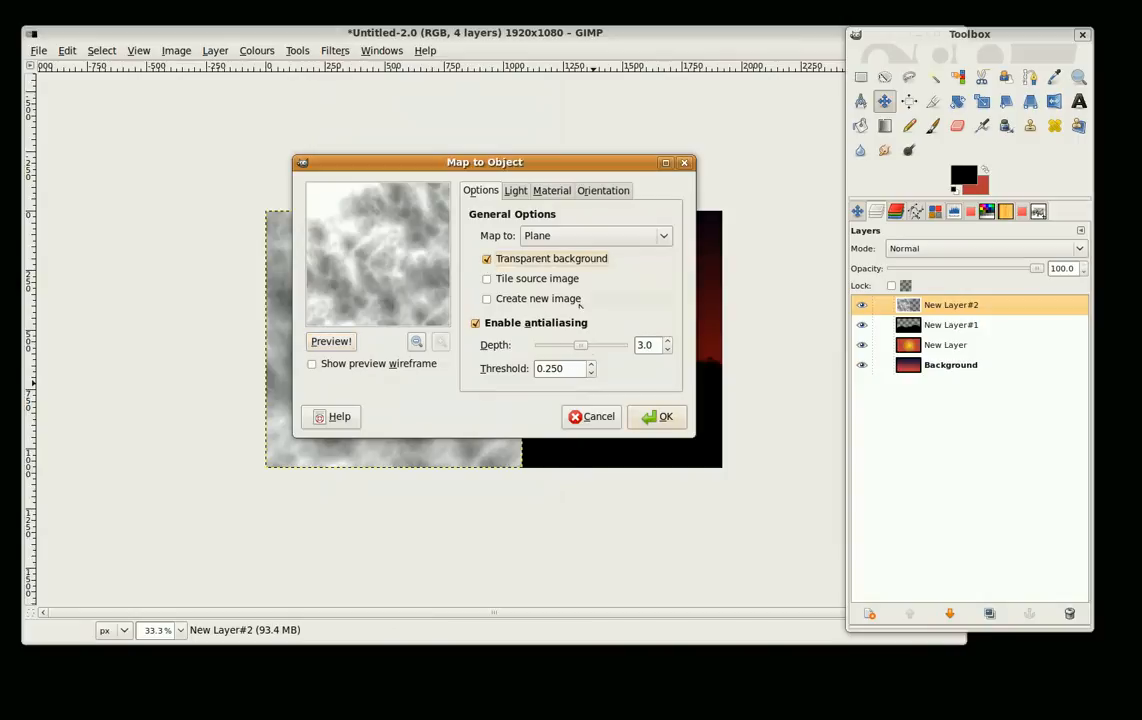
left_click(596, 236)
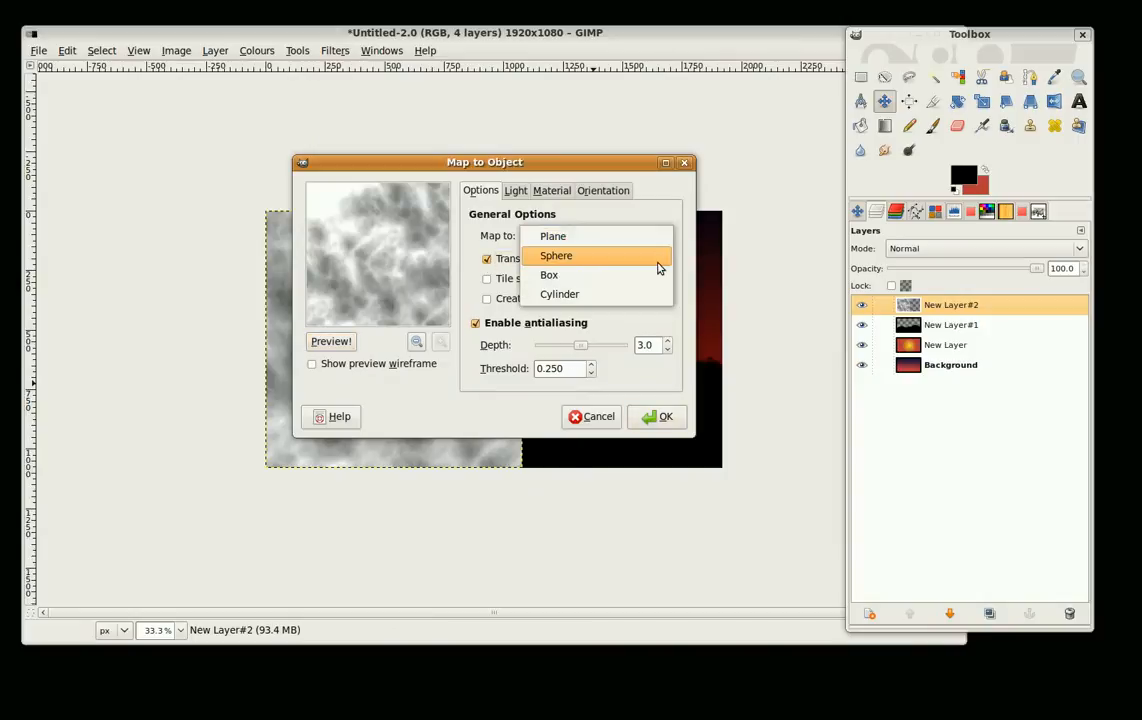
left_click(556, 256)
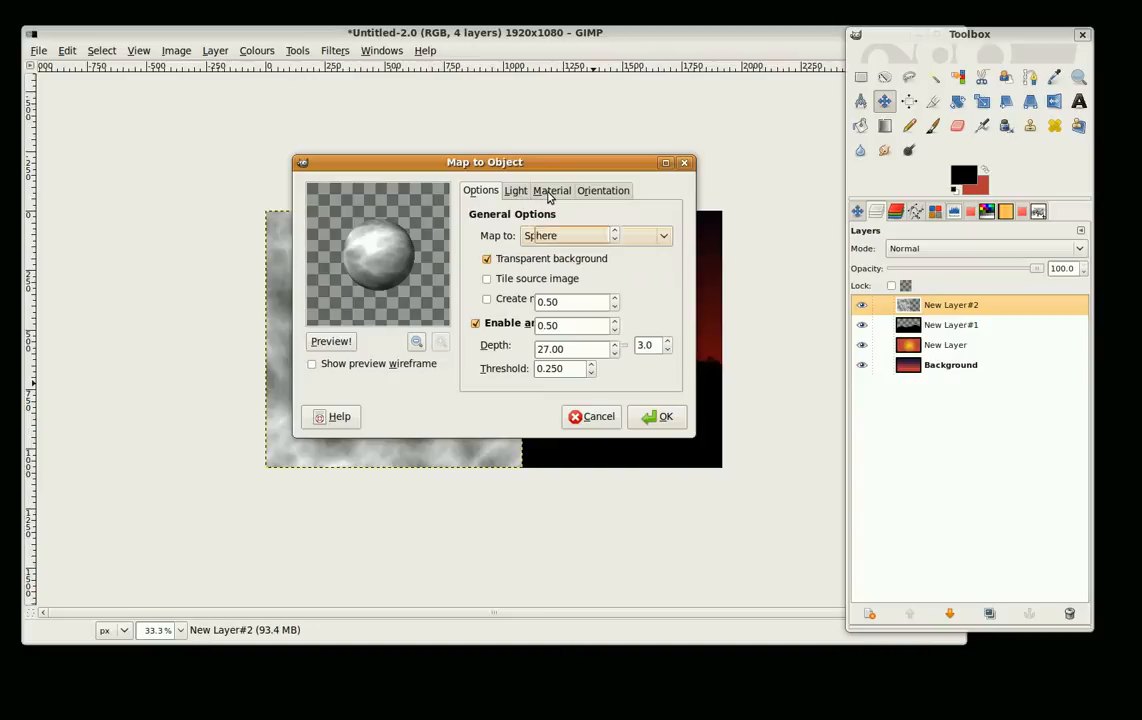
left_click(552, 190)
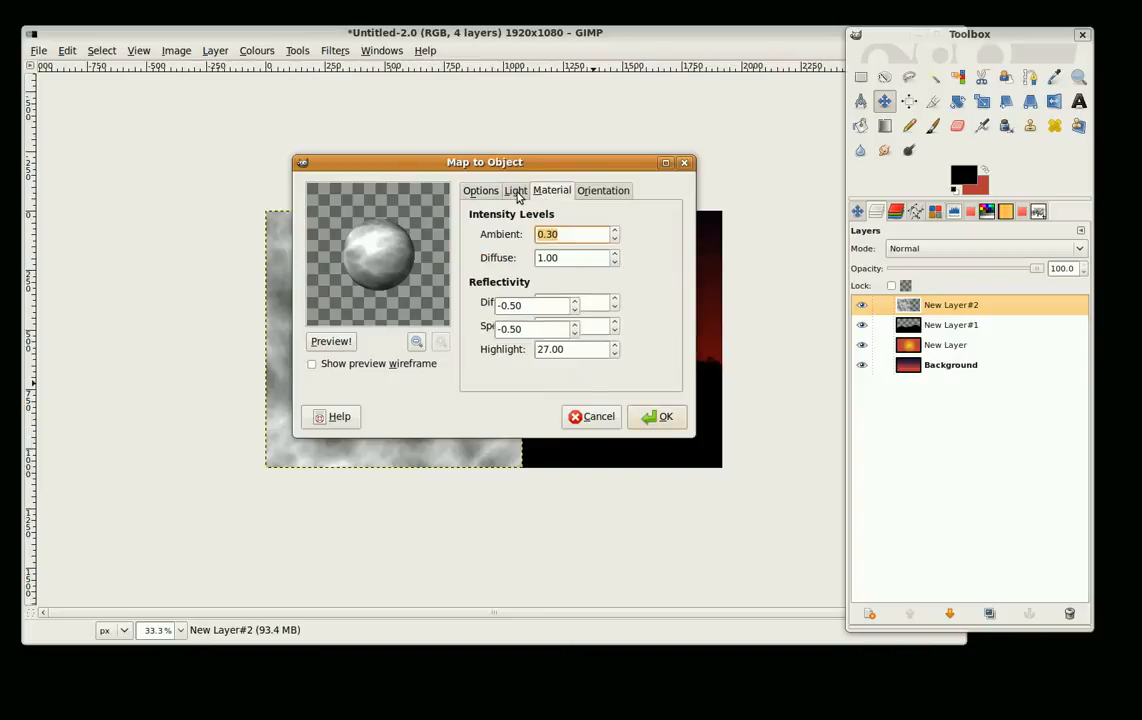
left_click(516, 190)
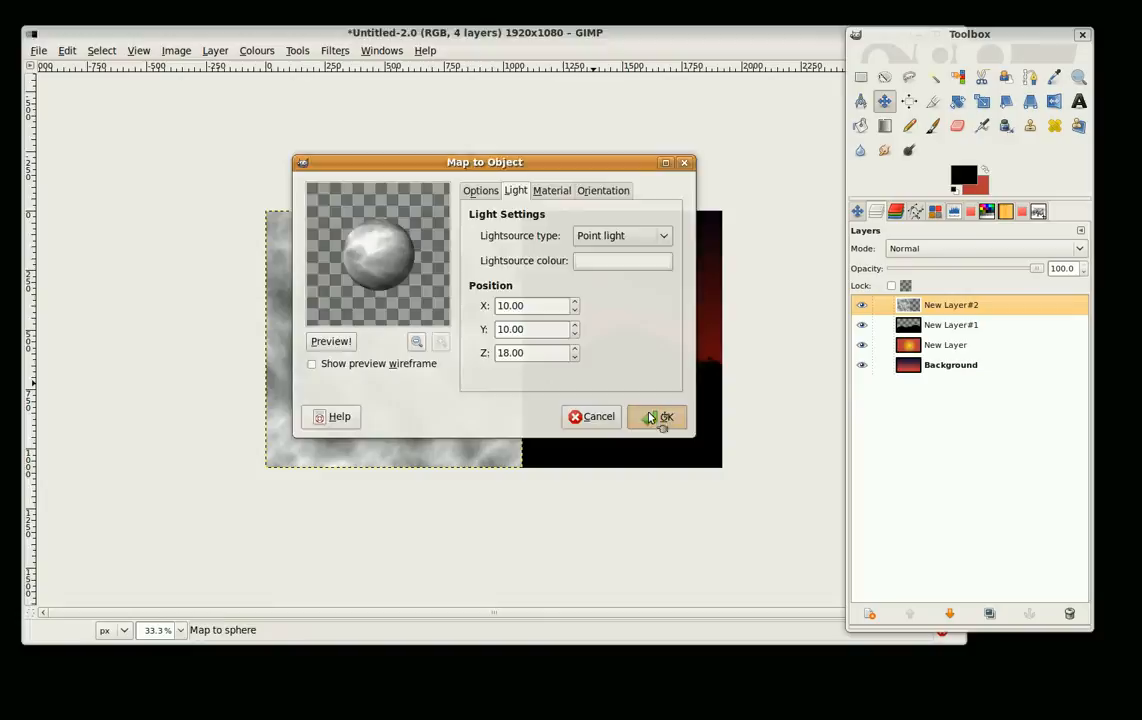
left_click(662, 418)
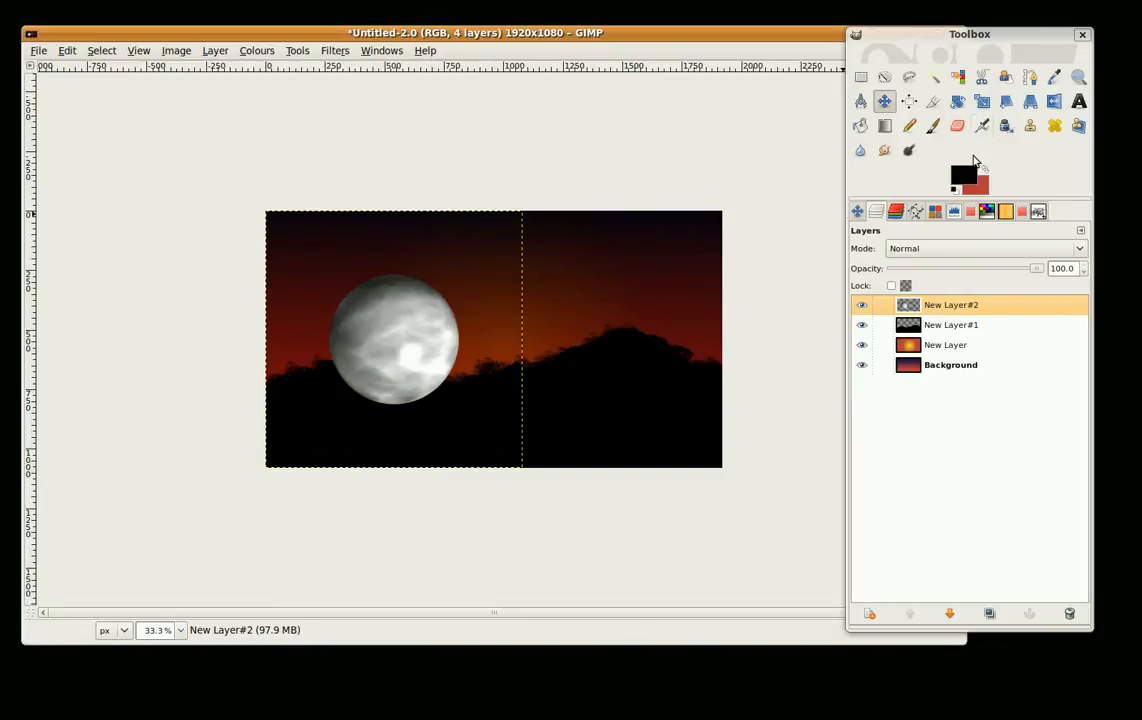
mouse_move(982, 100)
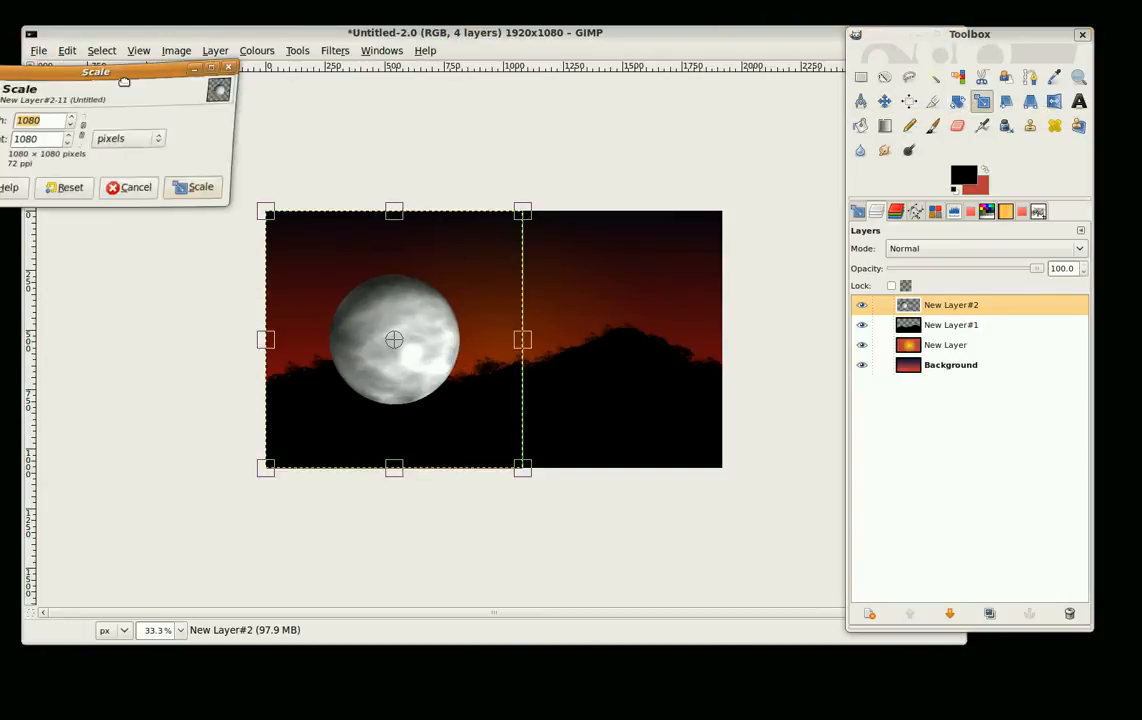
Step: Scale the moon layer down to a small sphere among the hills
left_click_drag(96, 72, 138, 84)
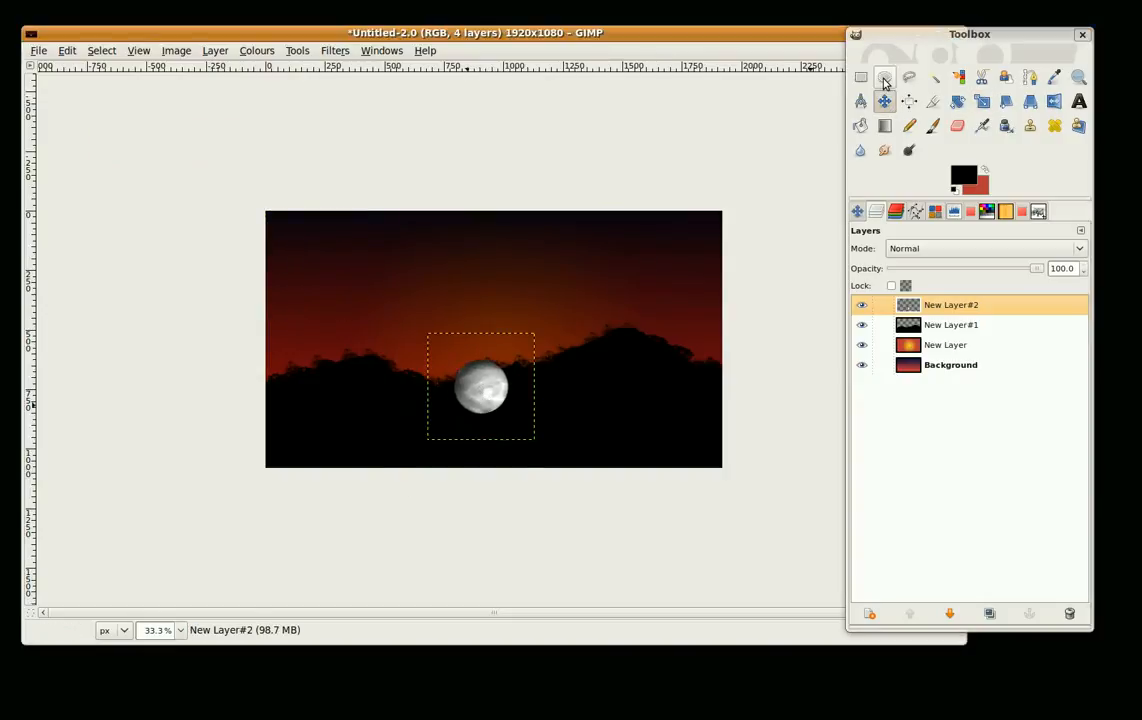
Step: Draw an elliptical selection in the sky above the moon and sharpen its edges
left_click(884, 76)
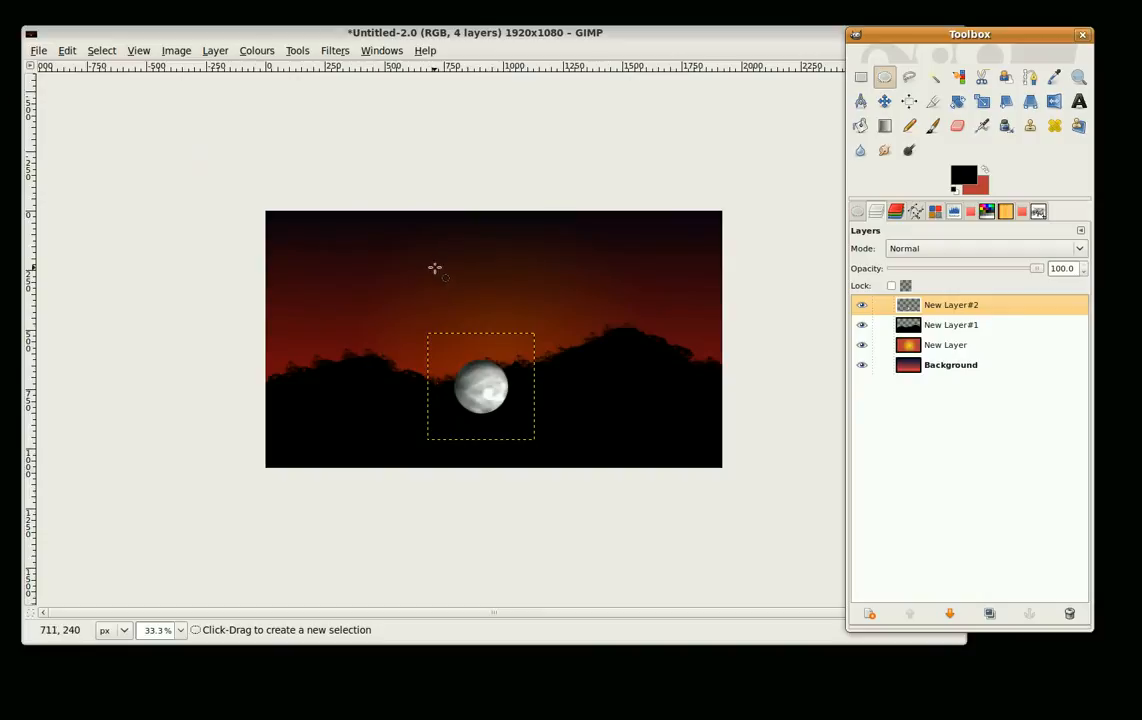
left_click_drag(440, 270, 640, 420)
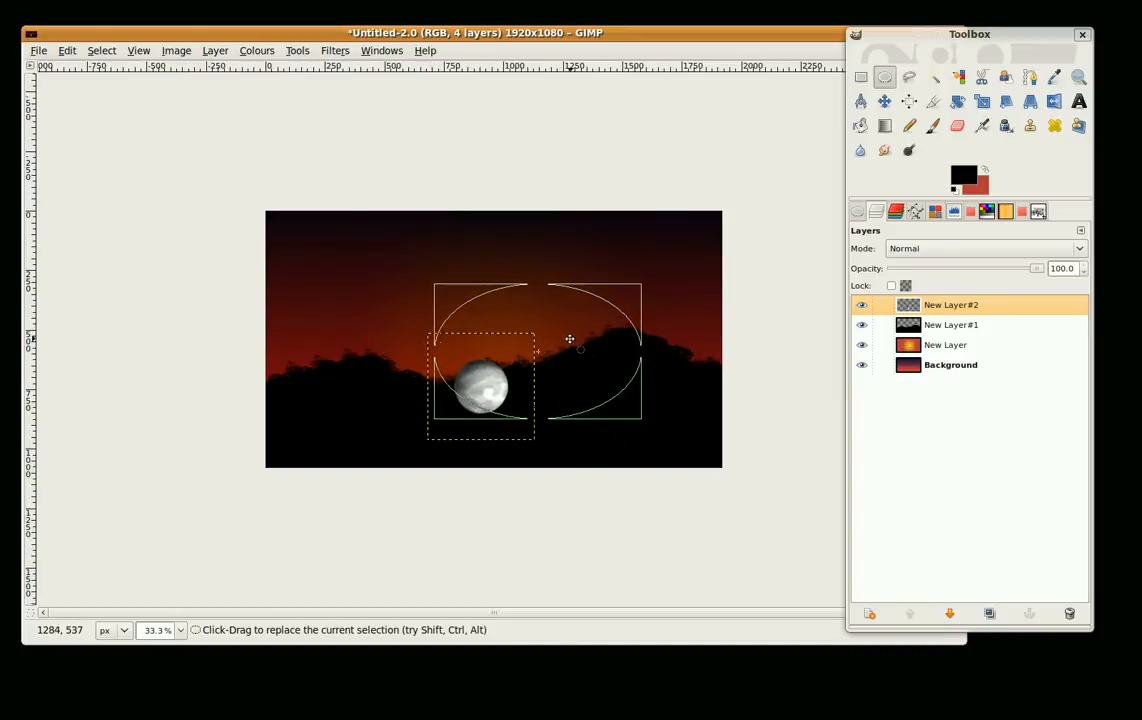
left_click_drag(570, 336, 548, 330)
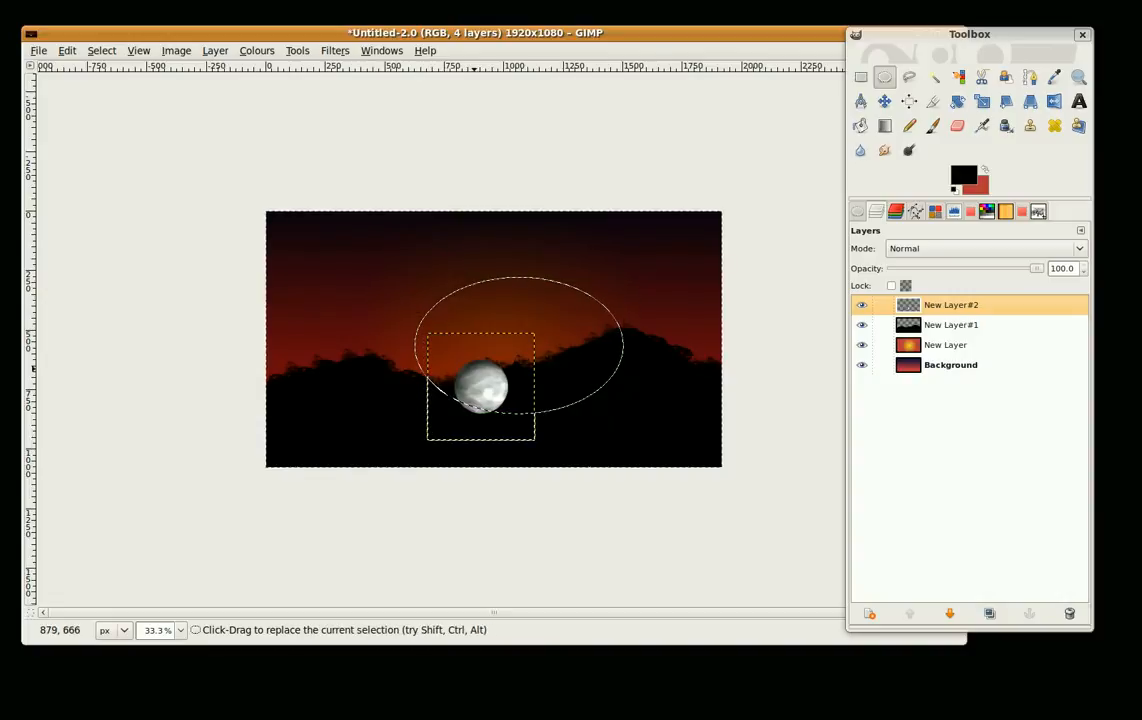
left_click(100, 50)
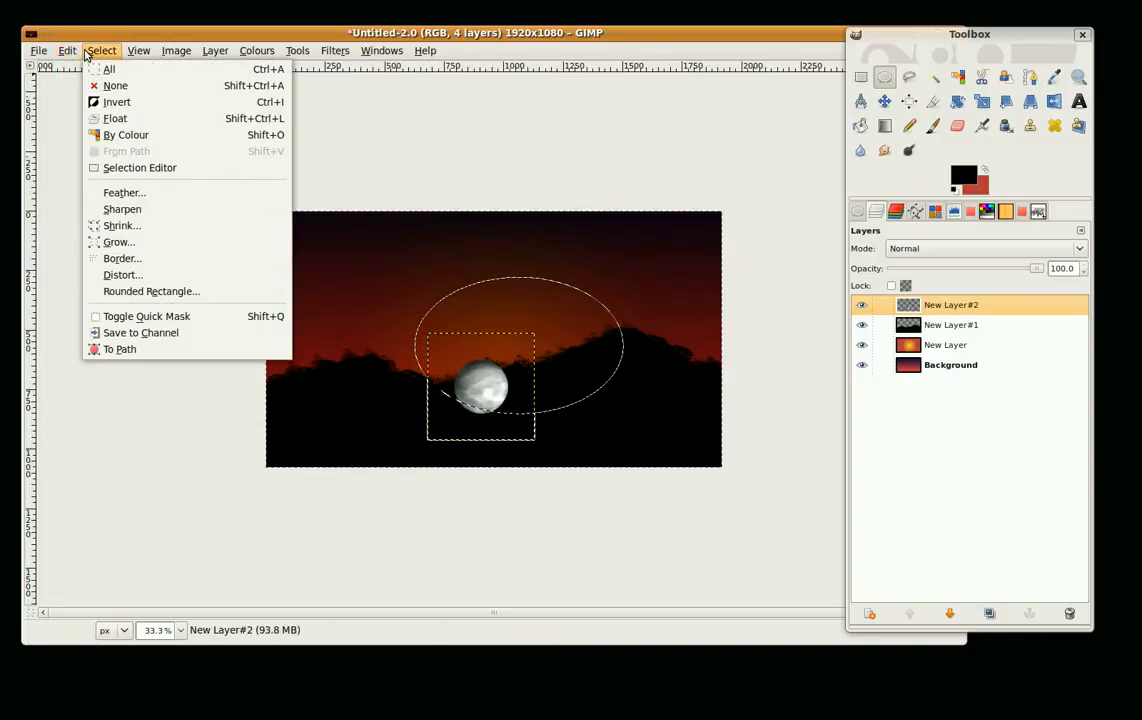
mouse_move(122, 208)
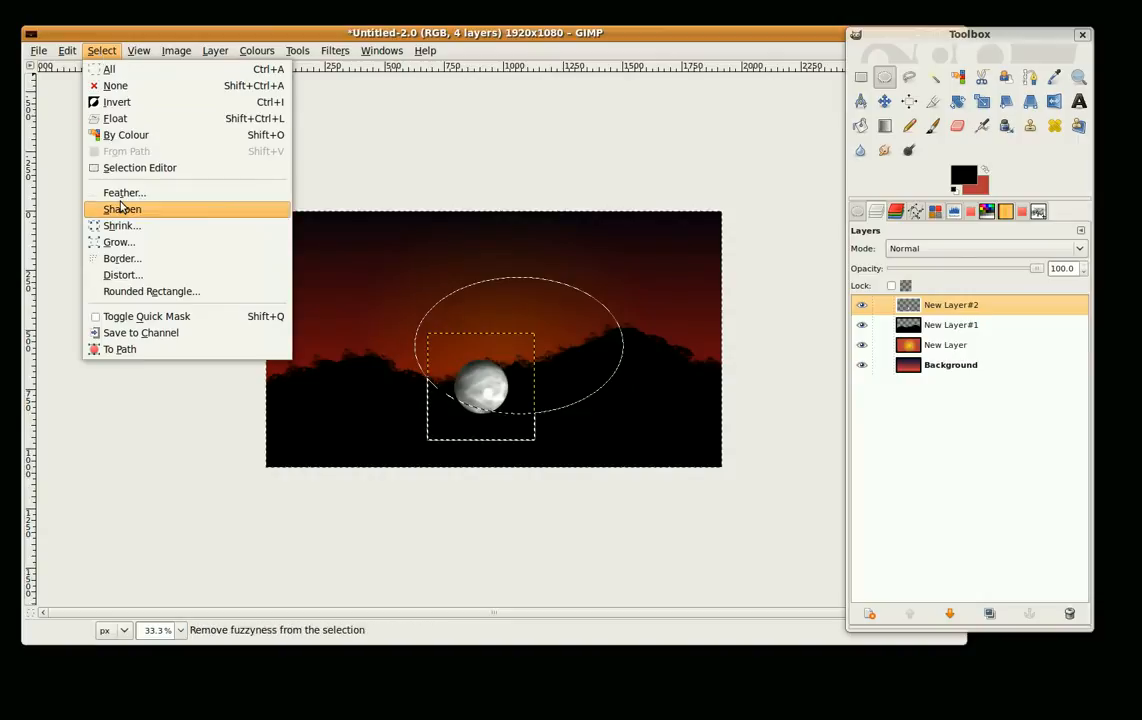
left_click(124, 192)
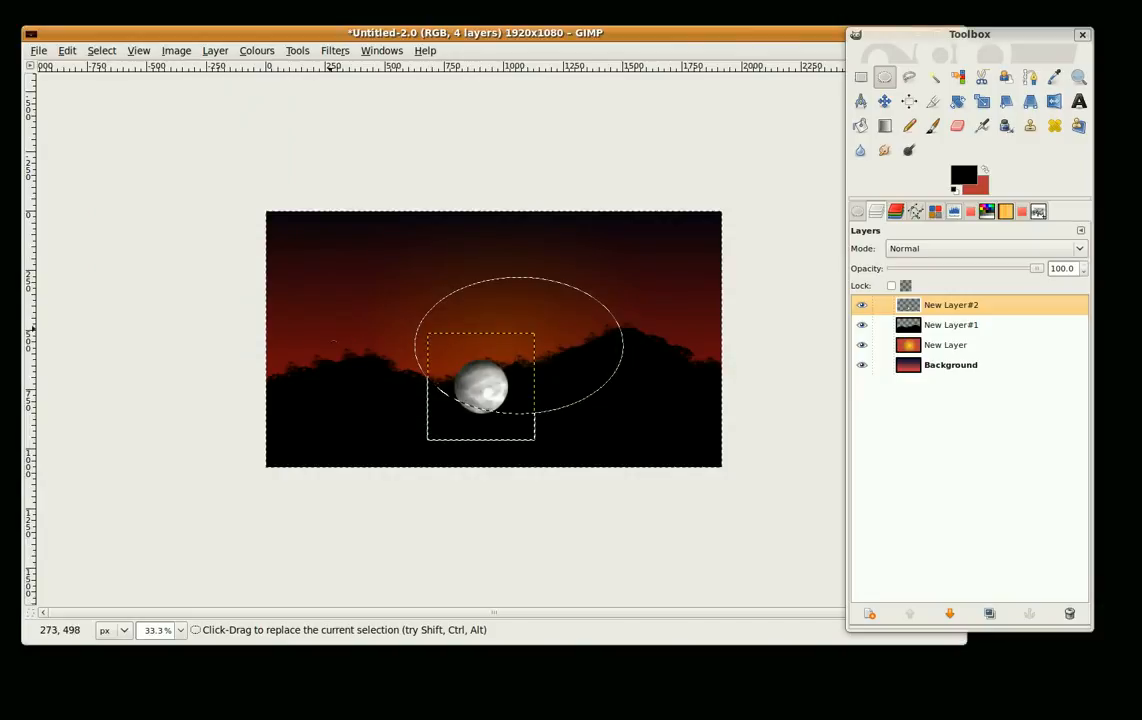
mouse_move(444, 376)
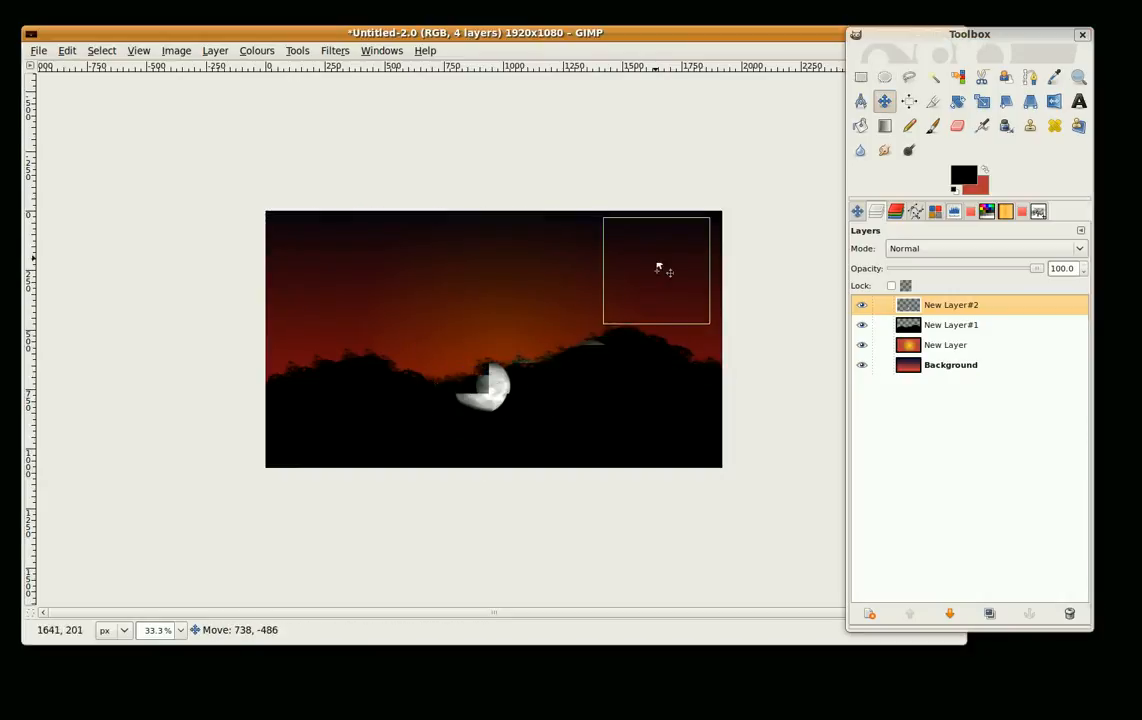
Step: Move the moon into the upper right of the sunset sky and start a new layer
left_click_drag(484, 384, 644, 270)
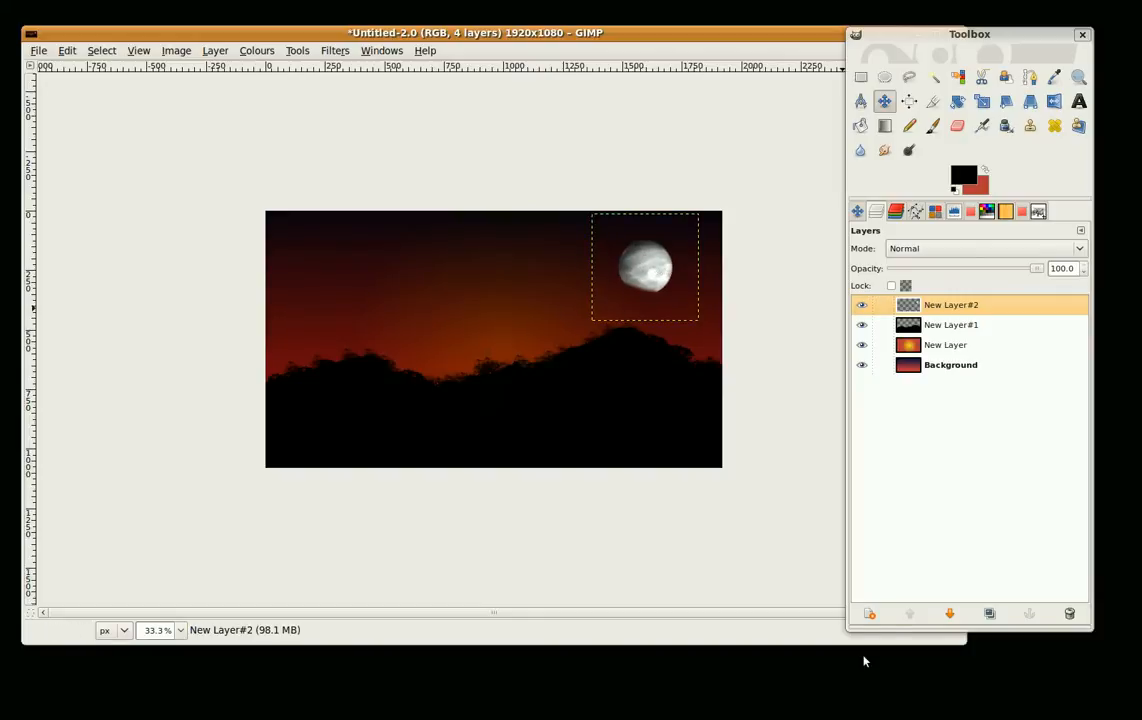
left_click(868, 612)
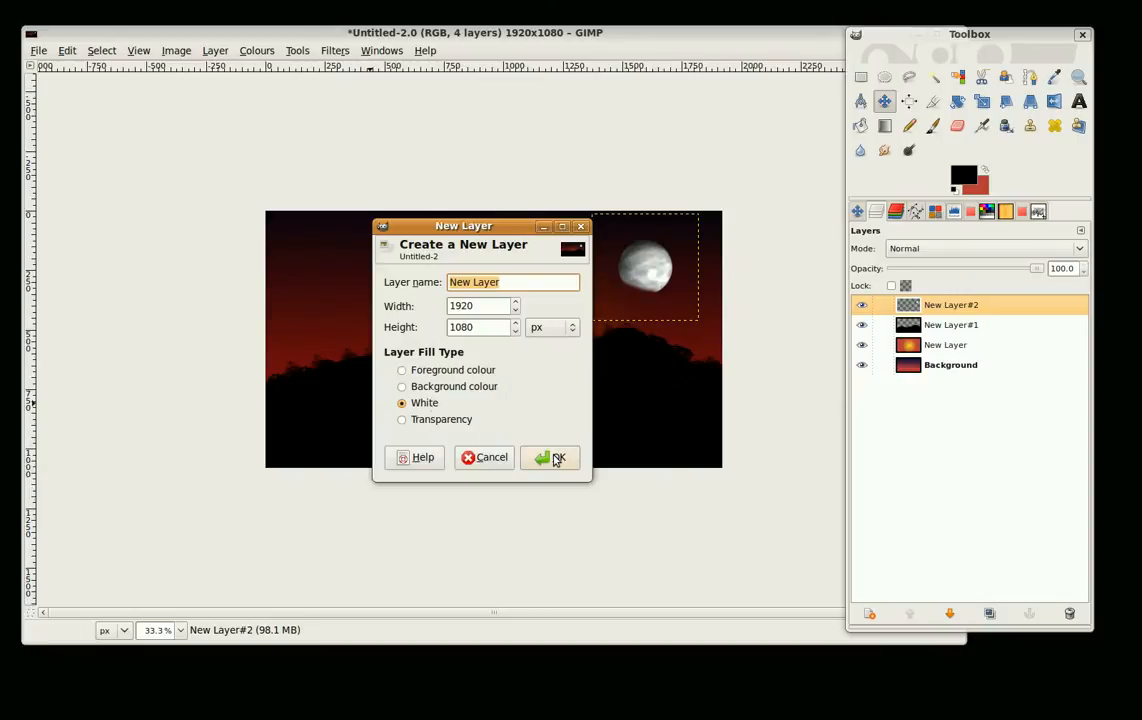
Step: Add a white layer and render non-turbulent Solid Noise clouds with X 2.1 and Y 6.4
left_click(550, 456)
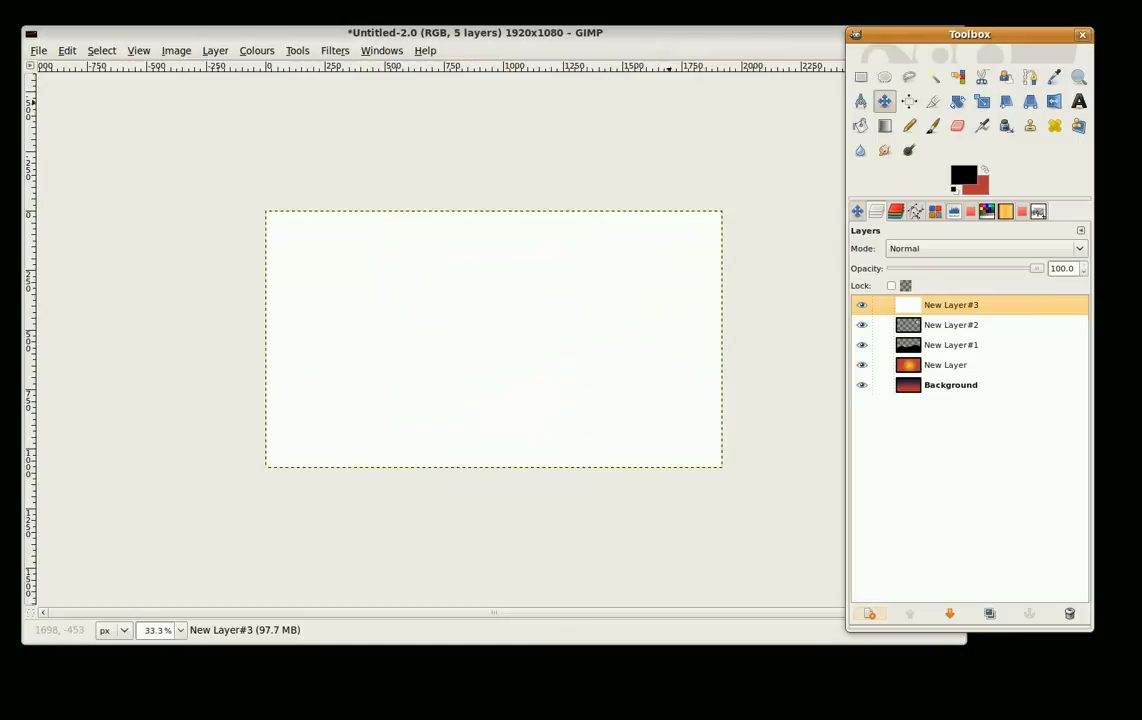
left_click(336, 50)
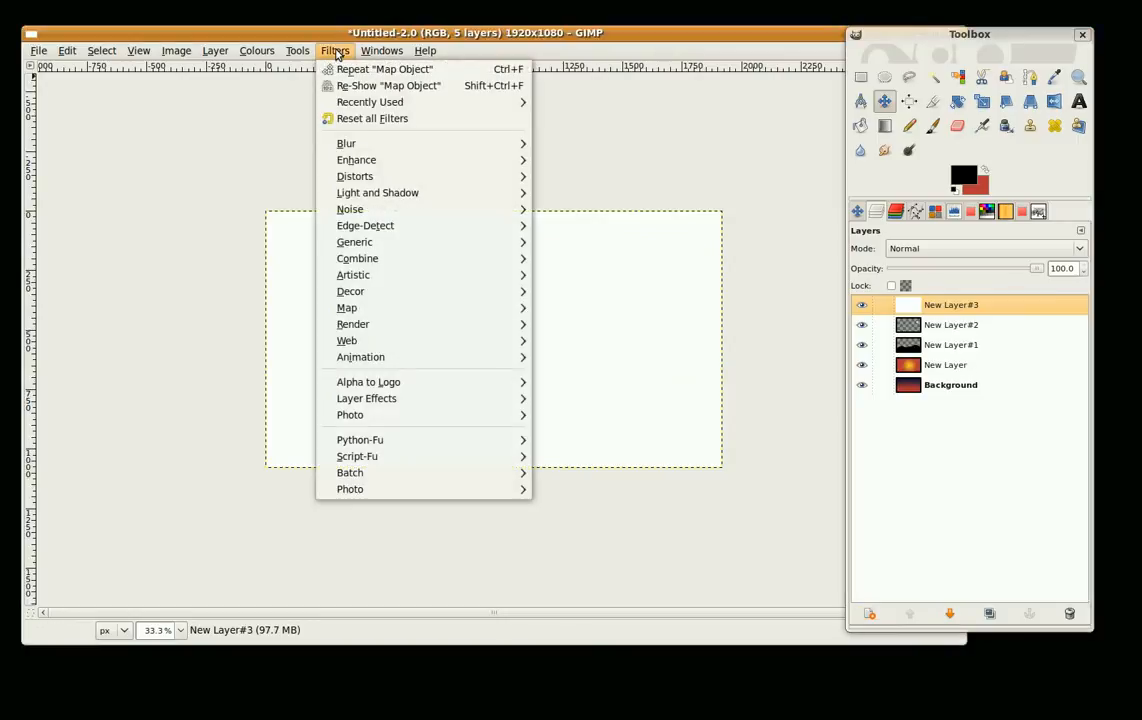
mouse_move(352, 324)
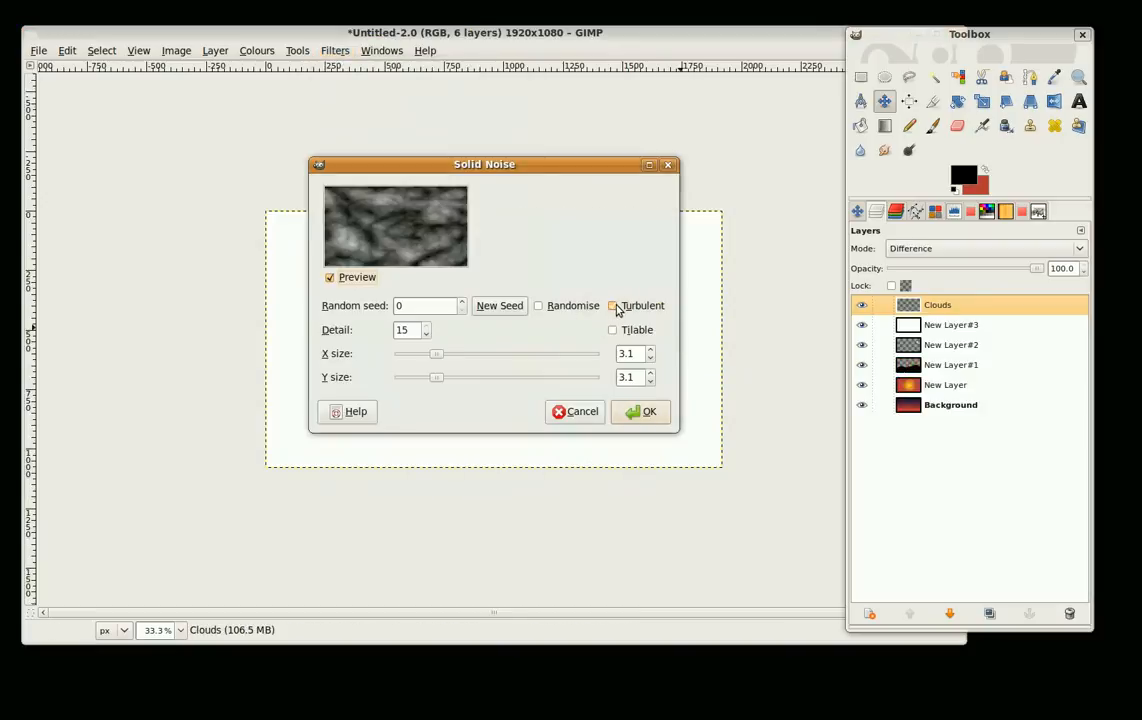
left_click(612, 304)
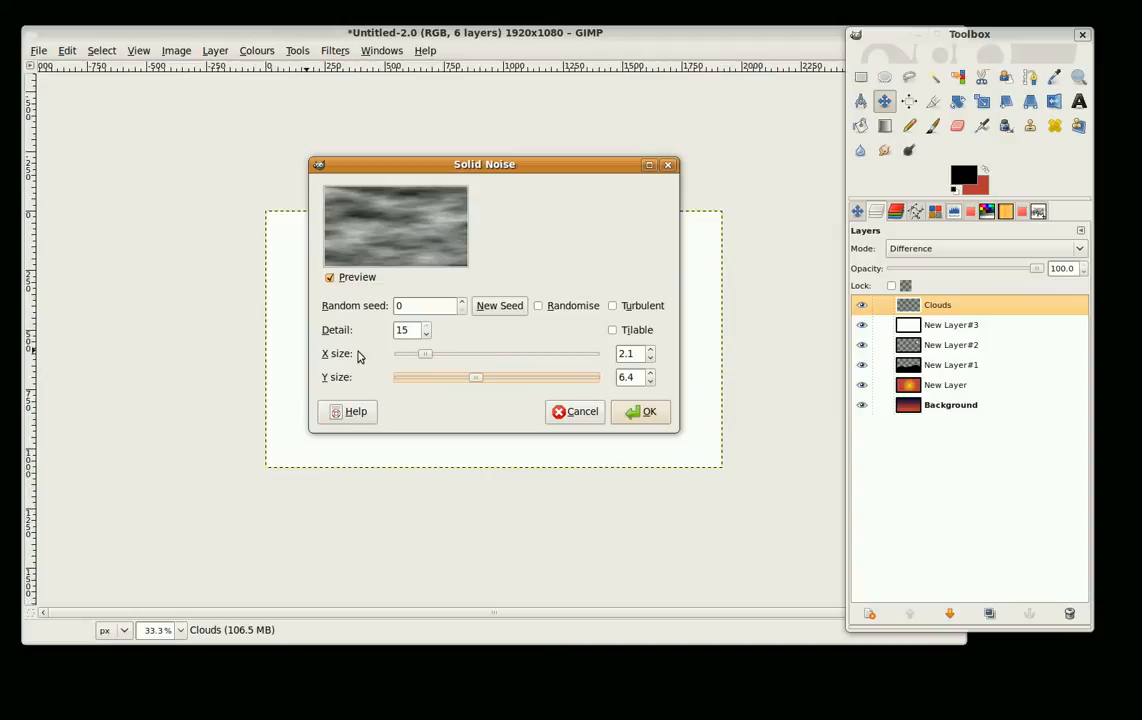
mouse_move(444, 340)
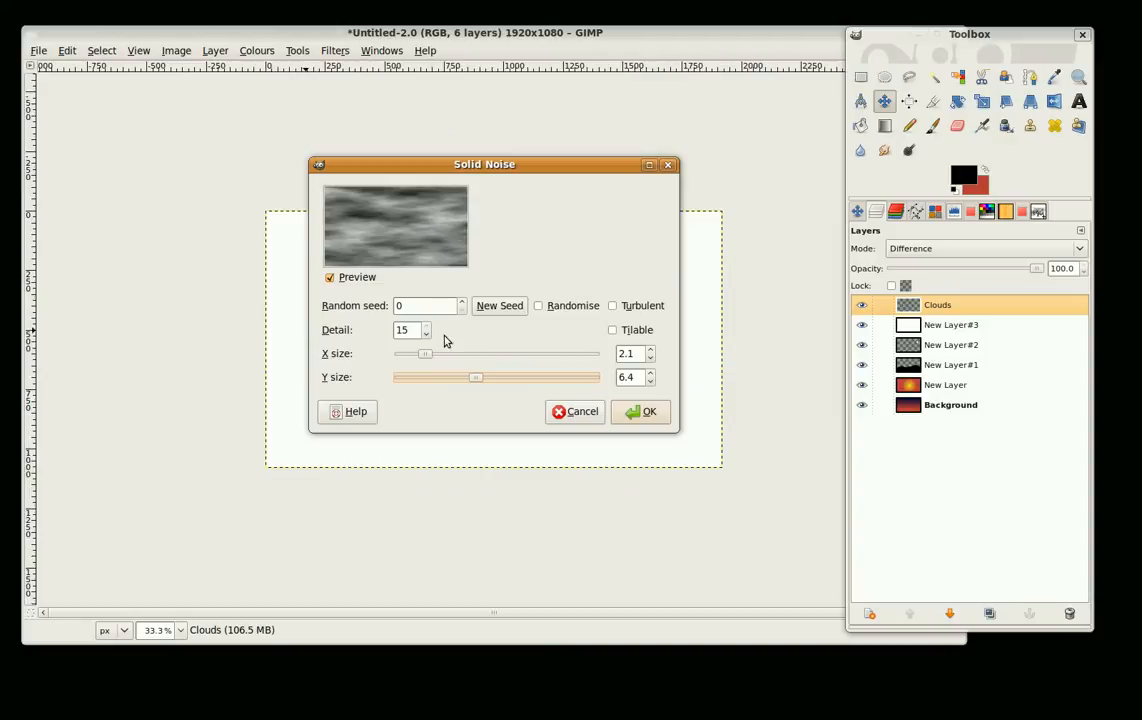
left_click(640, 412)
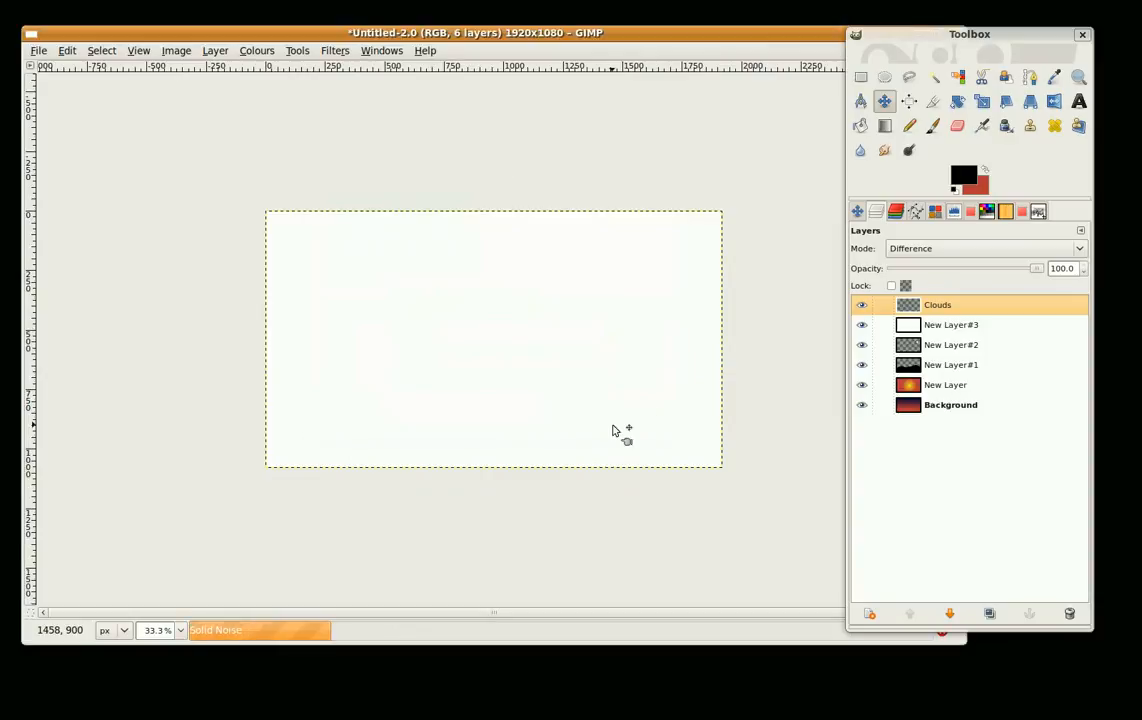
mouse_move(636, 424)
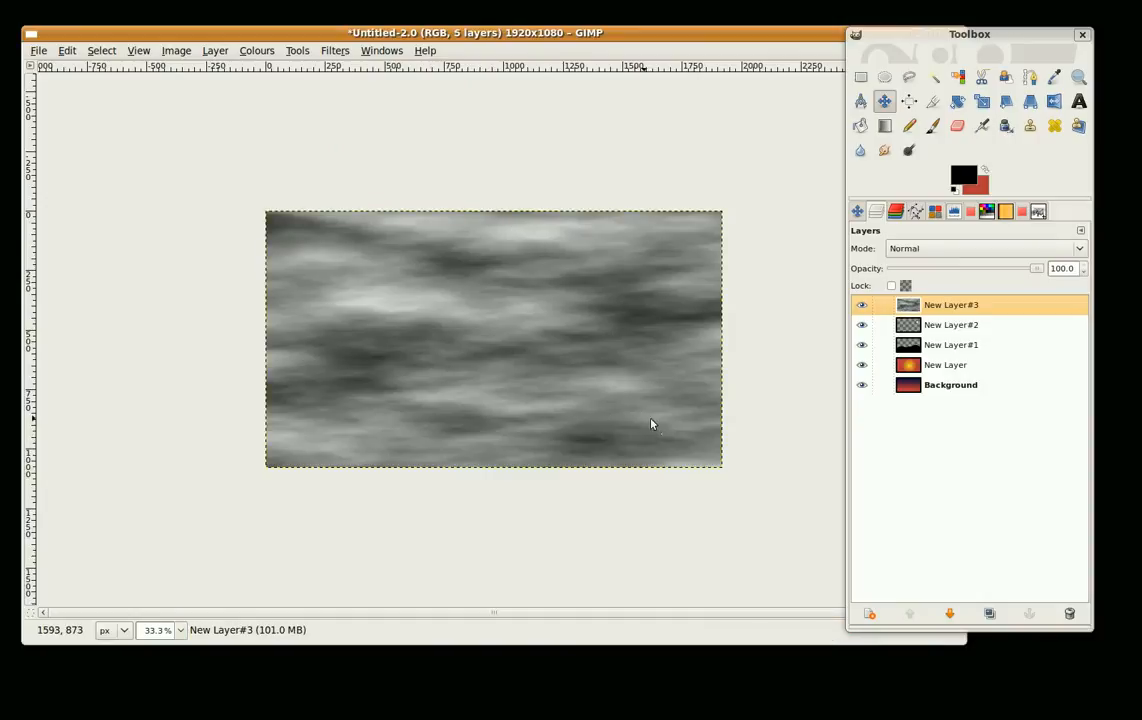
Step: Duplicate the cloud noise layer and increase the copy's contrast
left_click(990, 612)
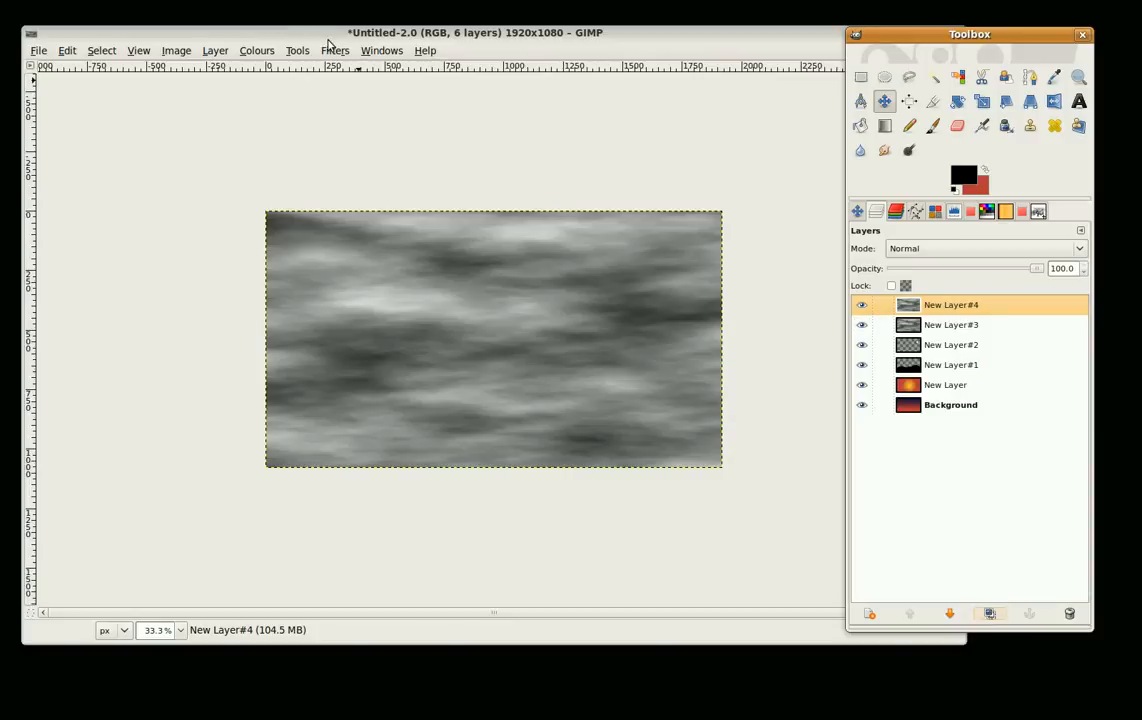
left_click(296, 50)
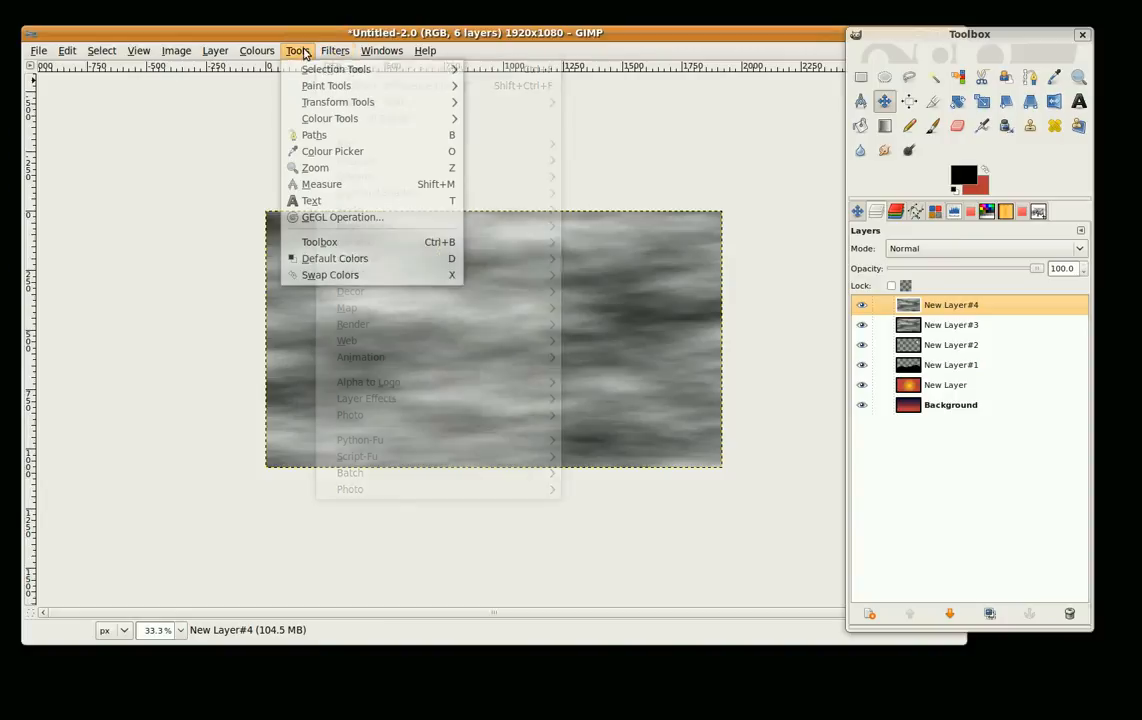
left_click(256, 50)
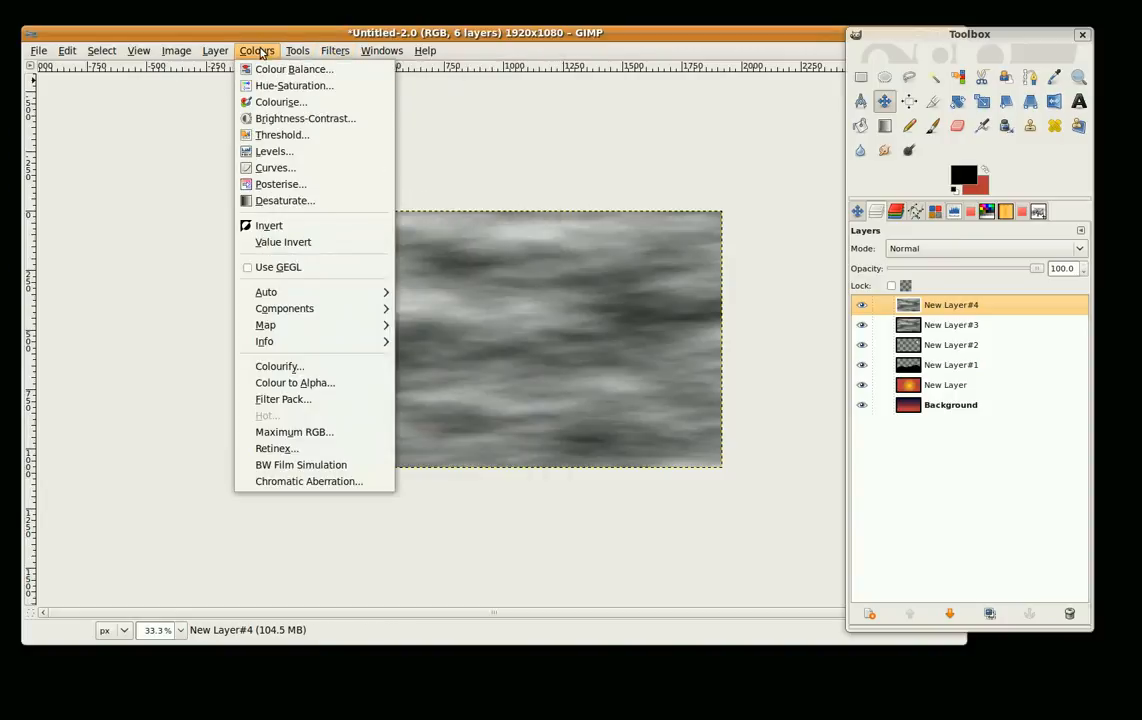
mouse_move(280, 136)
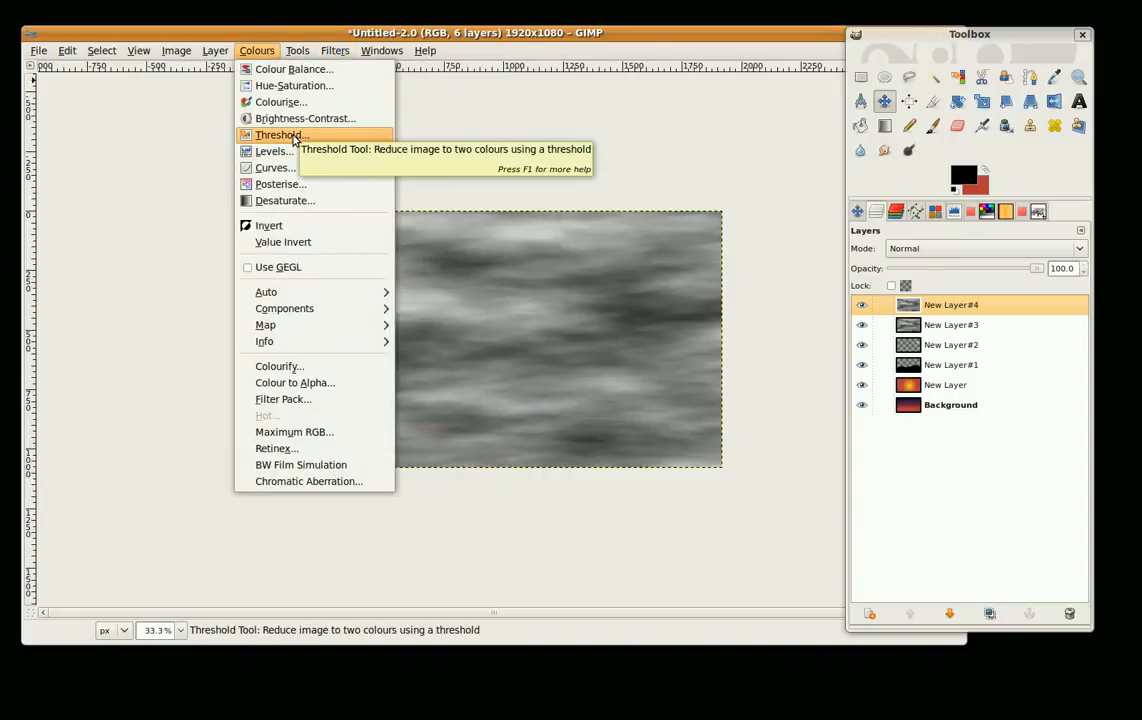
left_click(272, 152)
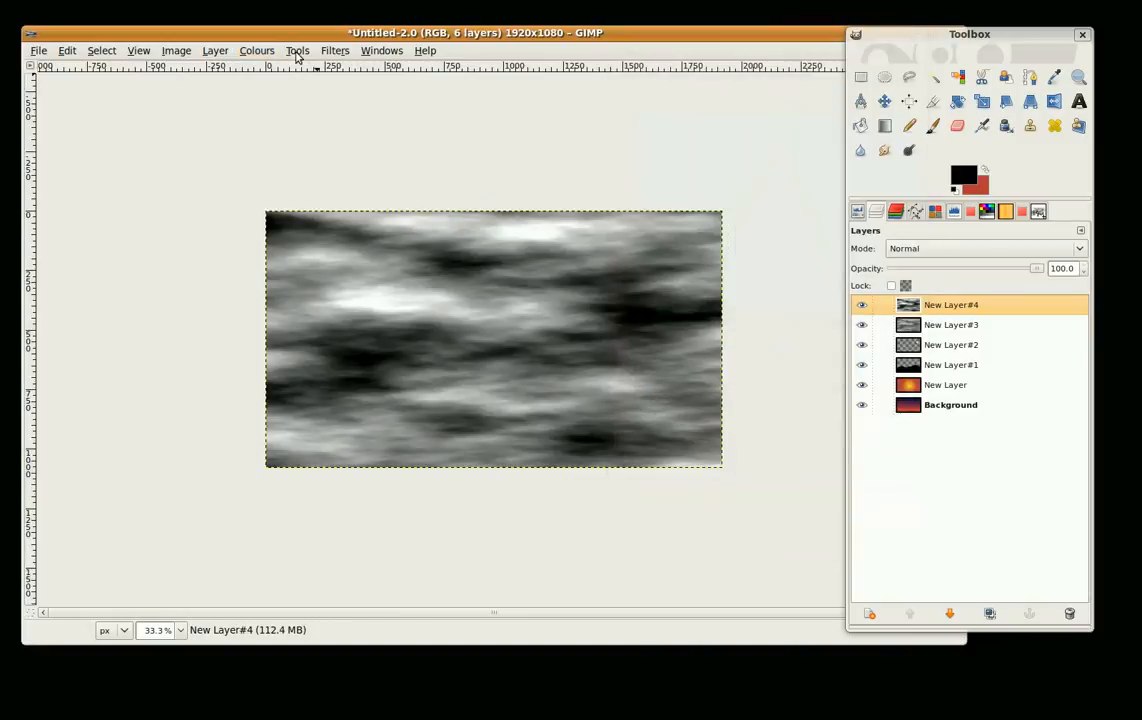
Step: Threshold the cloud copy at about 165 into stark black-and-white cloud shapes
left_click(256, 50)
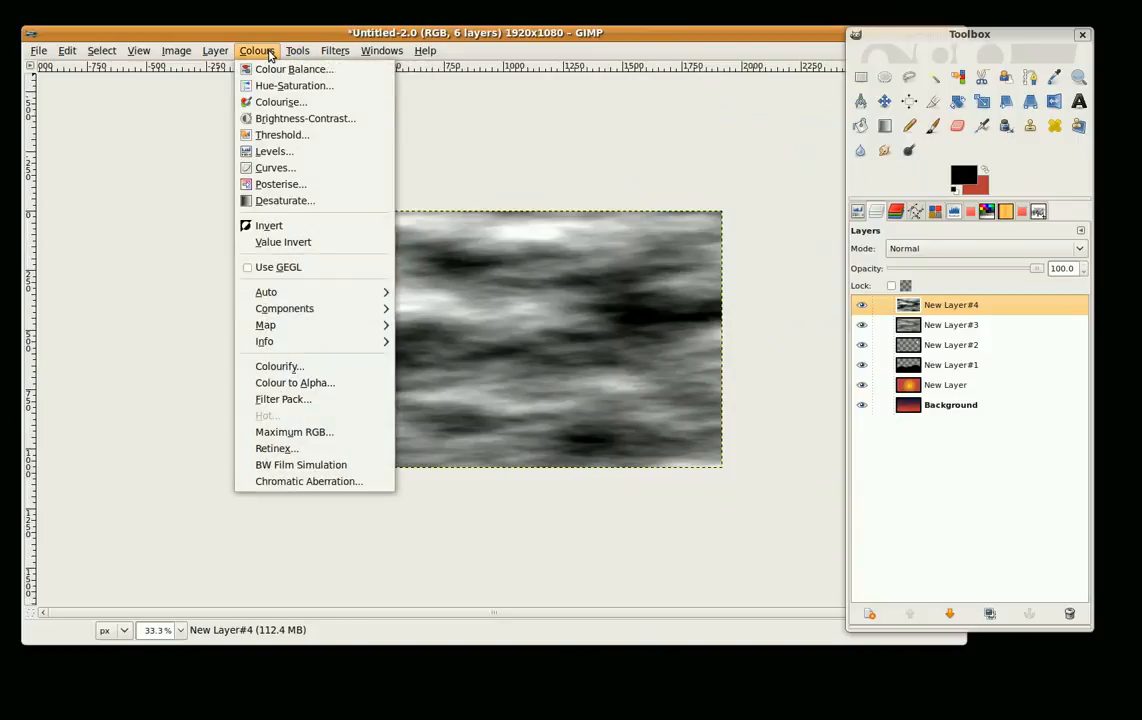
left_click(280, 134)
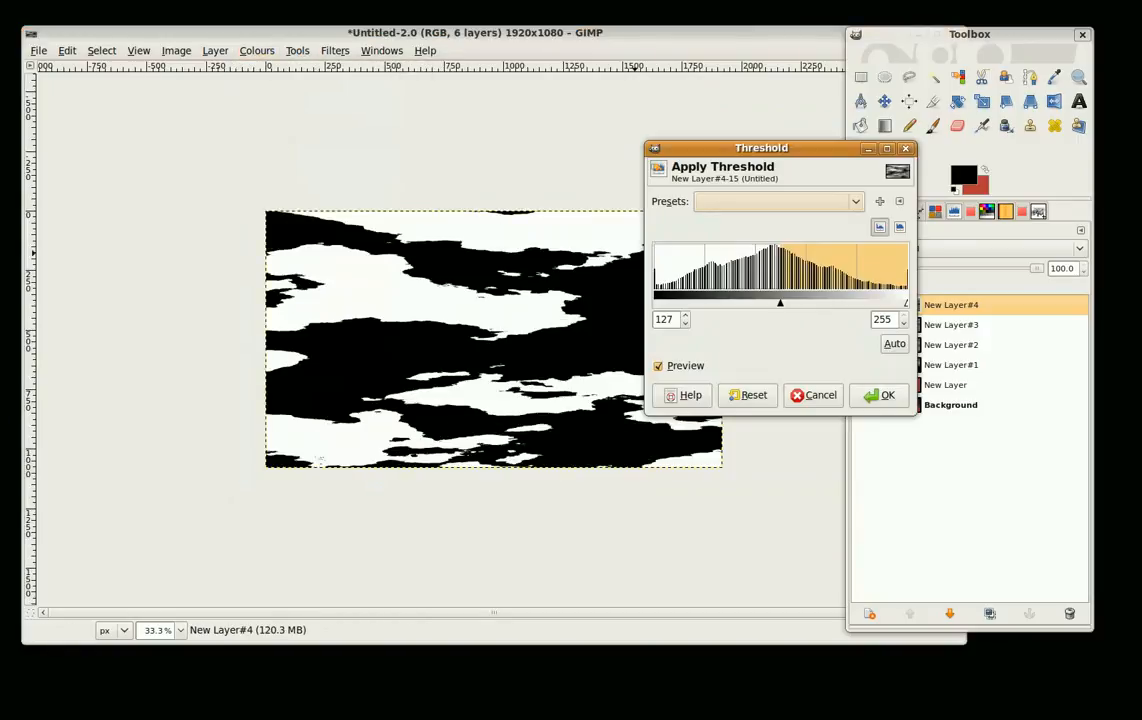
left_click_drag(780, 300, 780, 300)
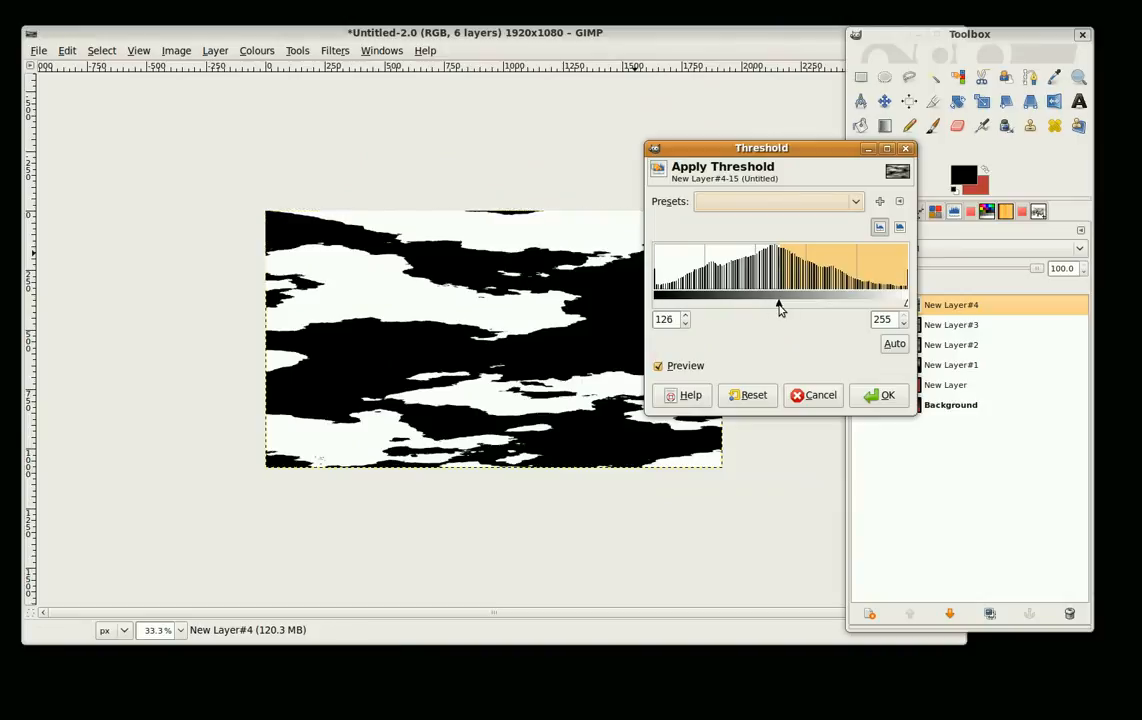
left_click_drag(780, 300, 796, 300)
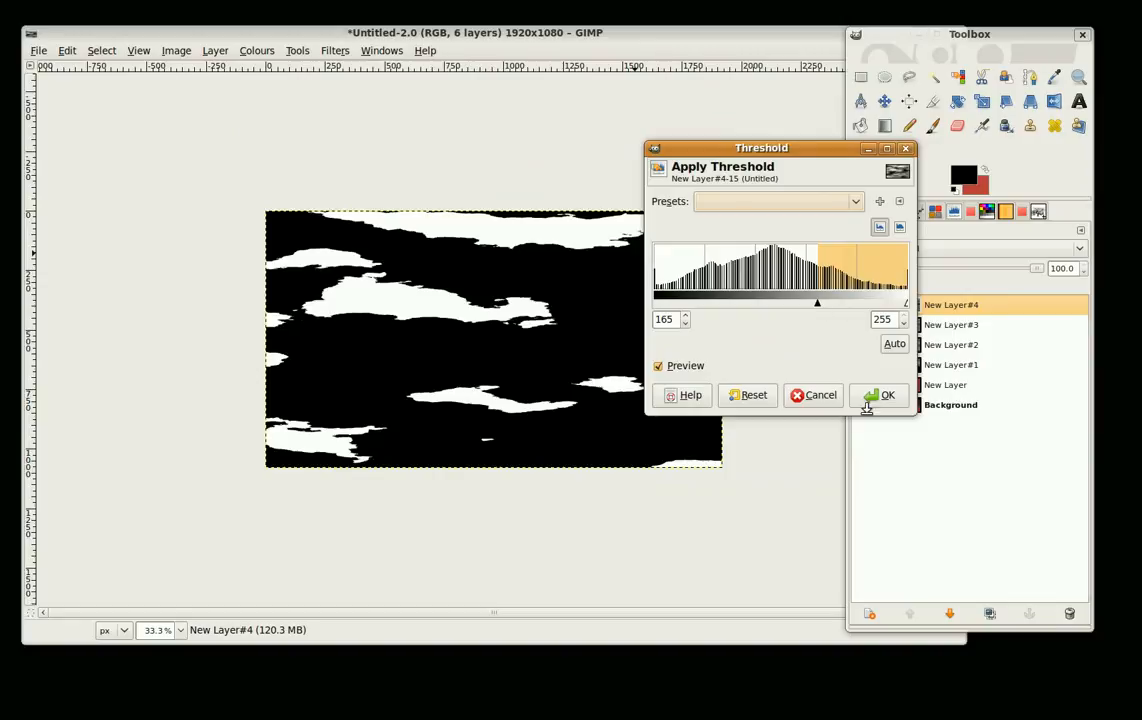
left_click(880, 394)
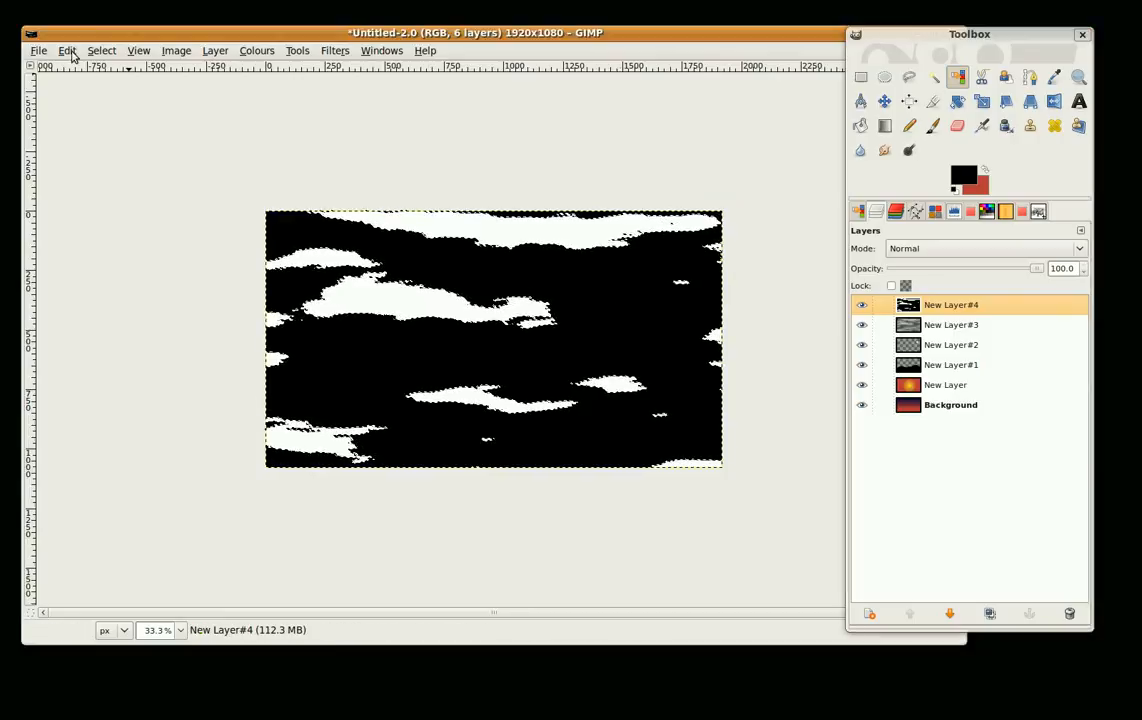
Step: Feather the cloud selection by 5 pixels and delete the black-and-white mask layer
left_click(100, 50)
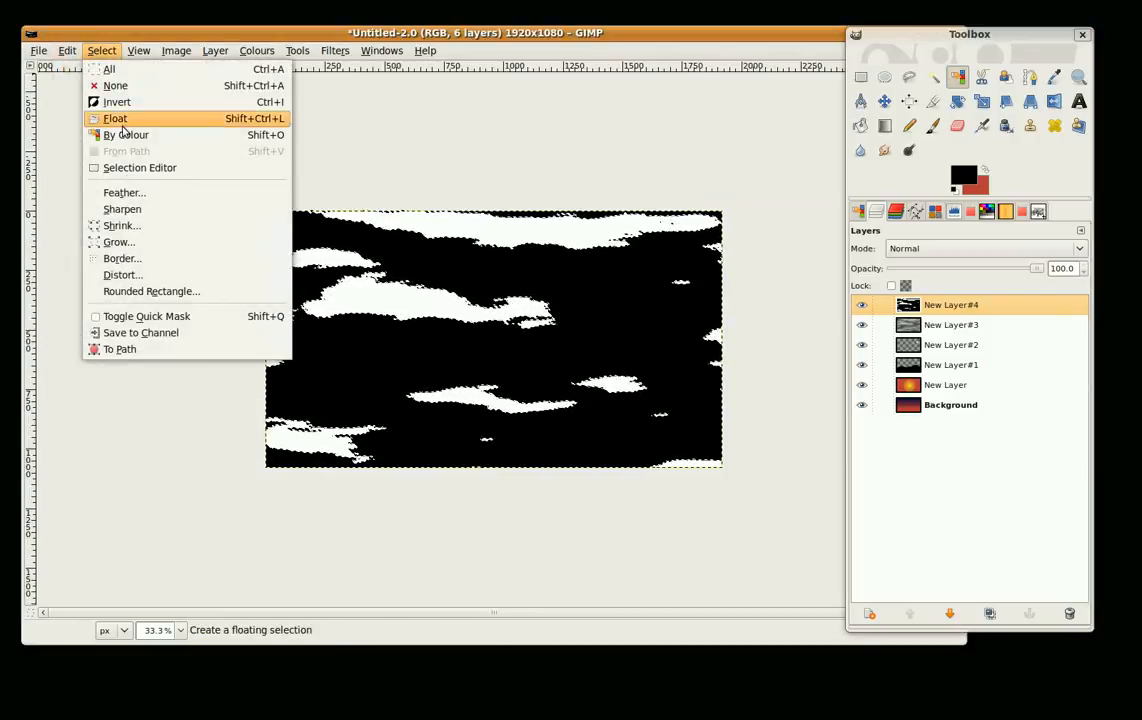
left_click(124, 192)
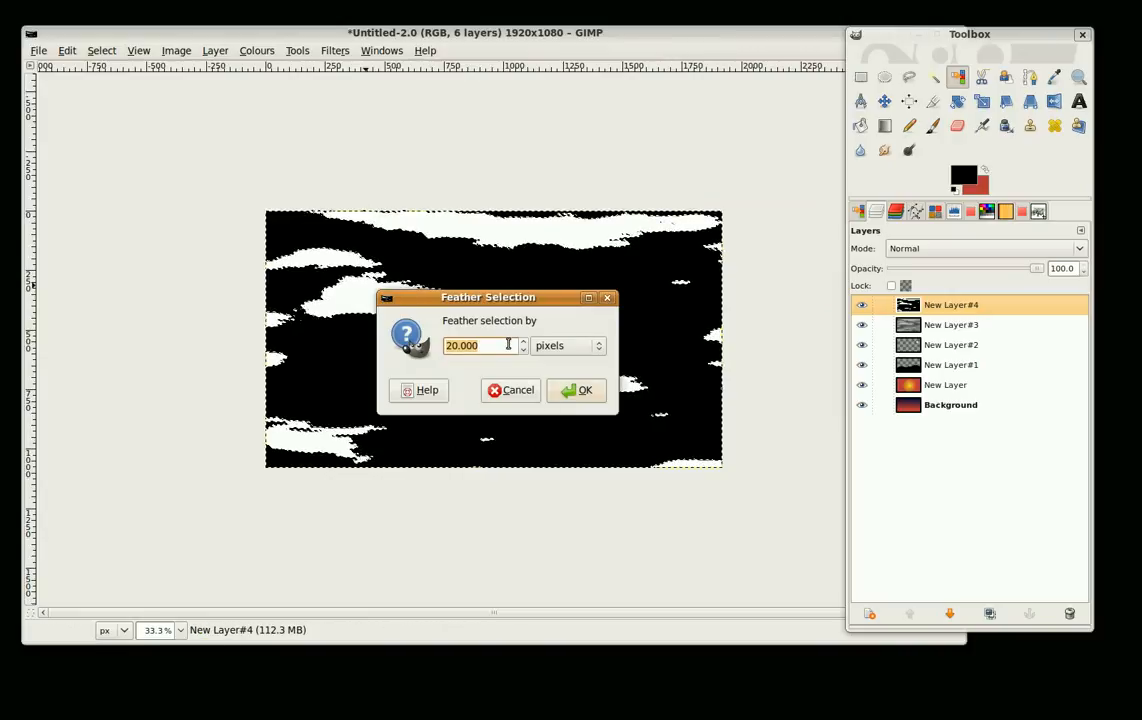
type("5")
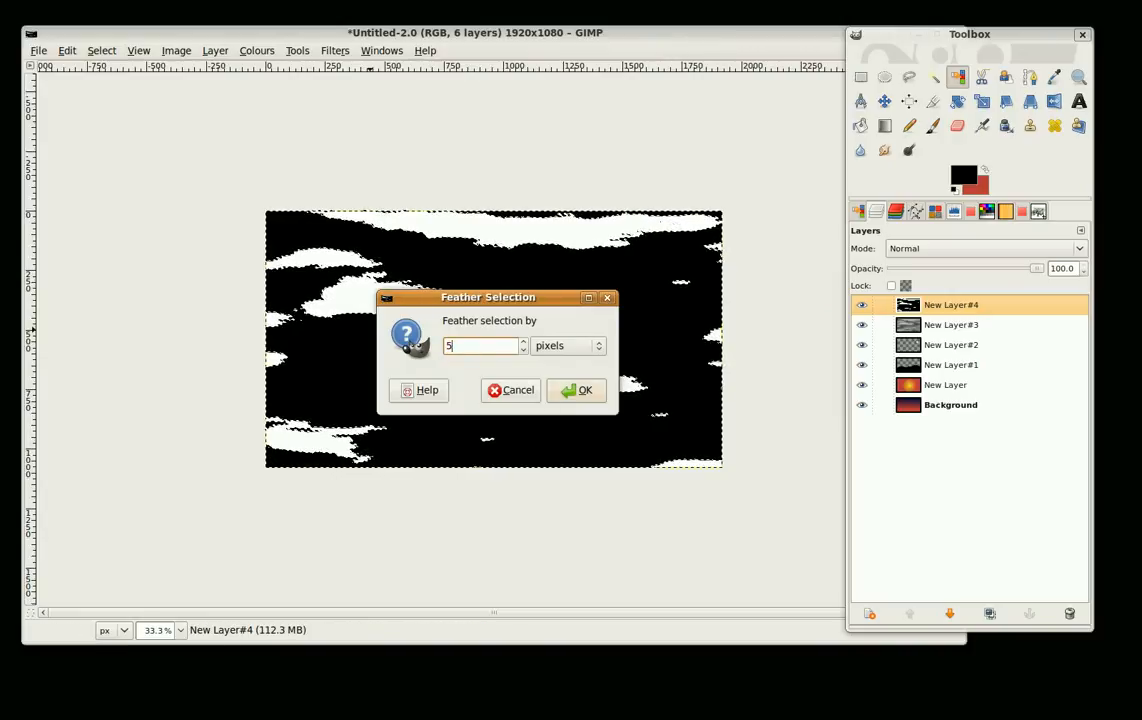
left_click(576, 390)
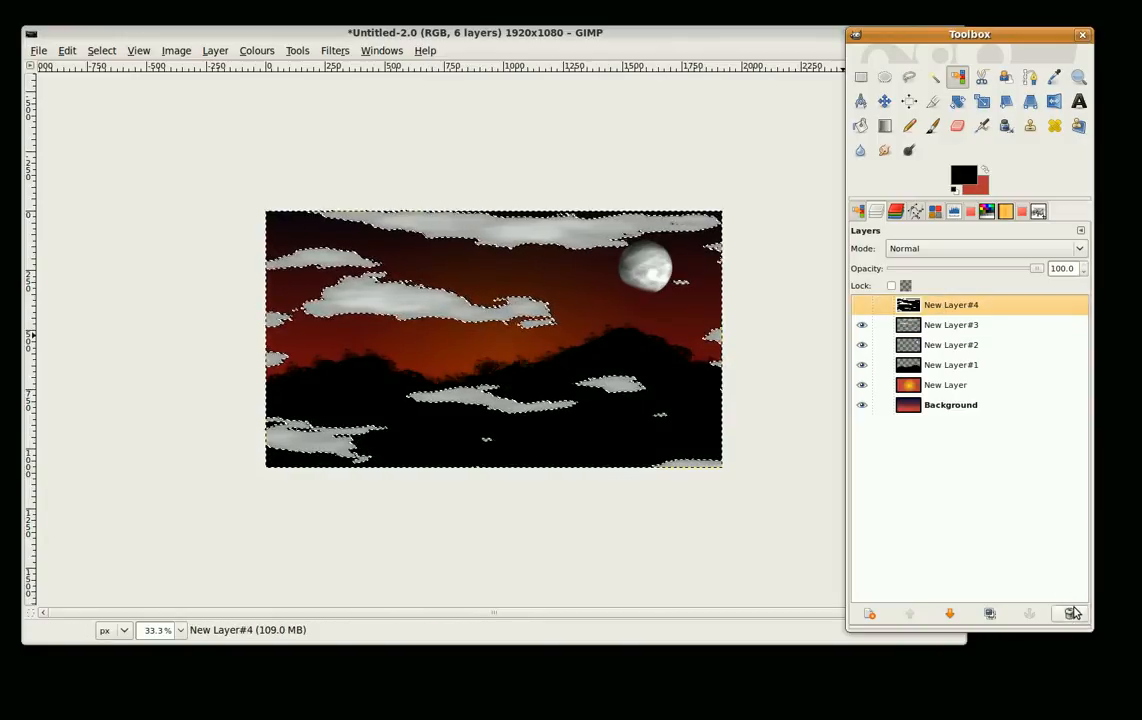
left_click(1068, 612)
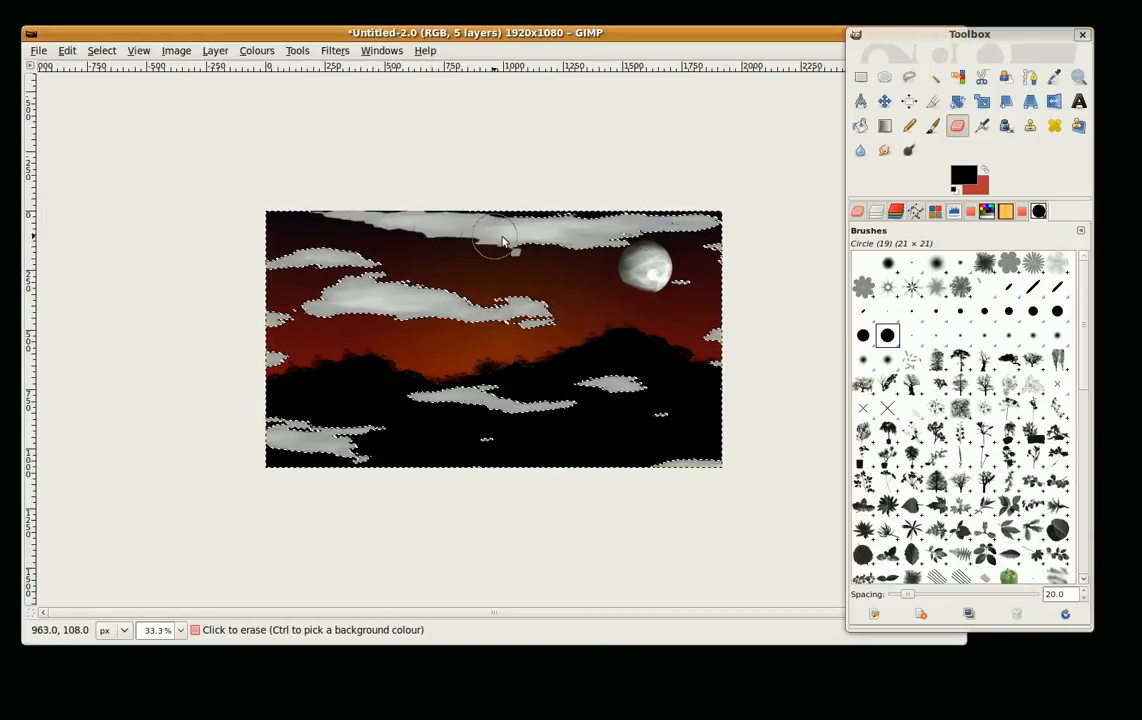
Step: Erase the clouds over the moon and upper sky, leaving only the left-side cloud streak
left_click(876, 212)
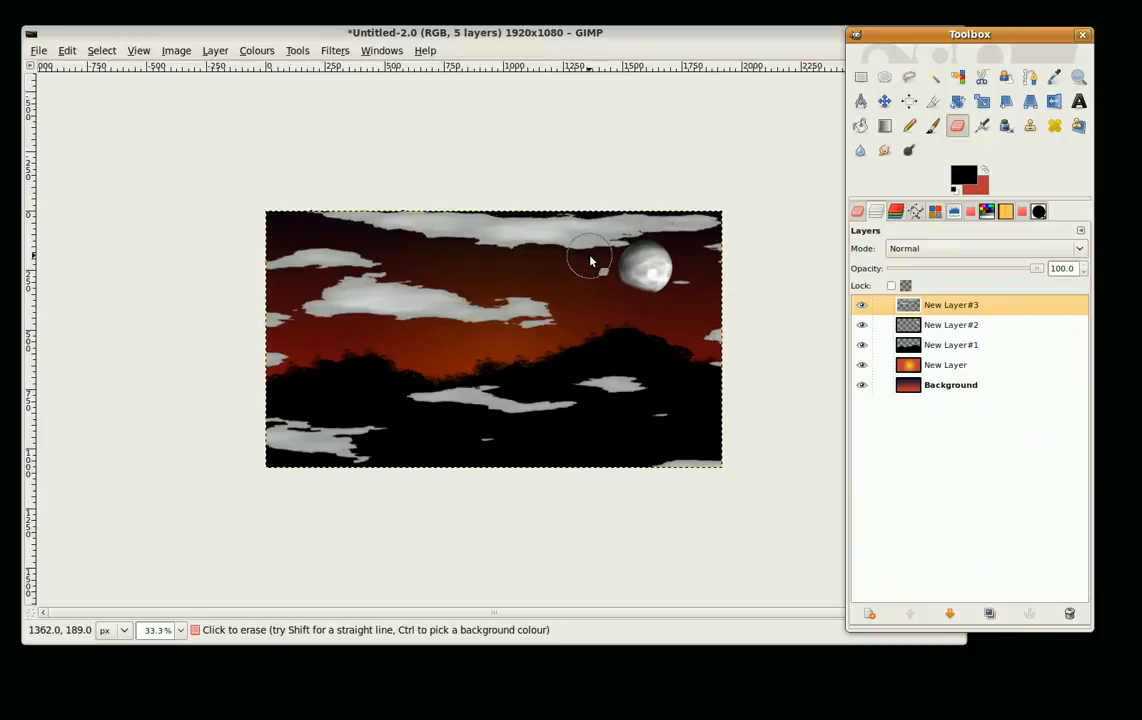
left_click_drag(590, 260, 524, 240)
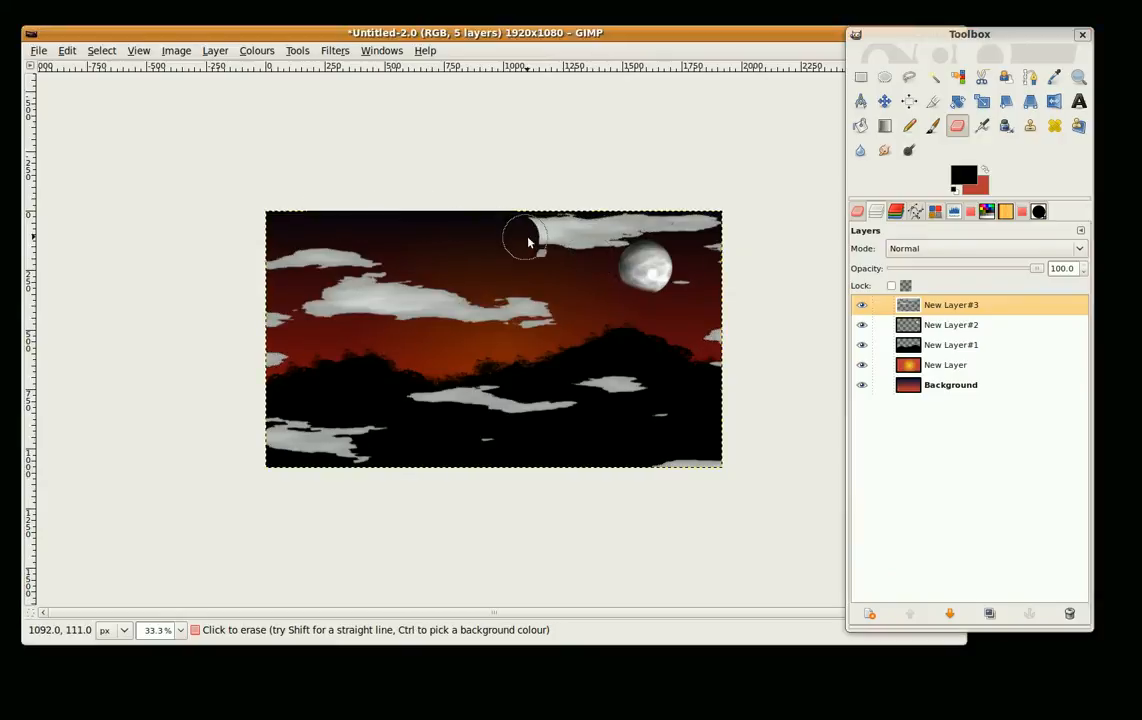
left_click_drag(524, 240, 714, 296)
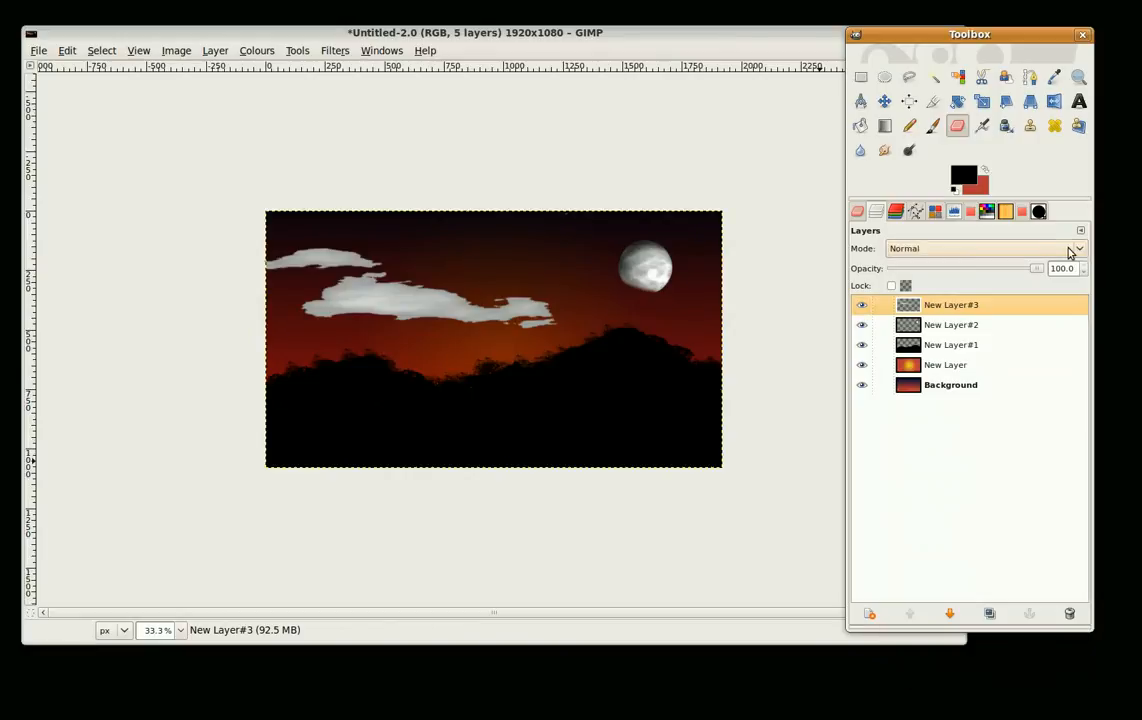
Step: Try Burn, Value and Divide blends on the cloud layer and settle on Multiply
left_click(980, 248)
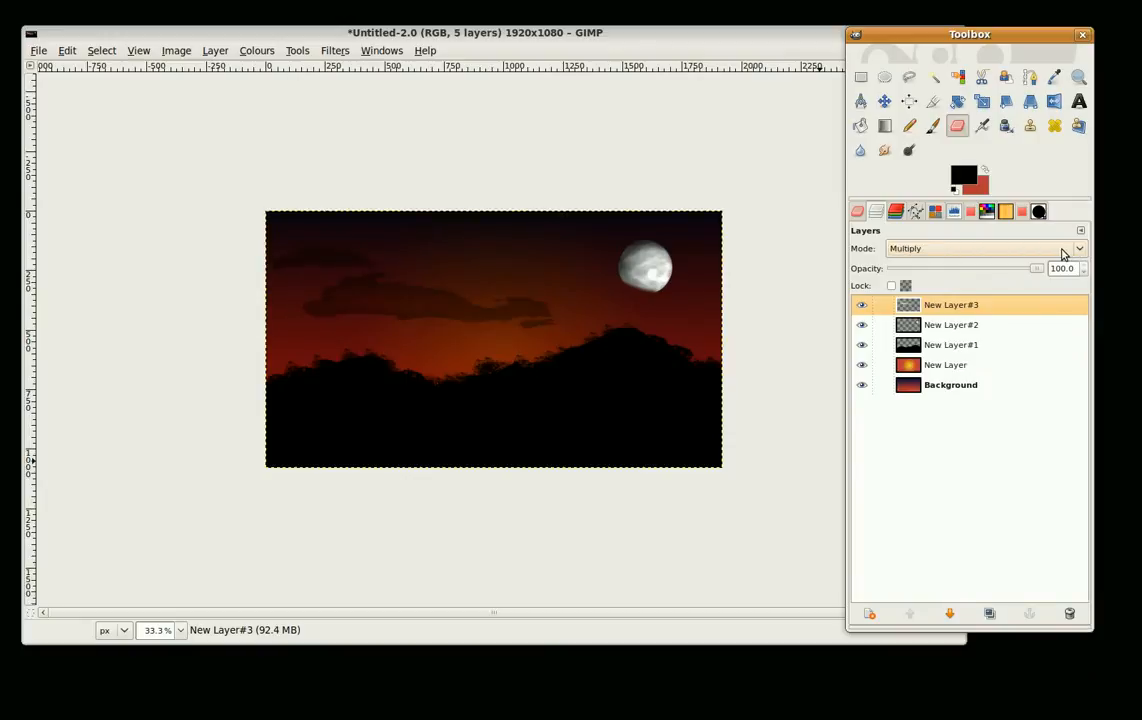
left_click(984, 248)
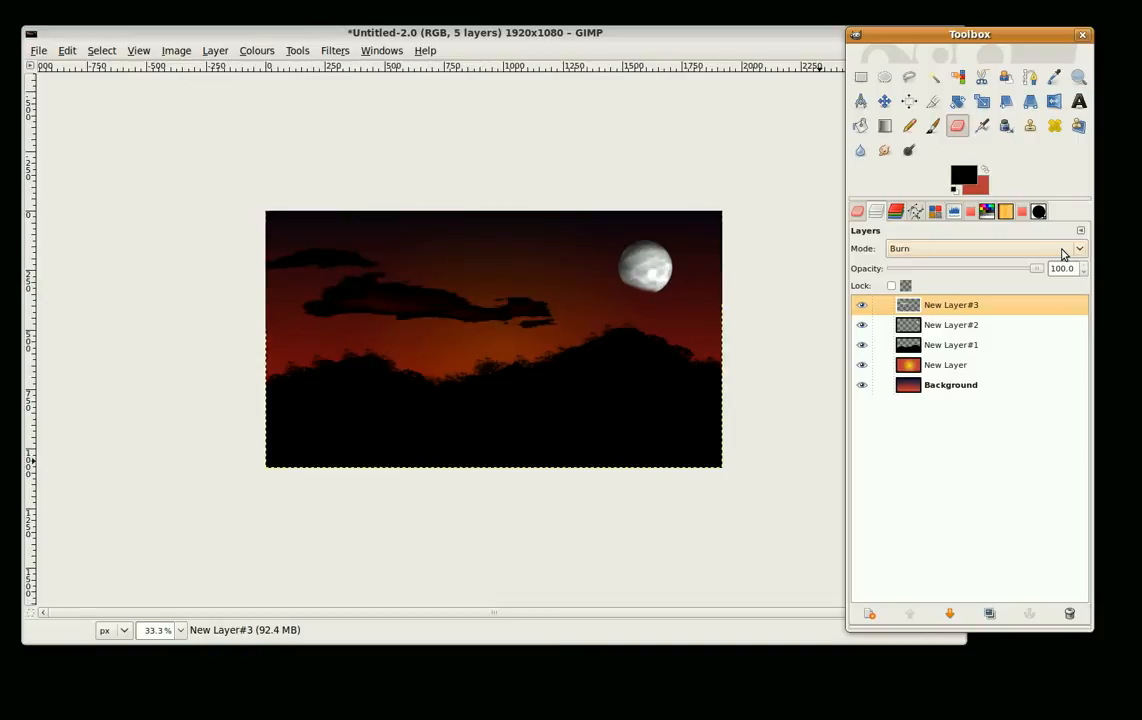
left_click(1080, 248)
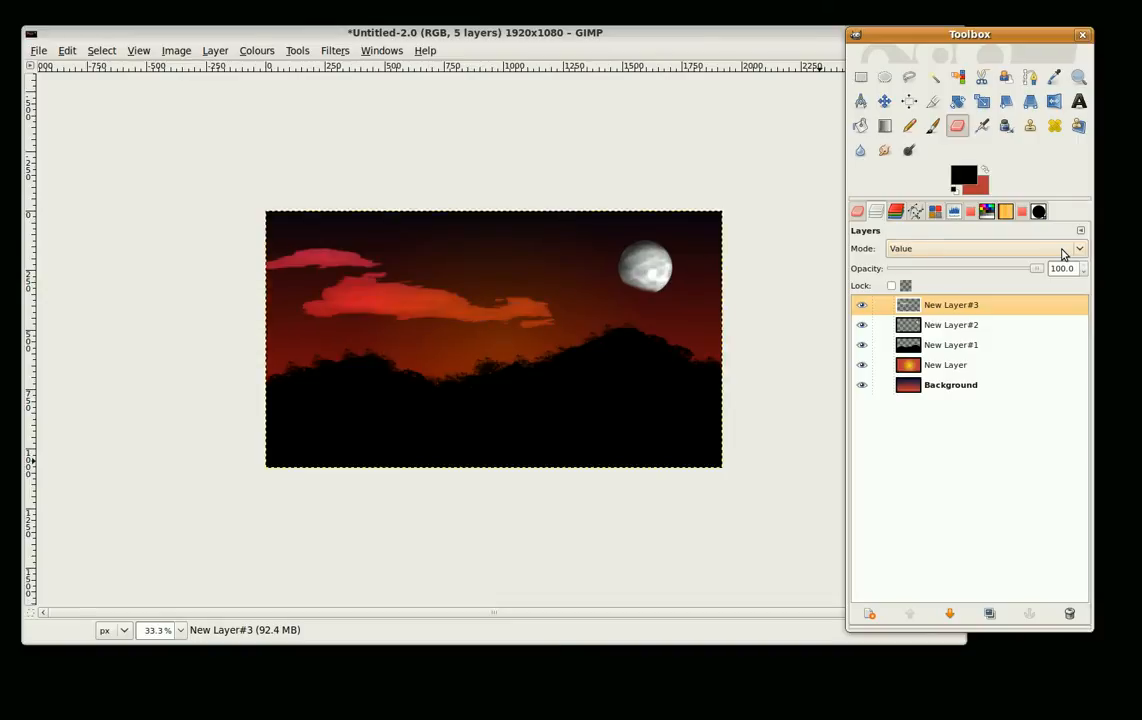
left_click(980, 248)
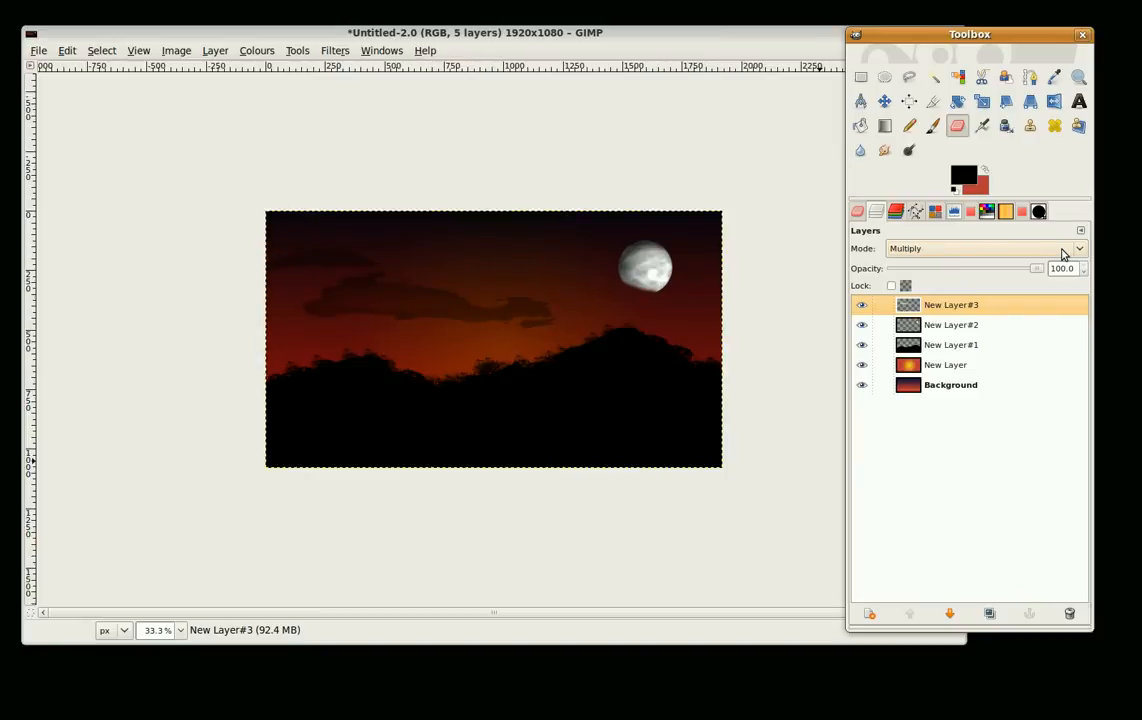
left_click(984, 248)
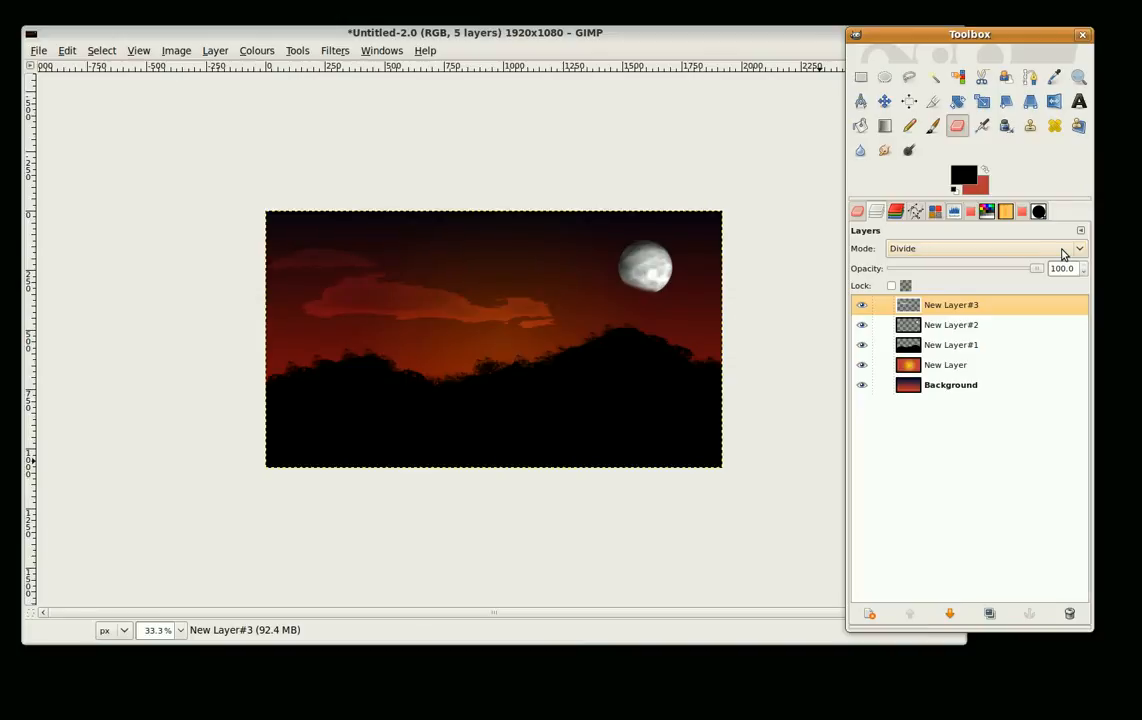
left_click(984, 248)
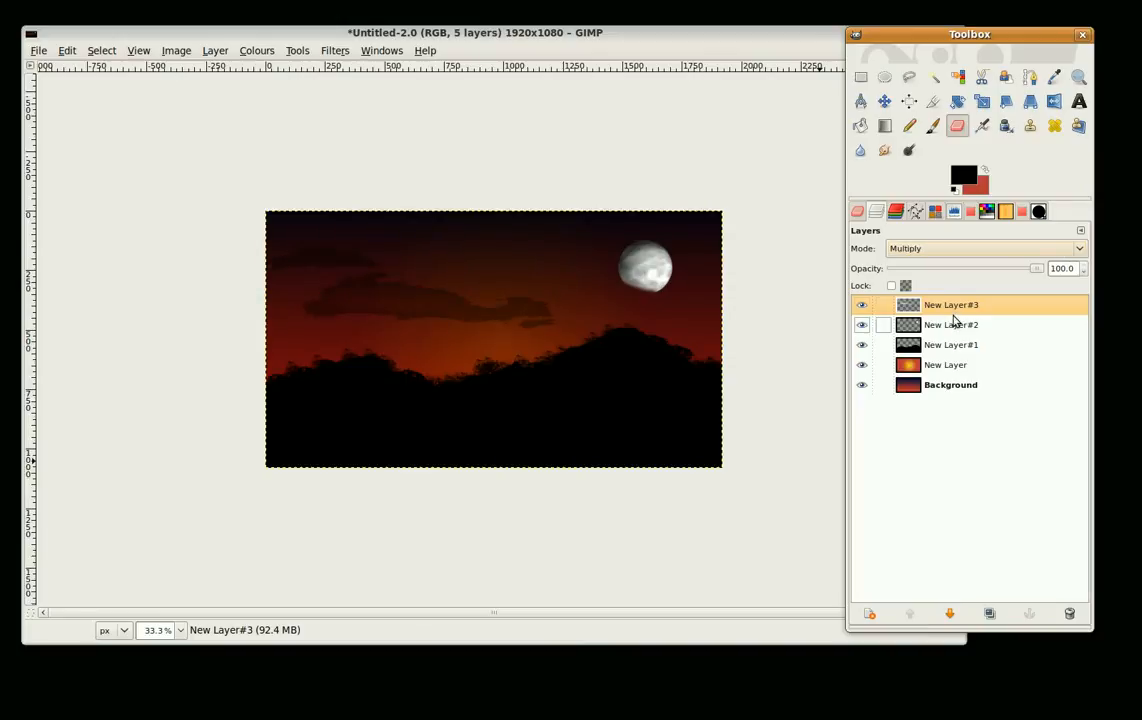
Step: Select the moon layer and choose its blending mode
left_click(952, 324)
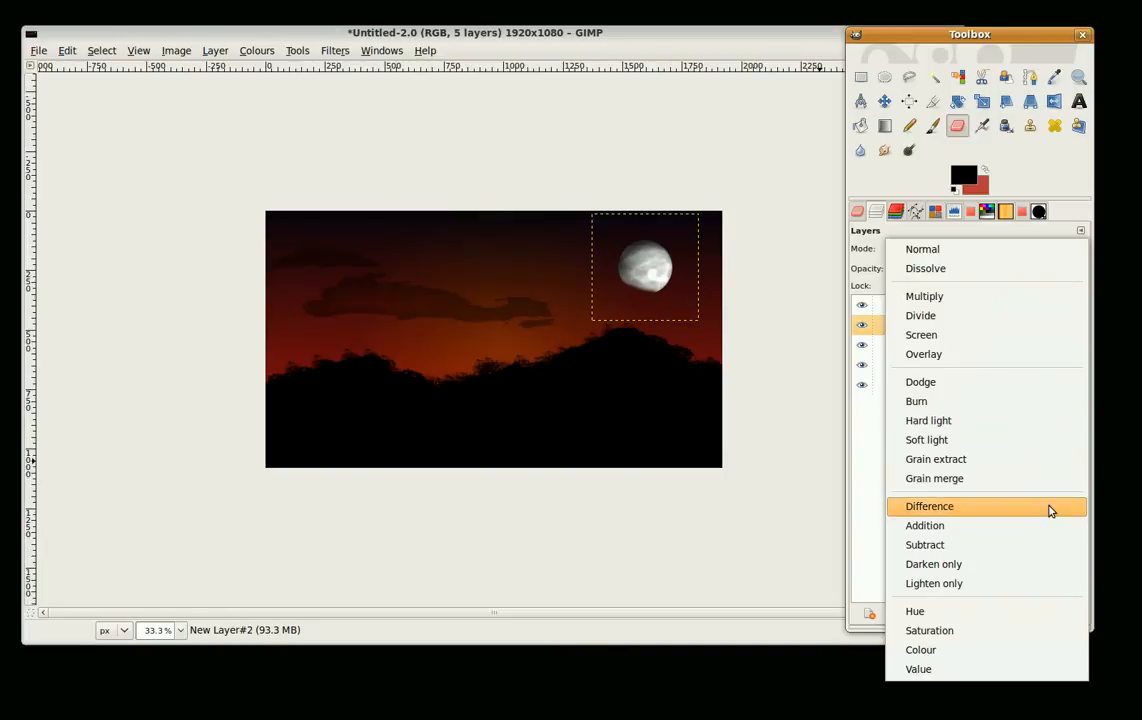
left_click(924, 524)
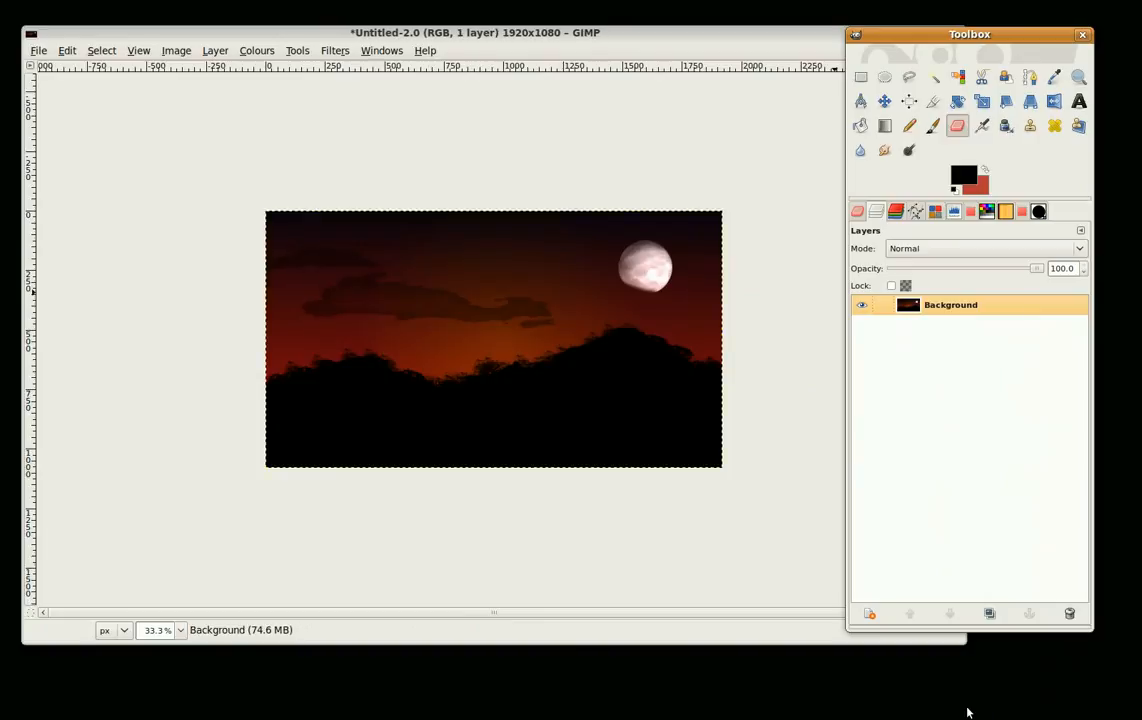
mouse_move(812, 414)
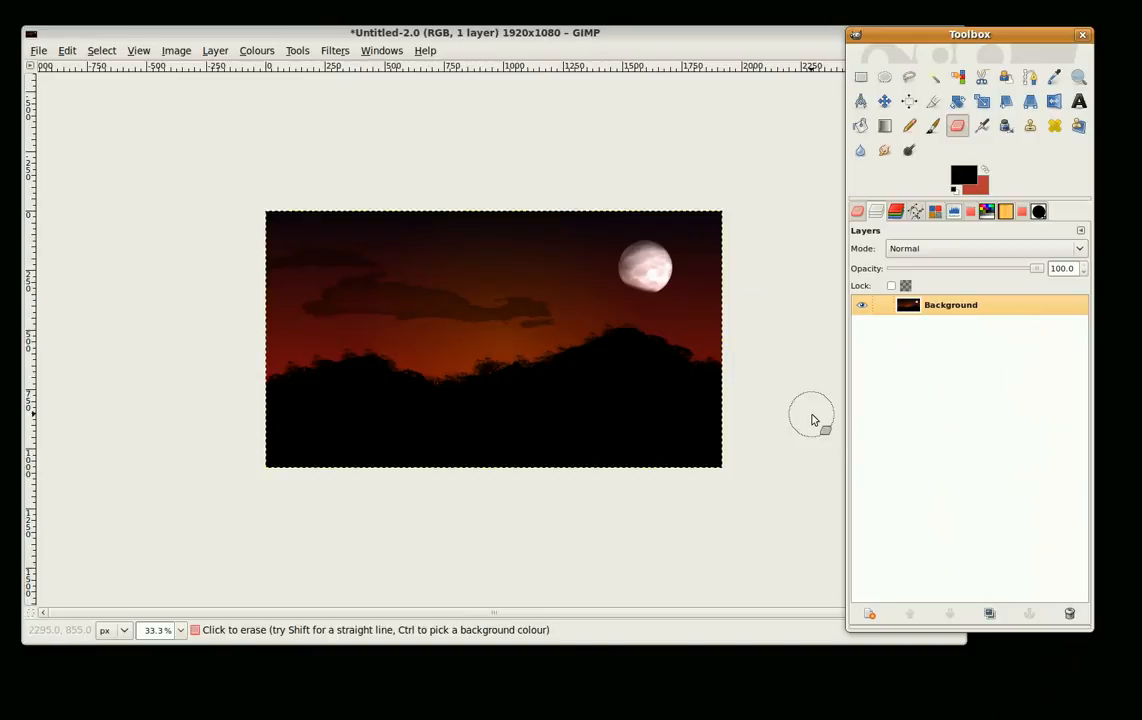
mouse_move(804, 420)
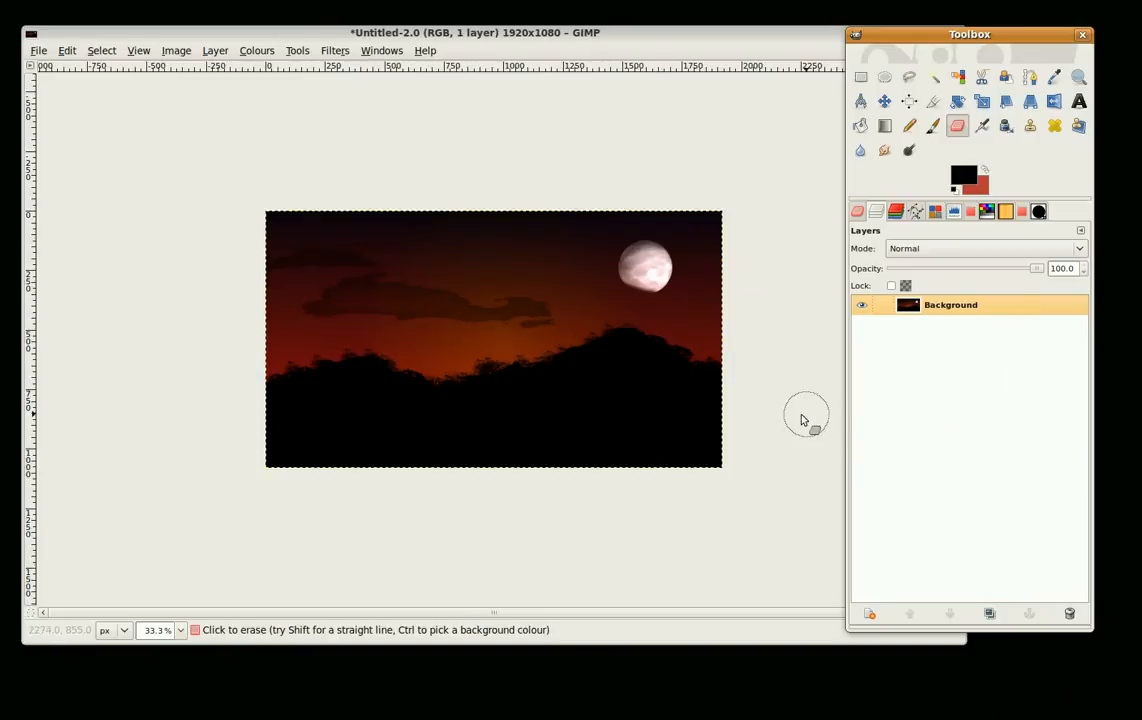